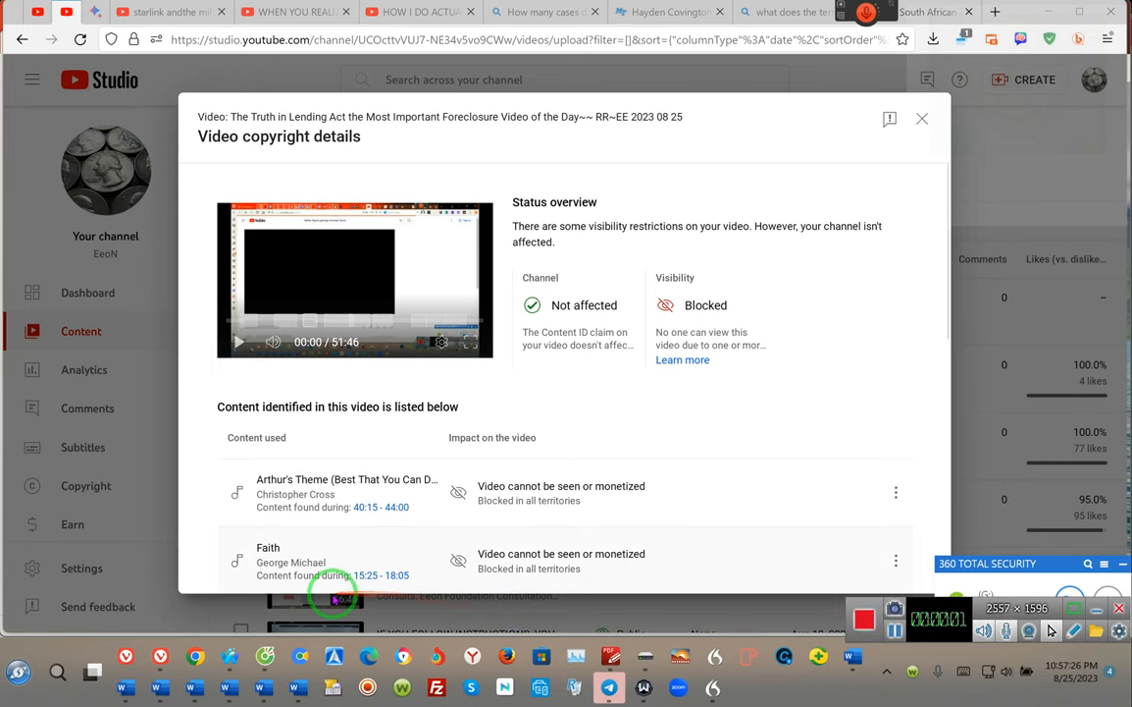
pyautogui.moveTo(160, 656)
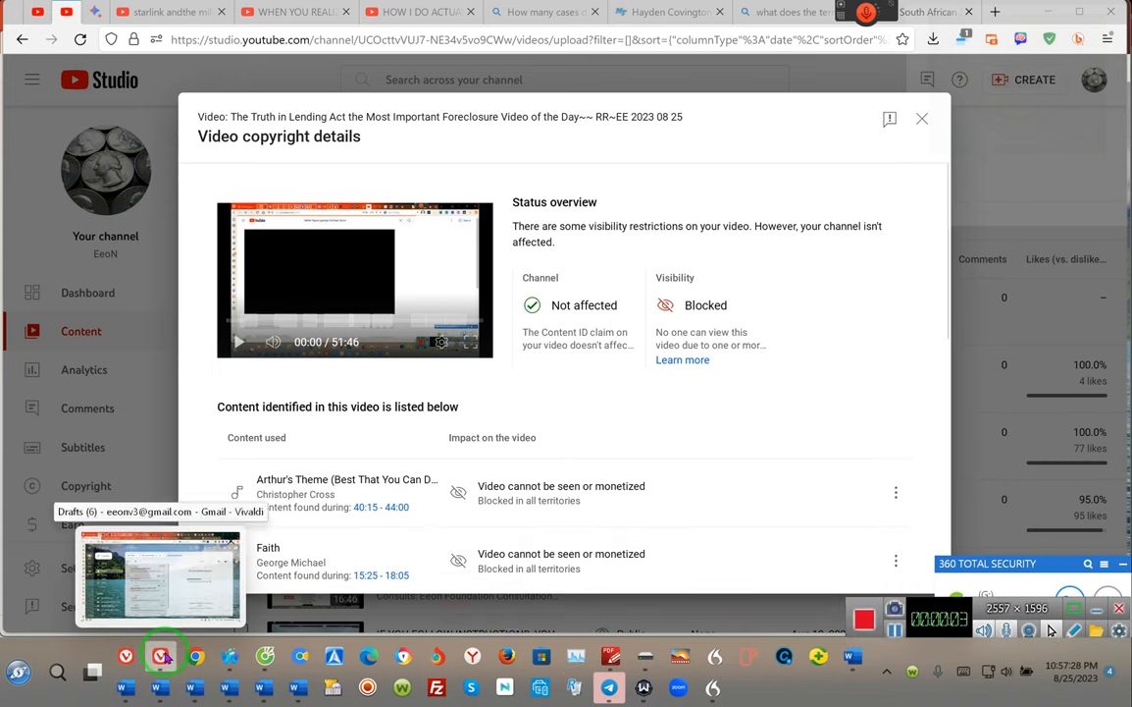
pyautogui.moveTo(334, 216)
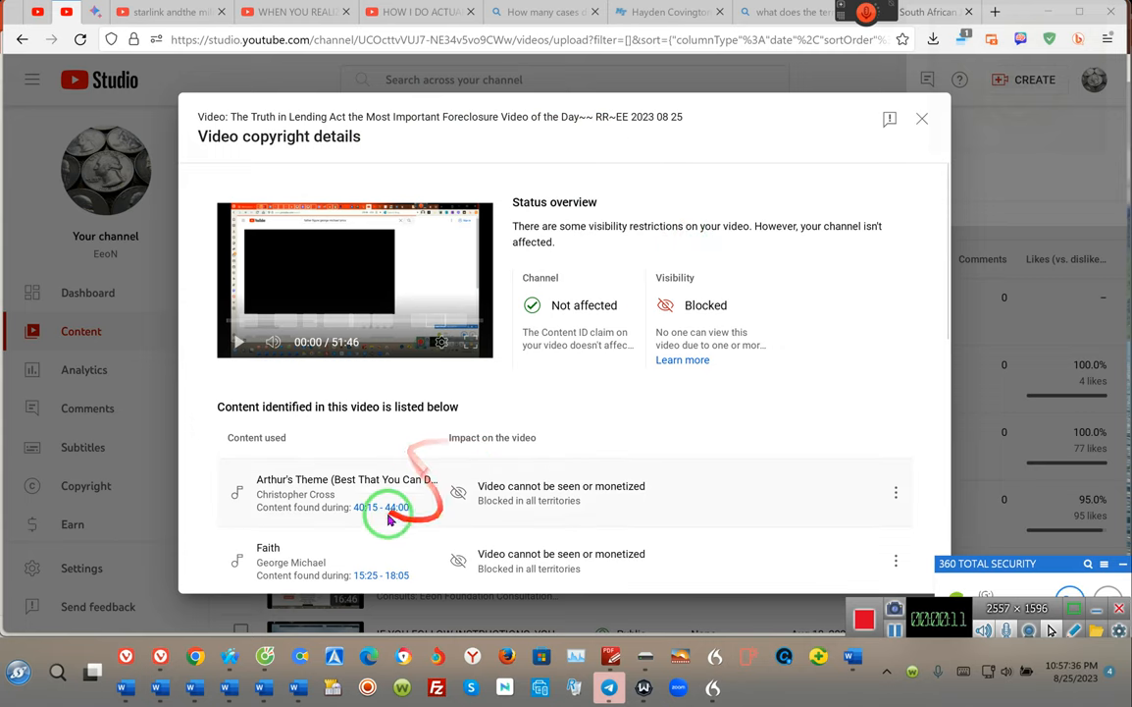
pyautogui.moveTo(562, 495)
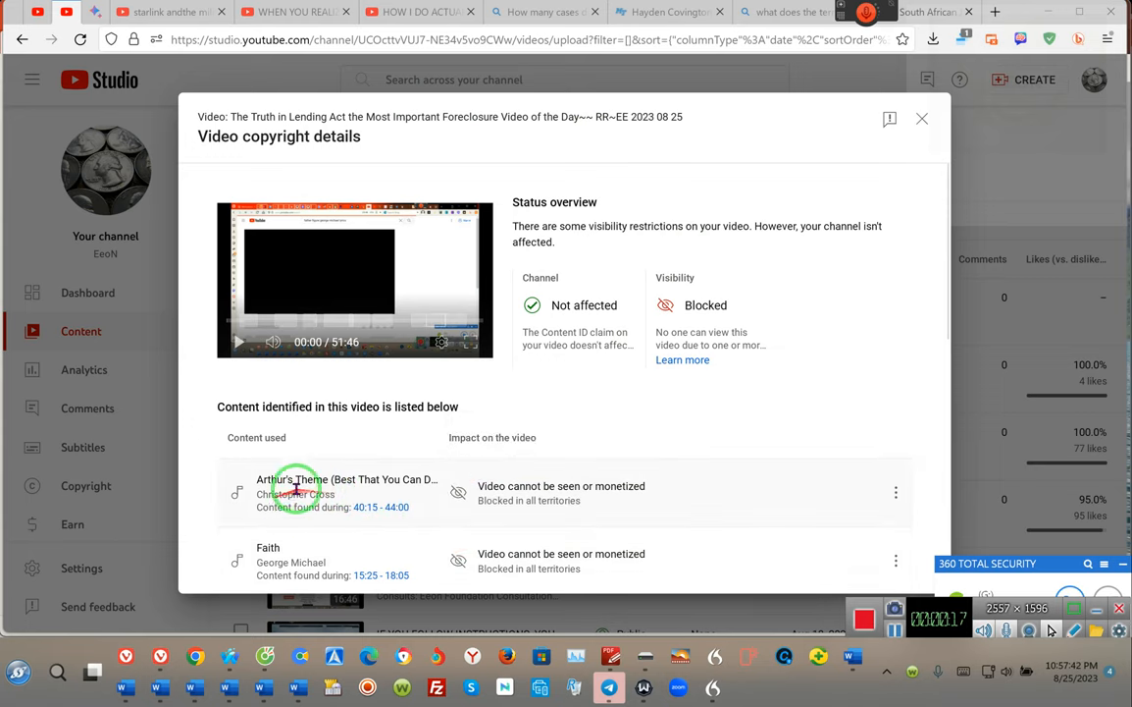
pyautogui.moveTo(481, 469)
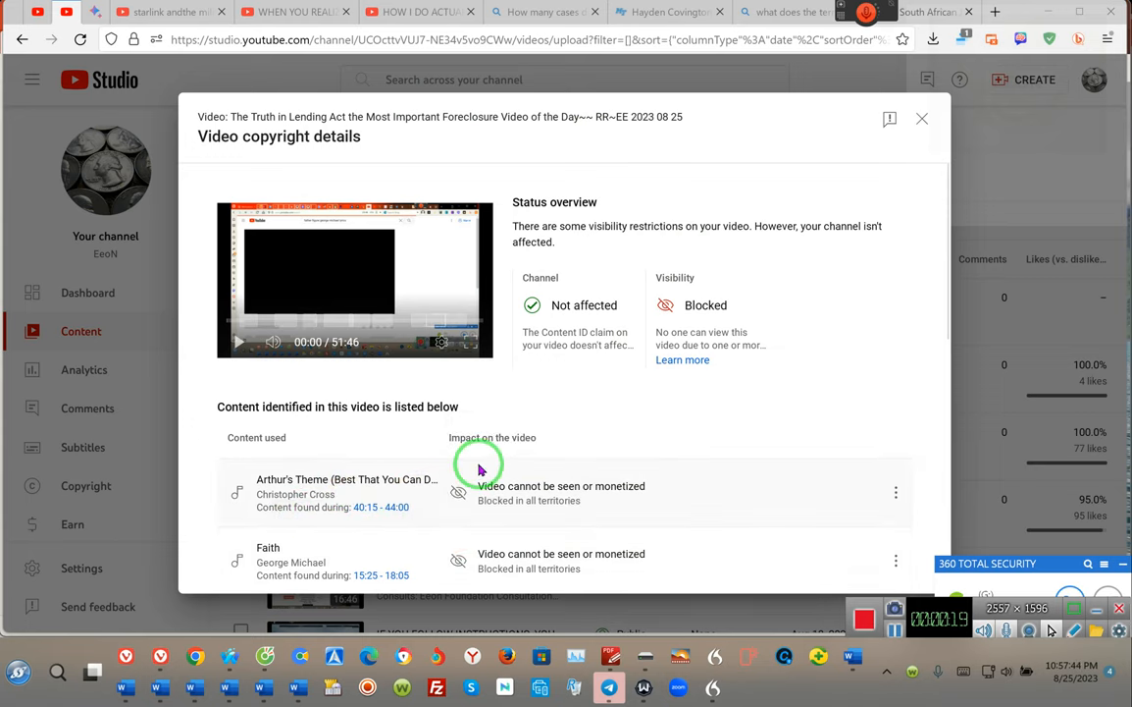
pyautogui.moveTo(534, 401)
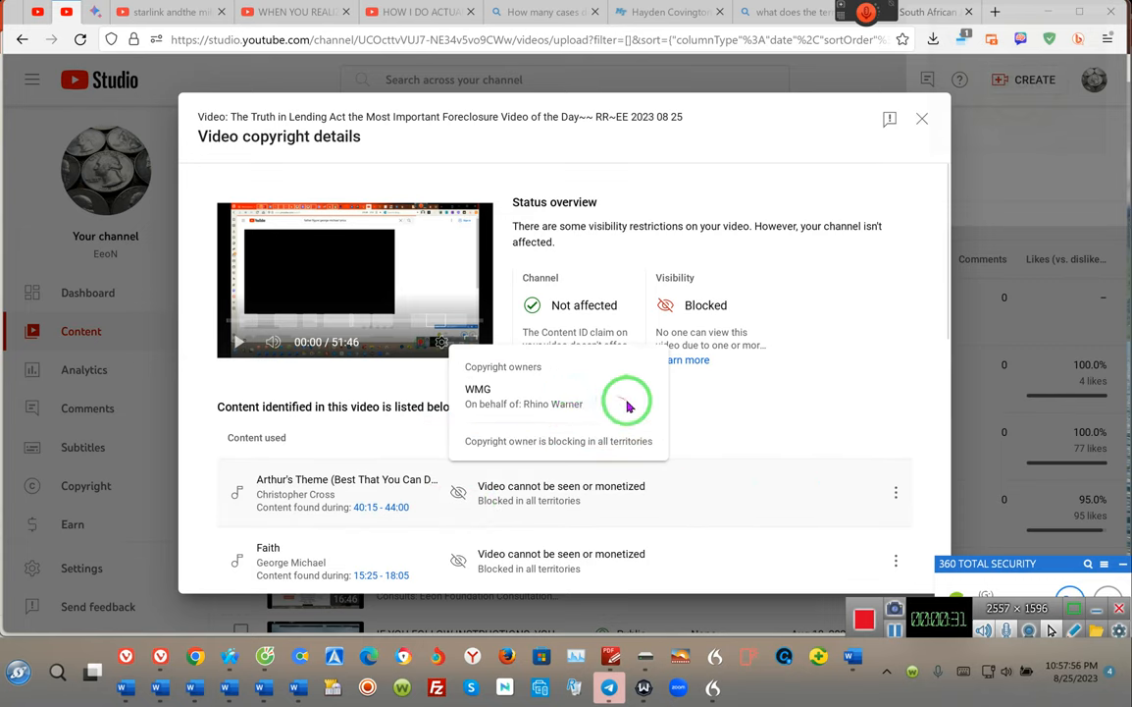
pyautogui.moveTo(672, 432)
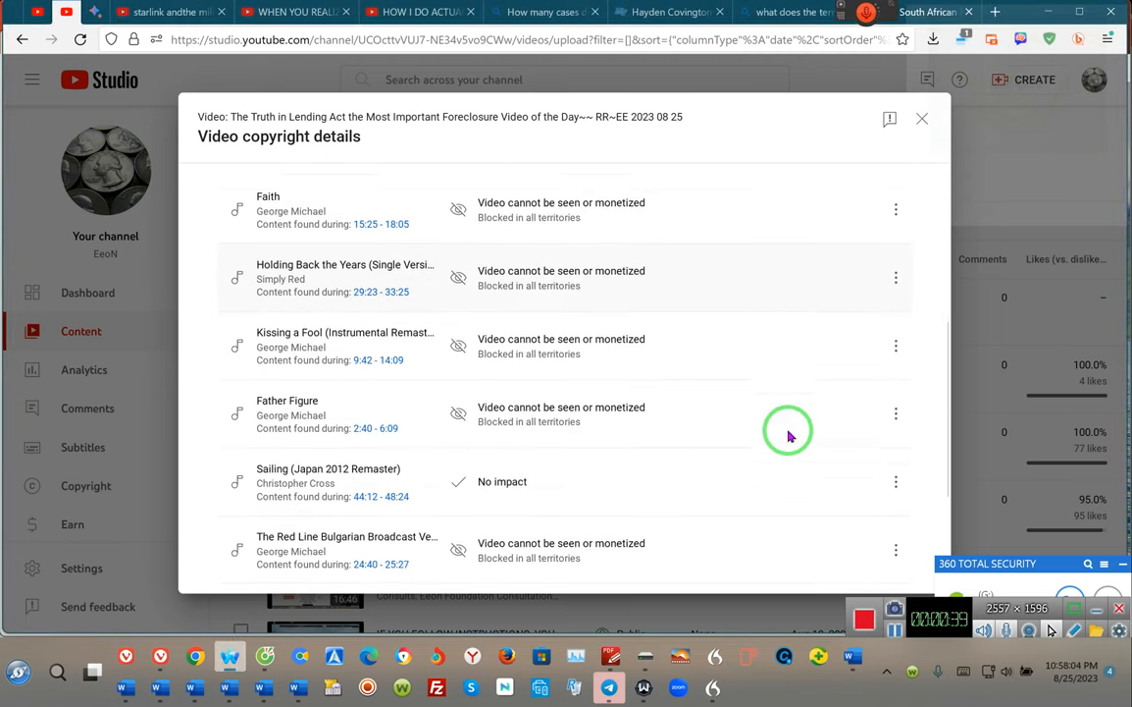
# Step: Expand Bard's recent-chat history and open the 'what does the Bible say about debt' conversation
pyautogui.scroll(-3)
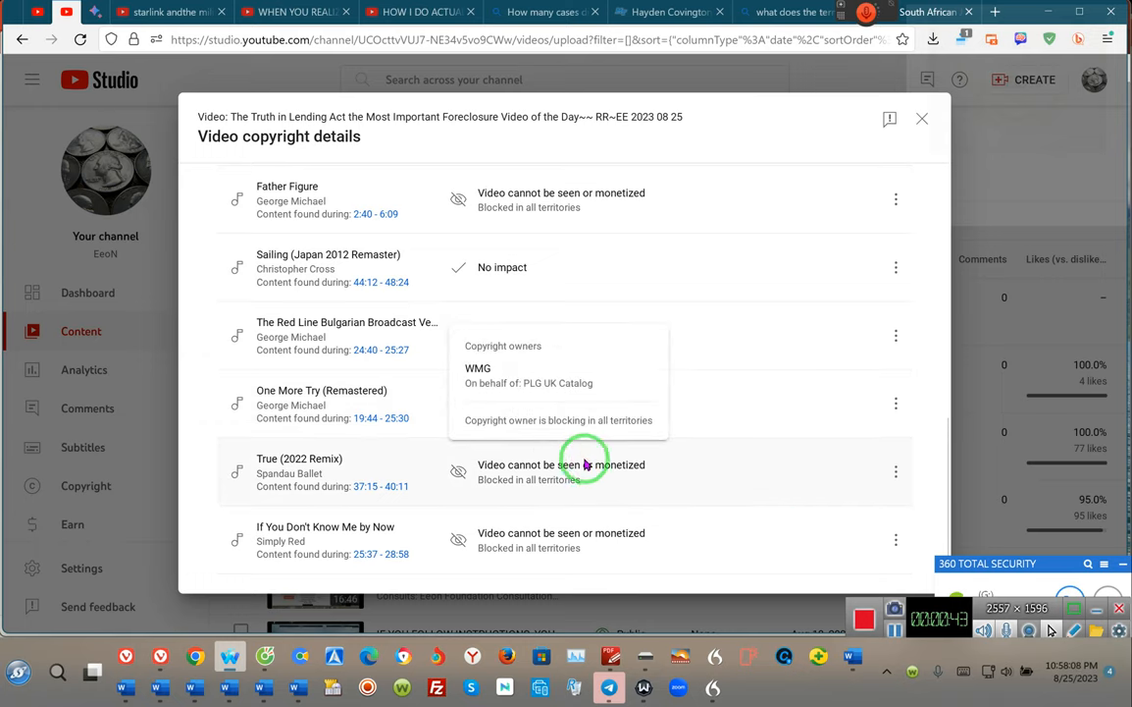
pyautogui.moveTo(647, 262)
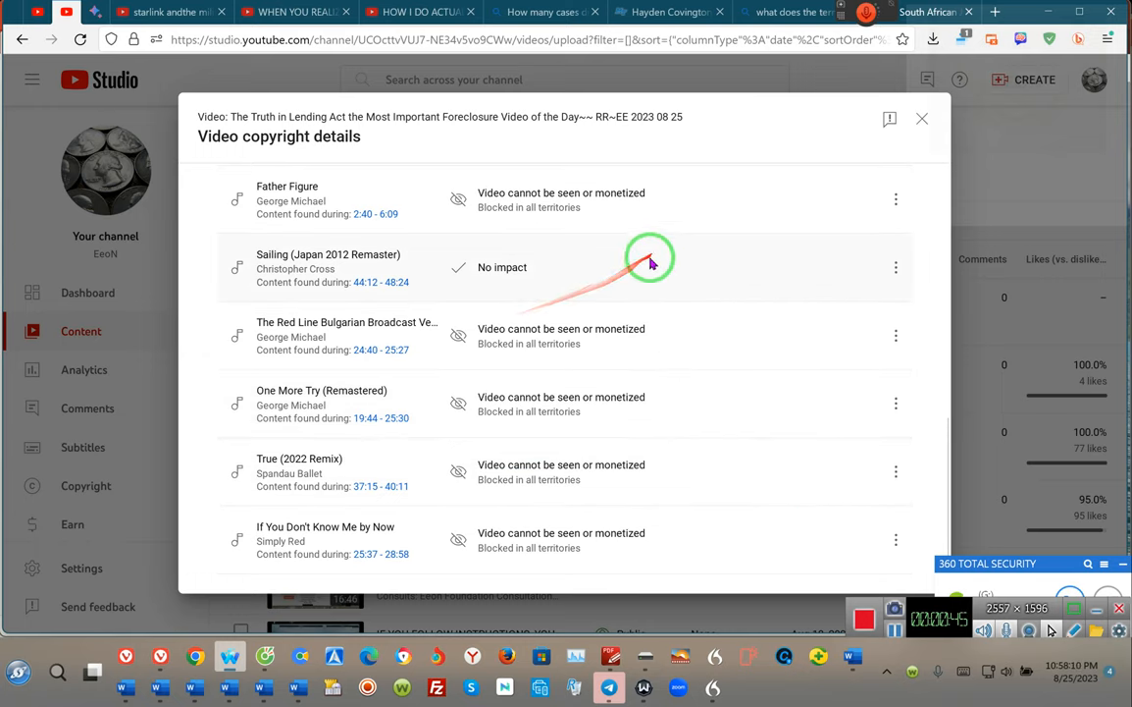
pyautogui.moveTo(436, 463)
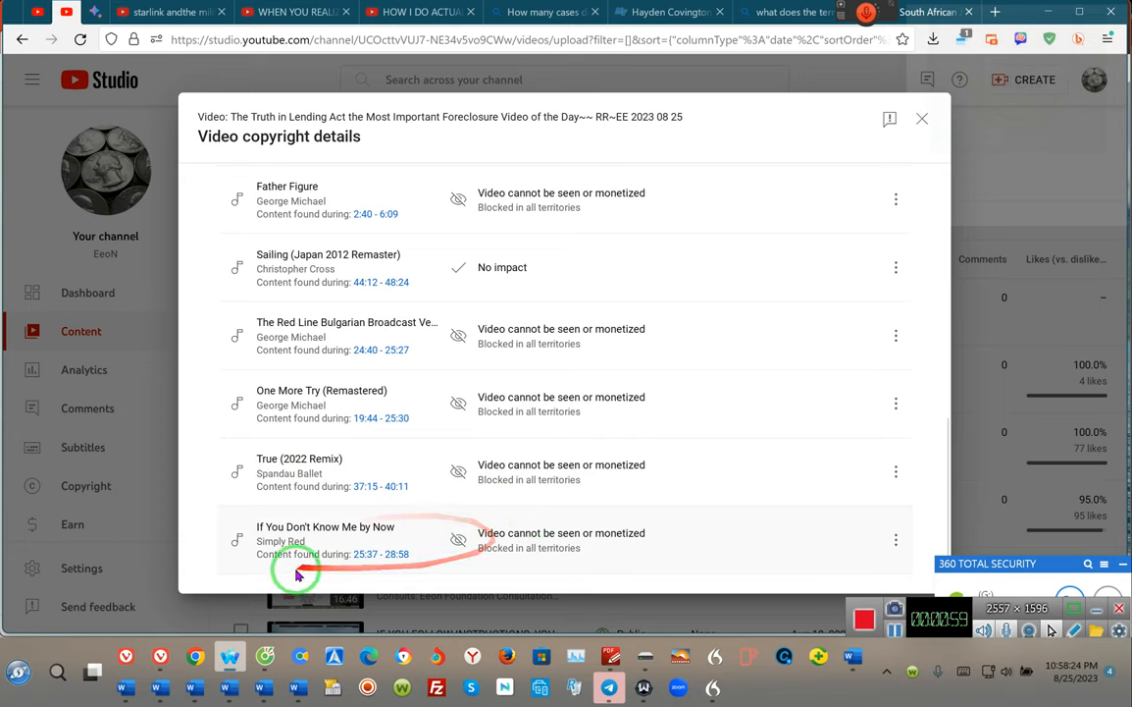
pyautogui.moveTo(365, 553)
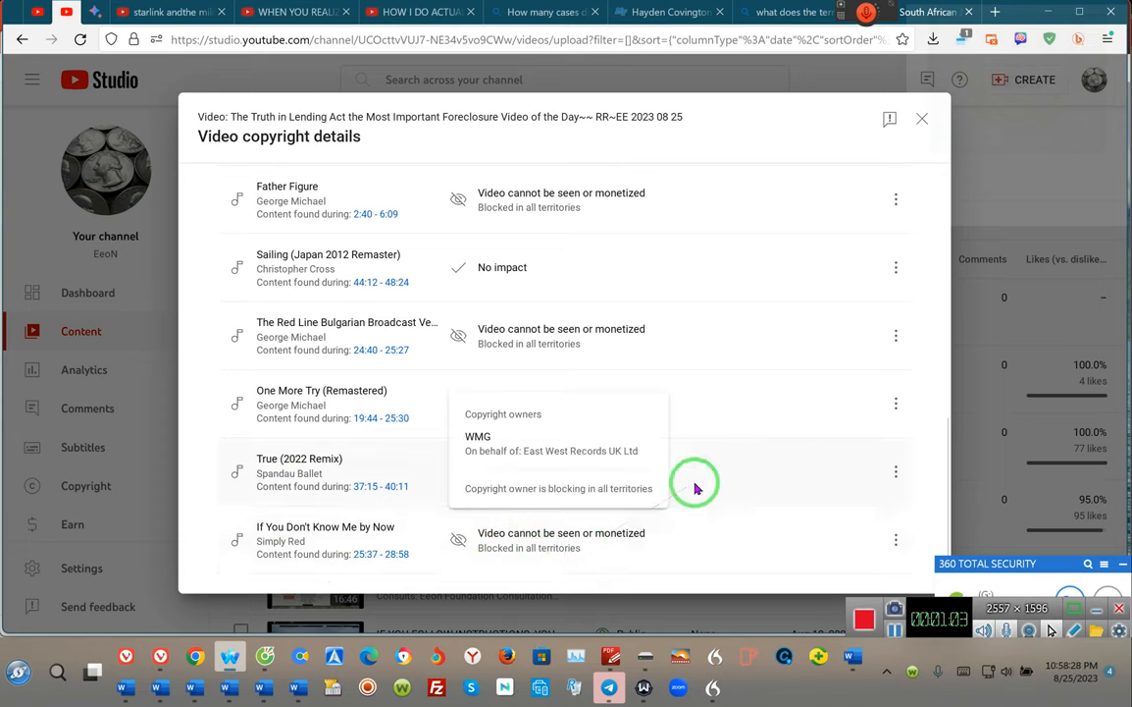
pyautogui.scroll(-3)
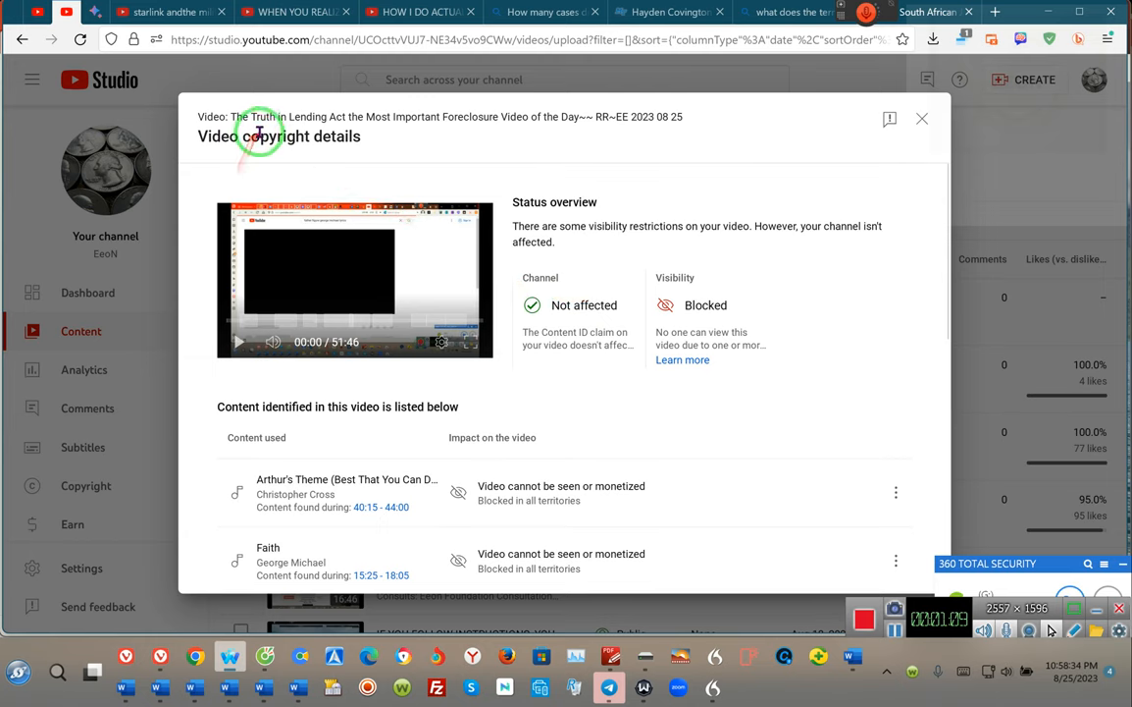
pyautogui.moveTo(907, 118)
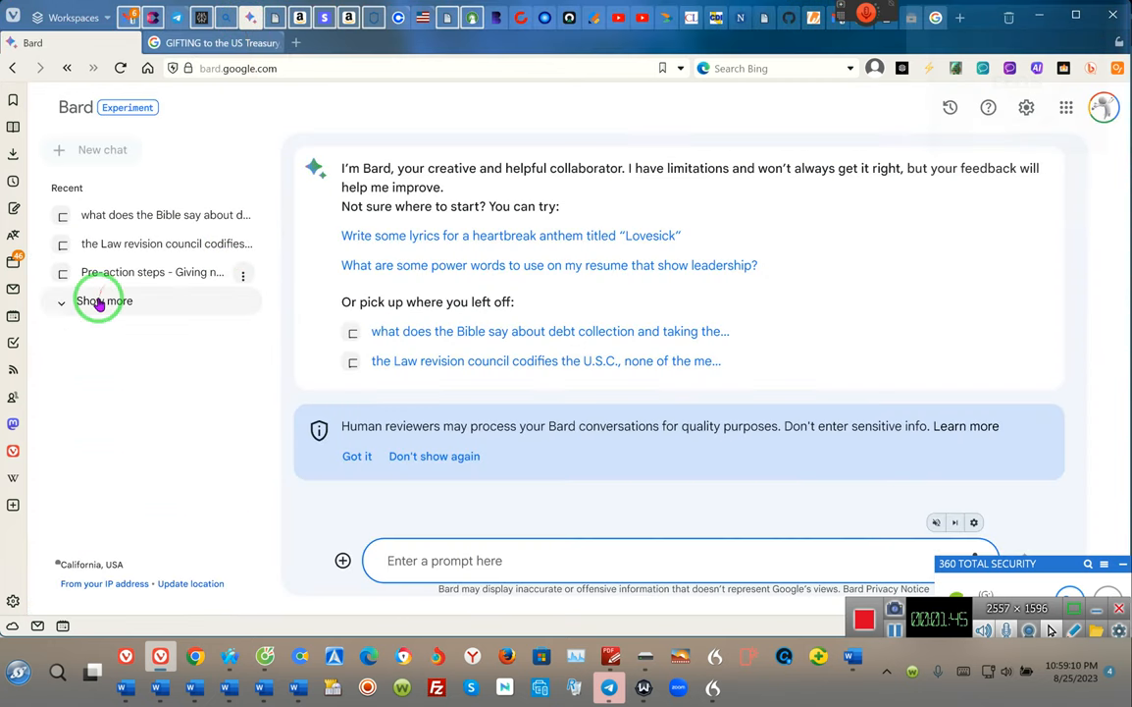
pyautogui.click(103, 300)
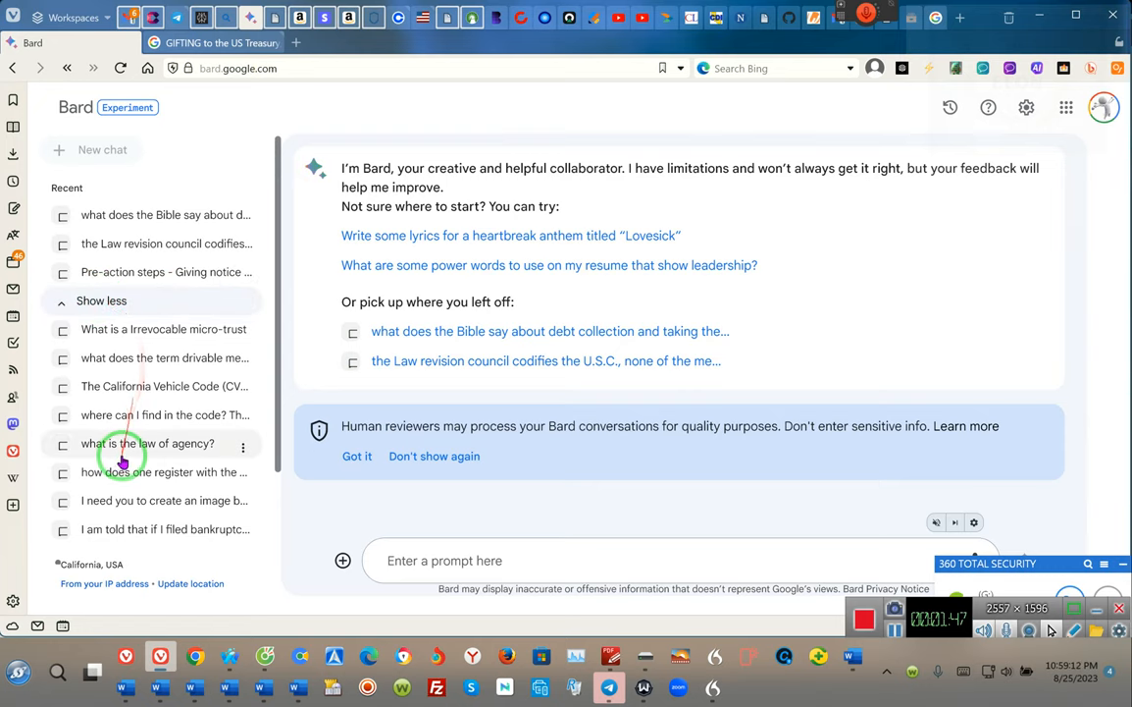
pyautogui.moveTo(150, 329)
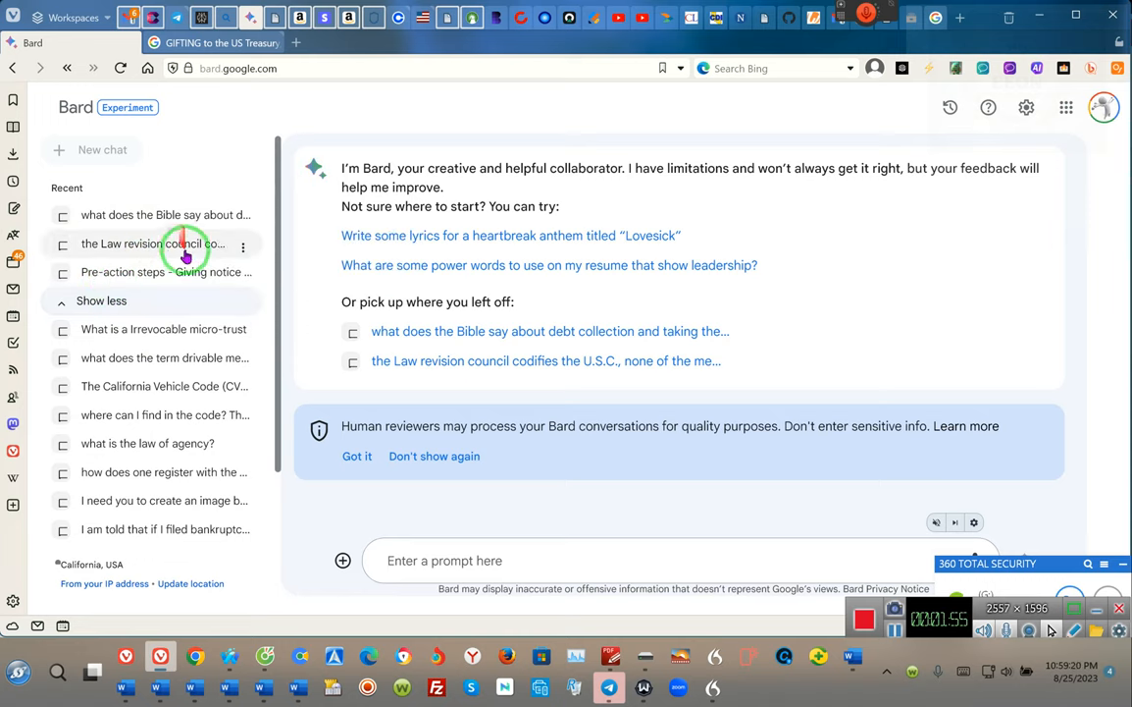
pyautogui.click(152, 214)
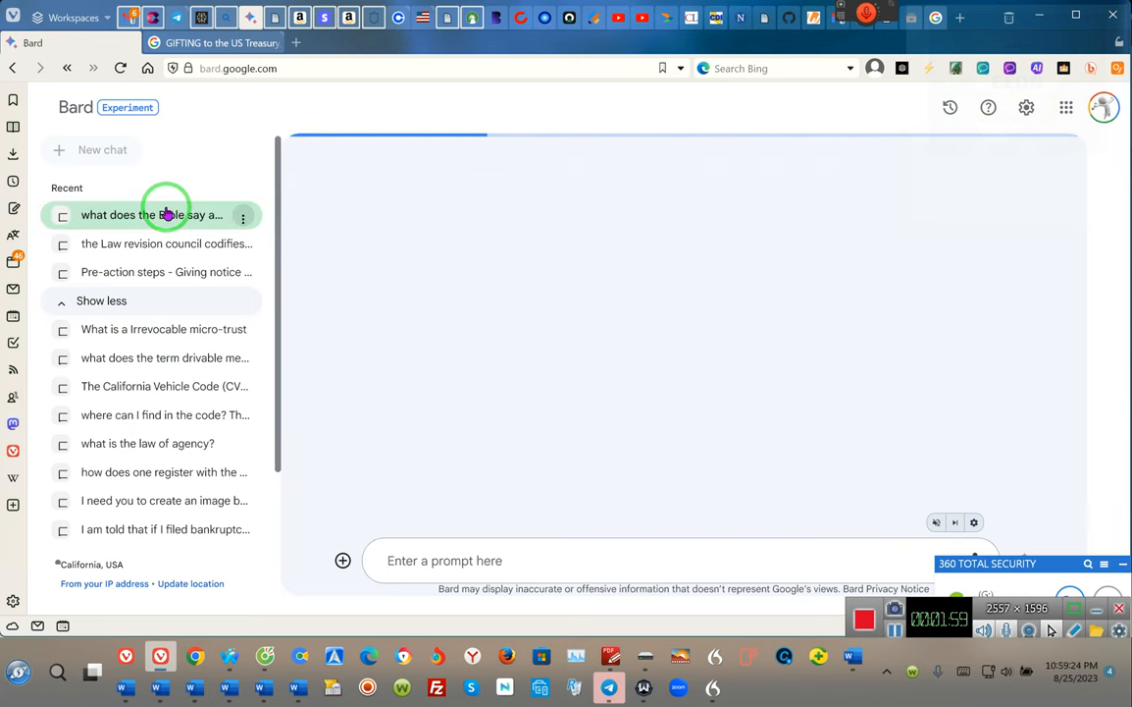
pyautogui.click(152, 215)
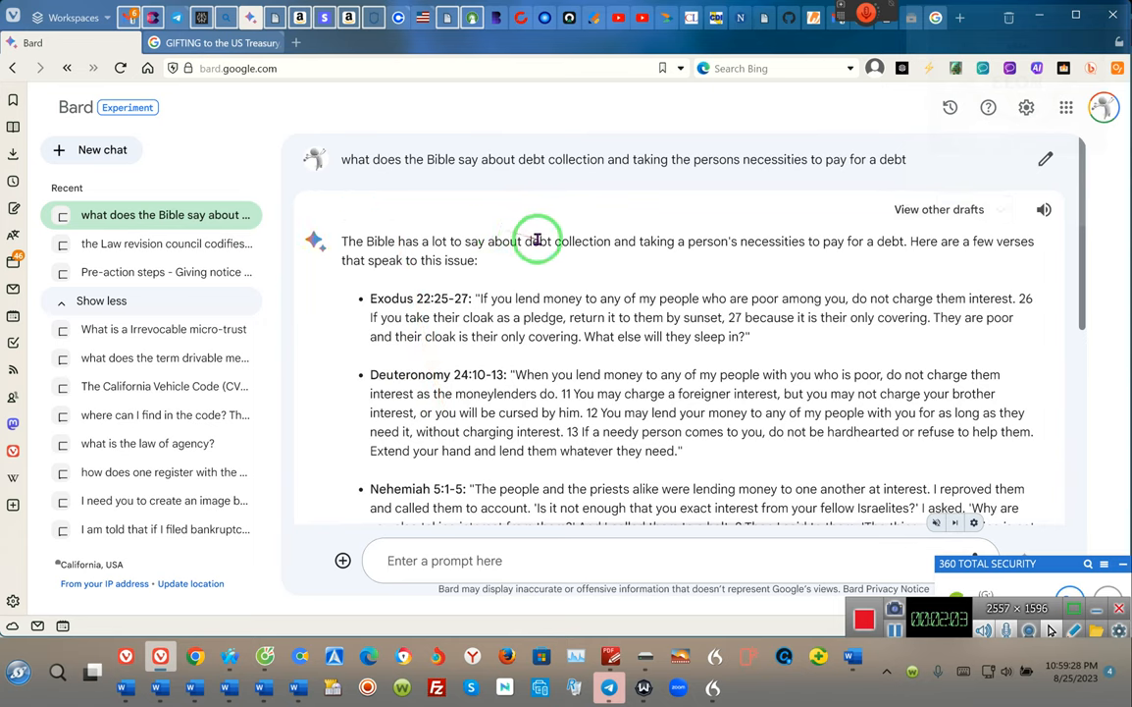
pyautogui.moveTo(665, 241)
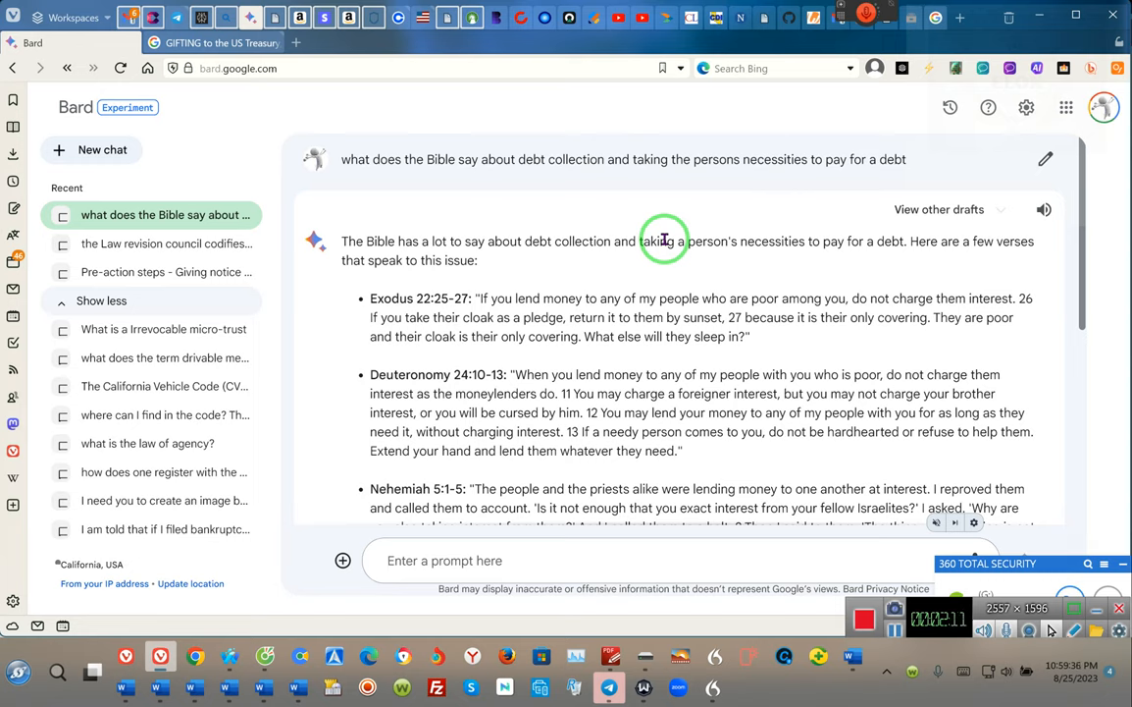
pyautogui.moveTo(657, 255)
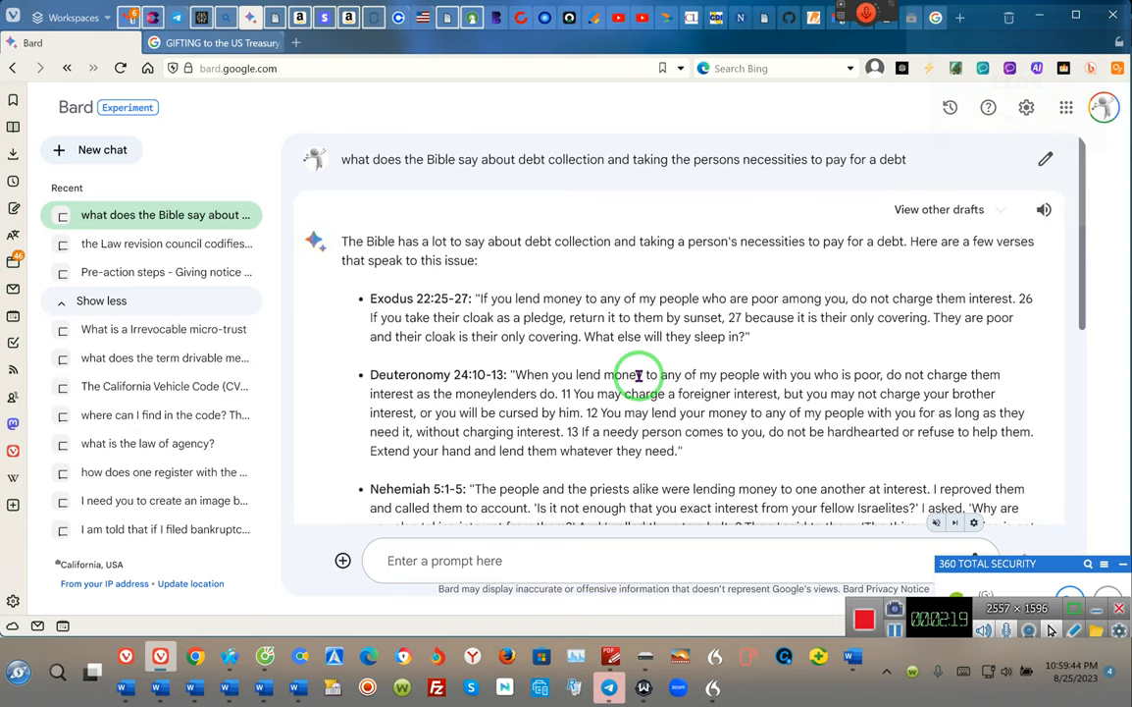
pyautogui.moveTo(549, 373)
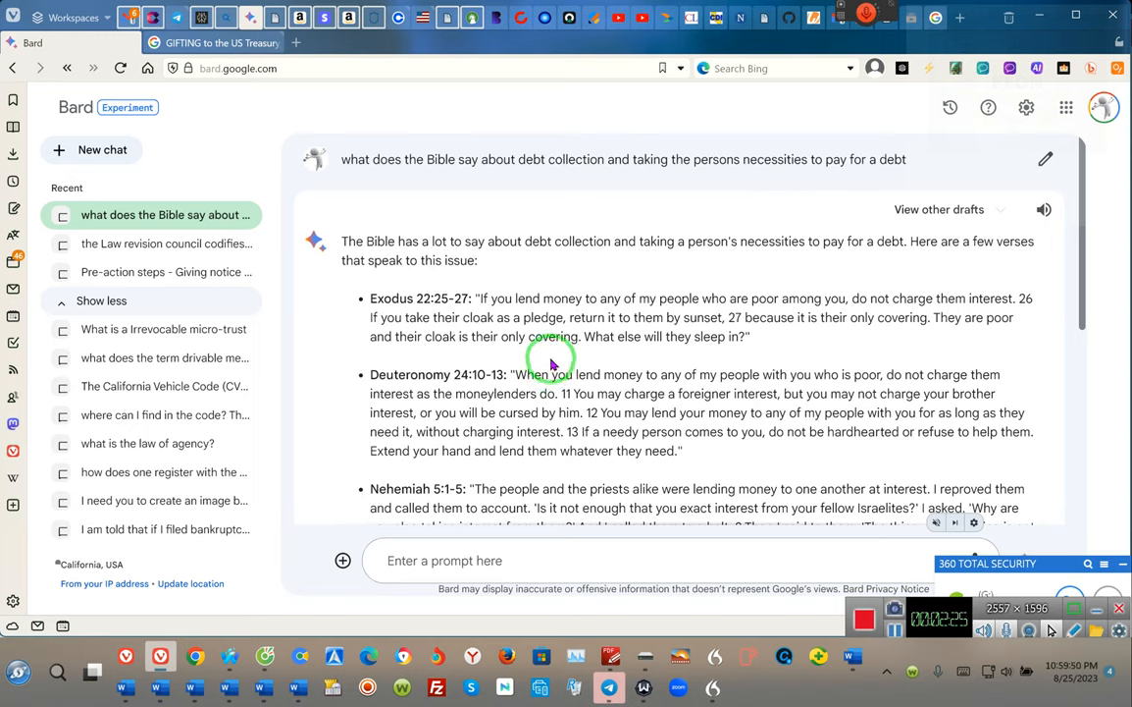
pyautogui.moveTo(617, 355)
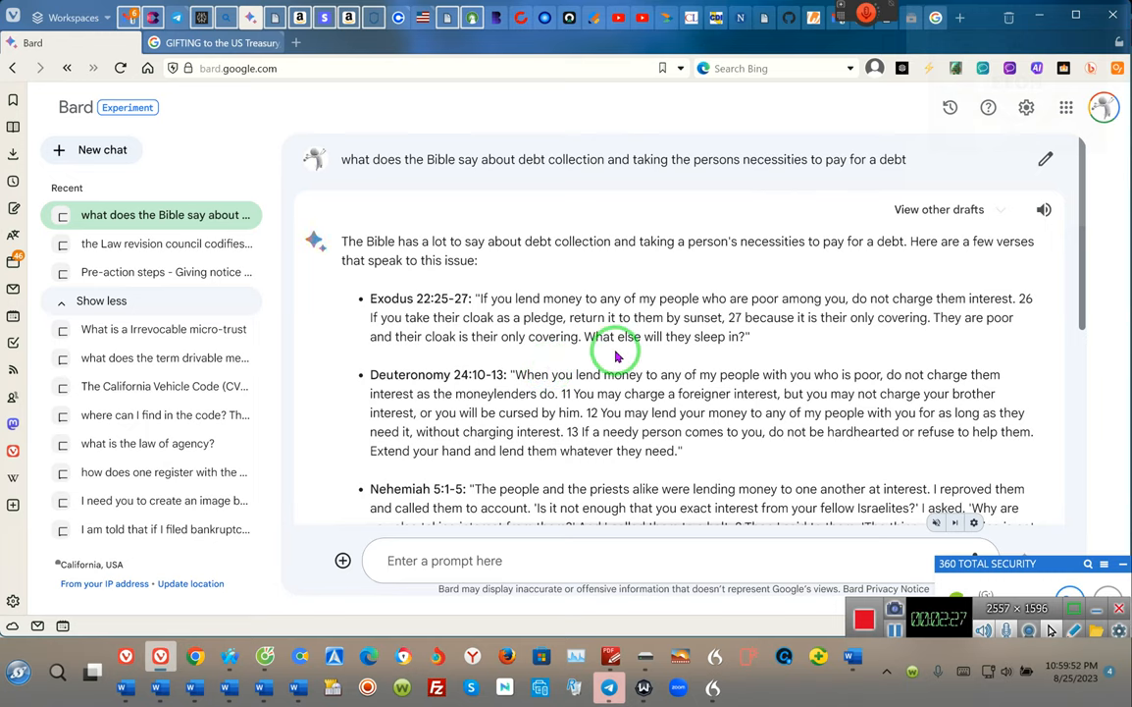
pyautogui.moveTo(598, 344)
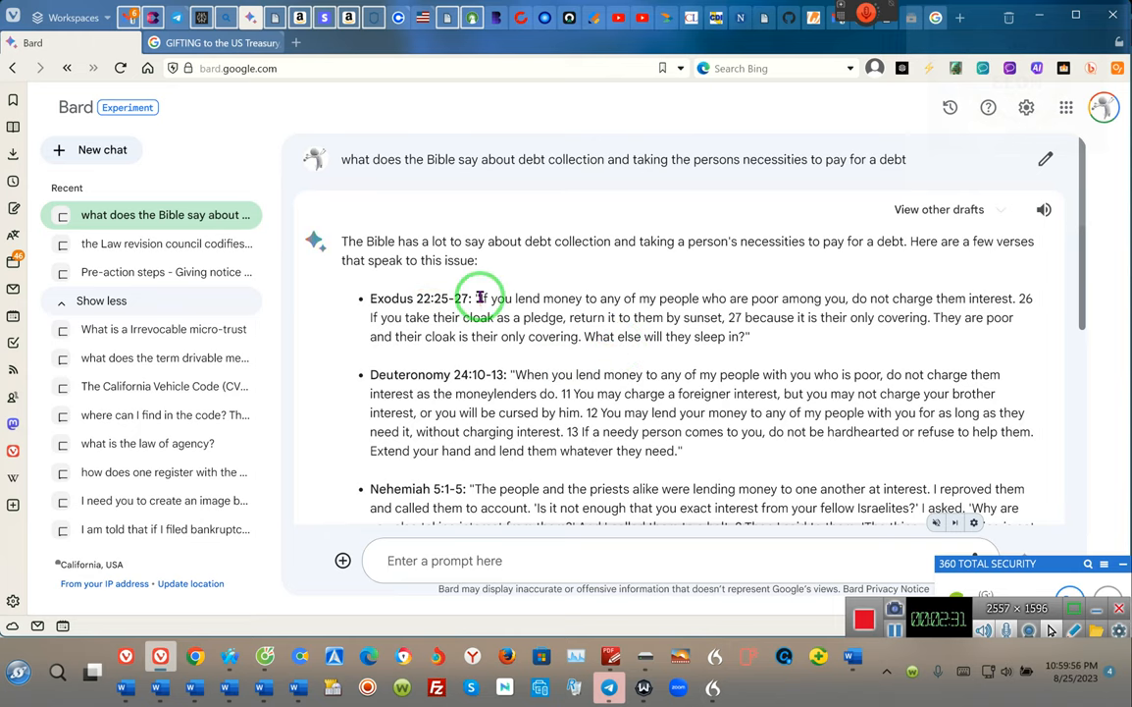
pyautogui.moveTo(668, 298)
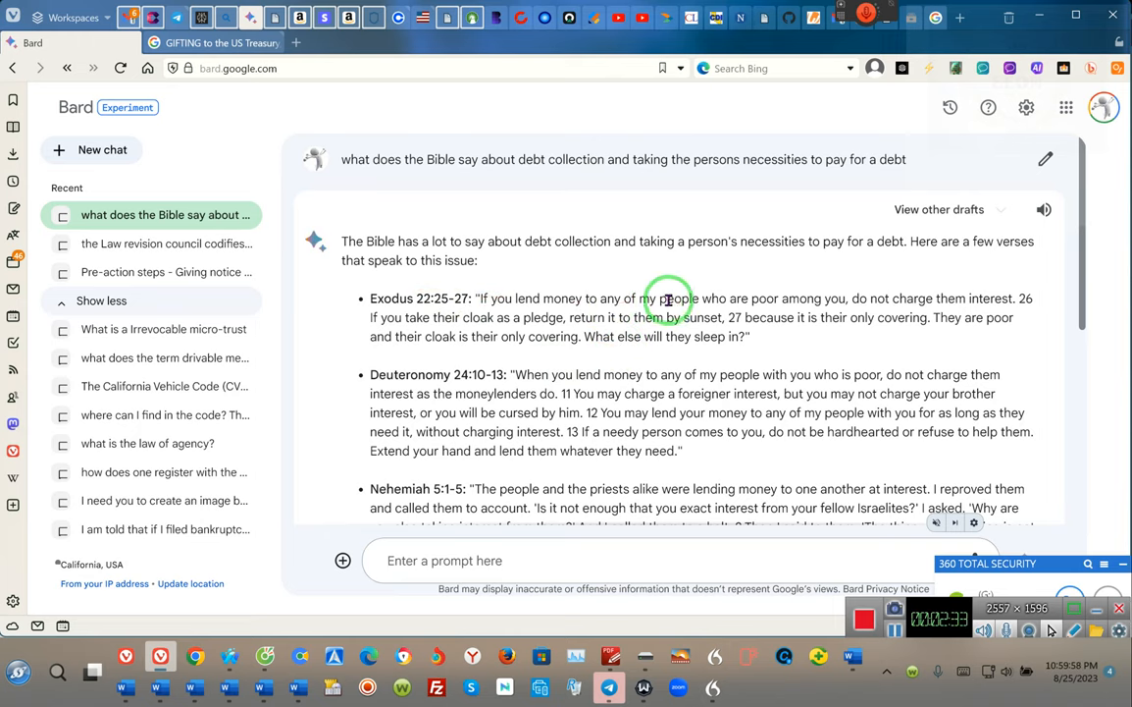
pyautogui.moveTo(785, 292)
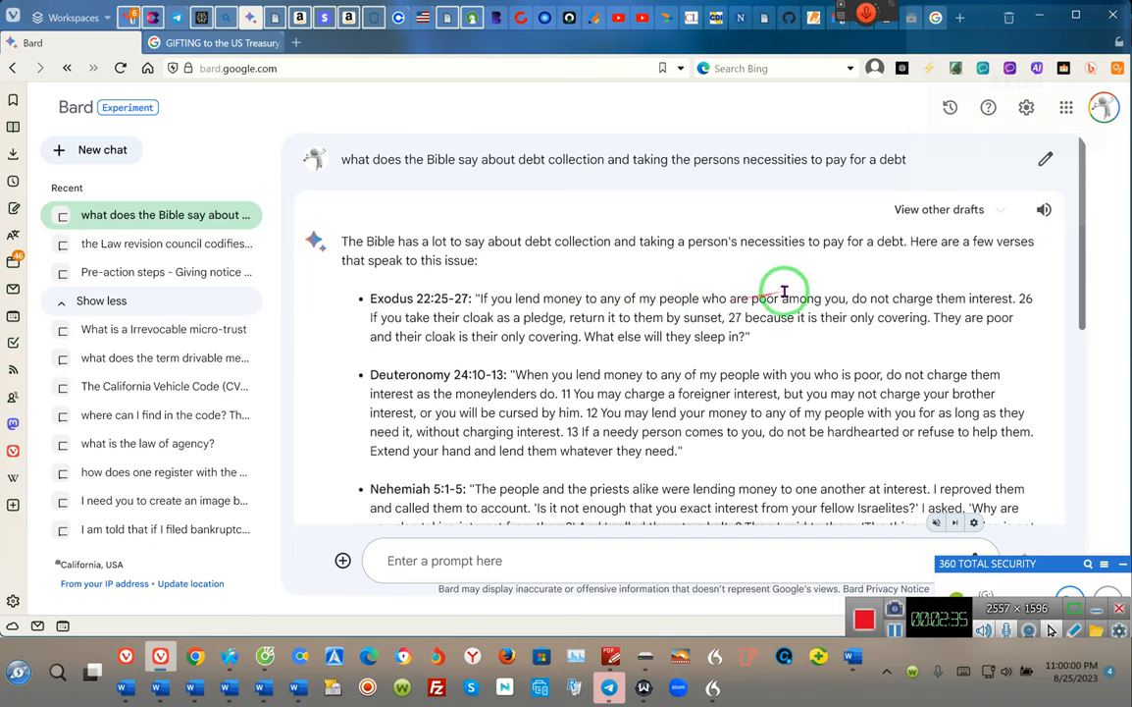
pyautogui.moveTo(913, 303)
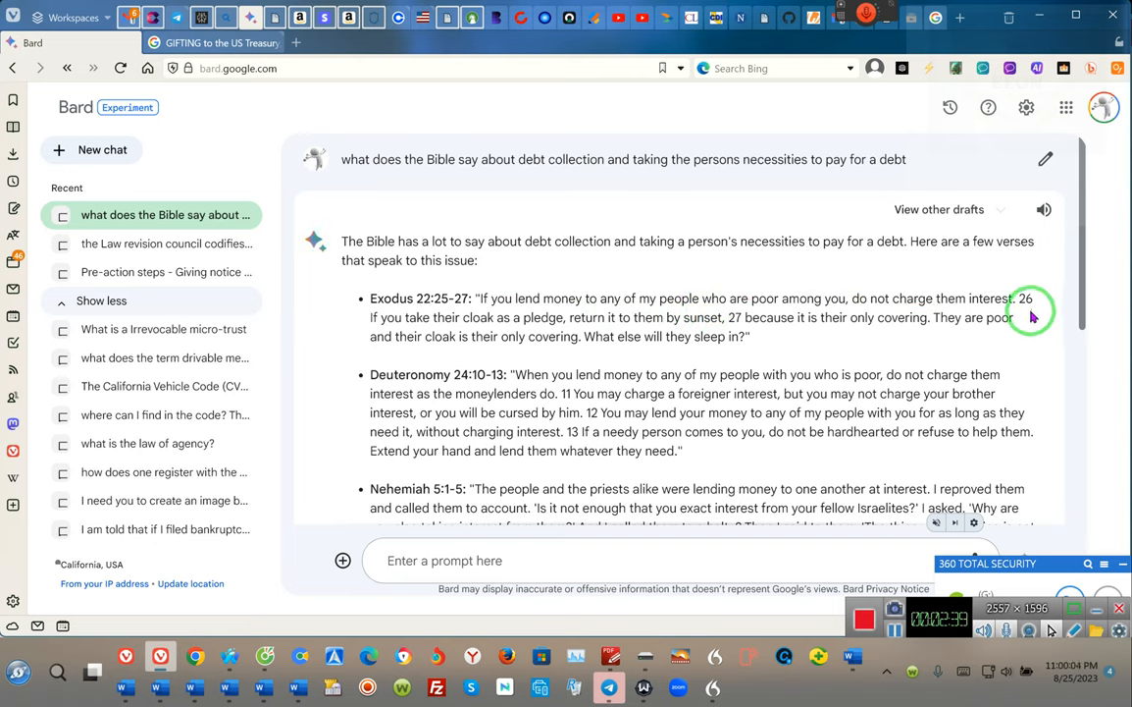
pyautogui.moveTo(391, 329)
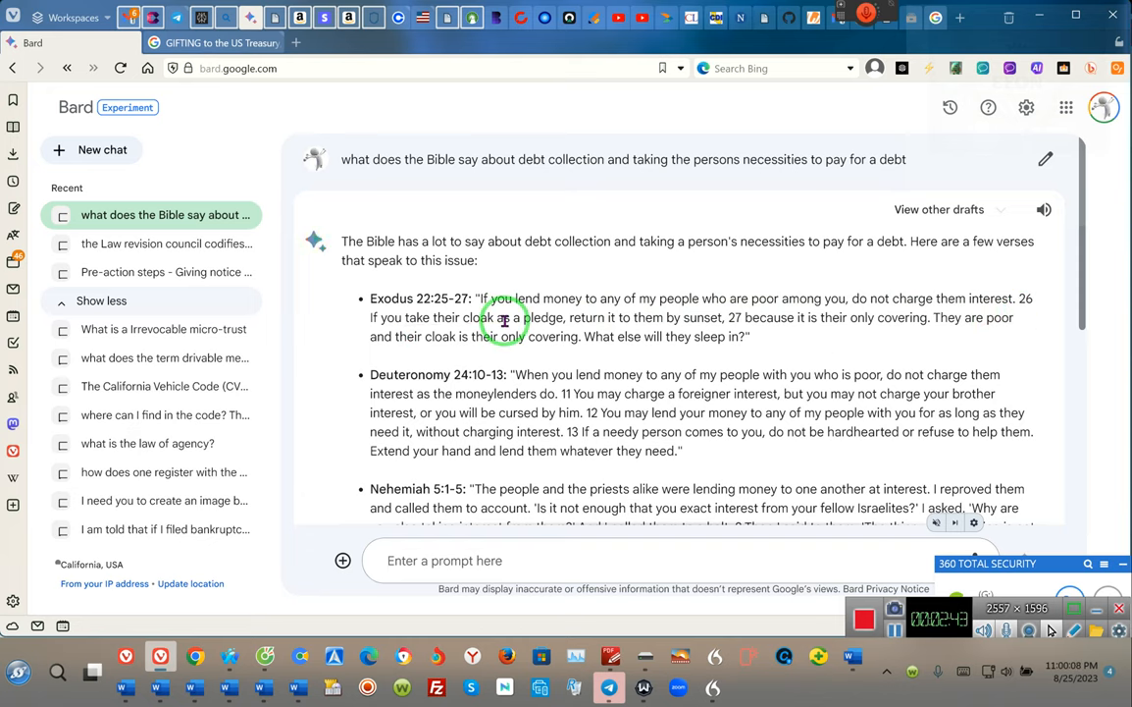
pyautogui.moveTo(565, 317)
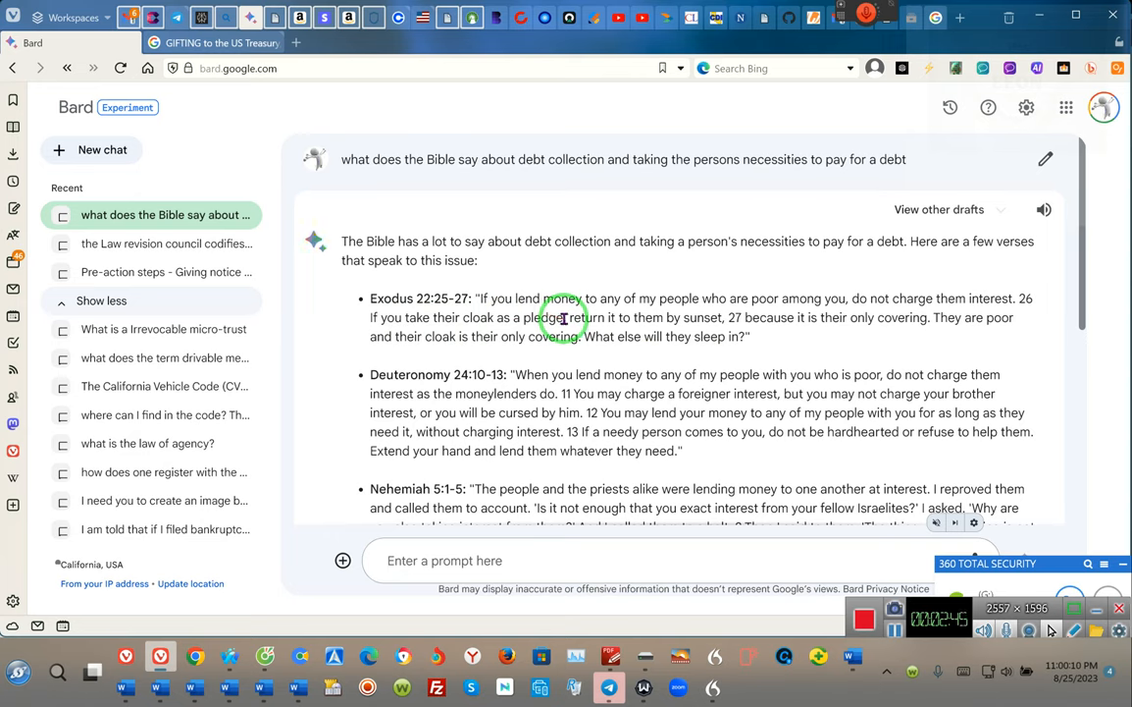
pyautogui.moveTo(618, 323)
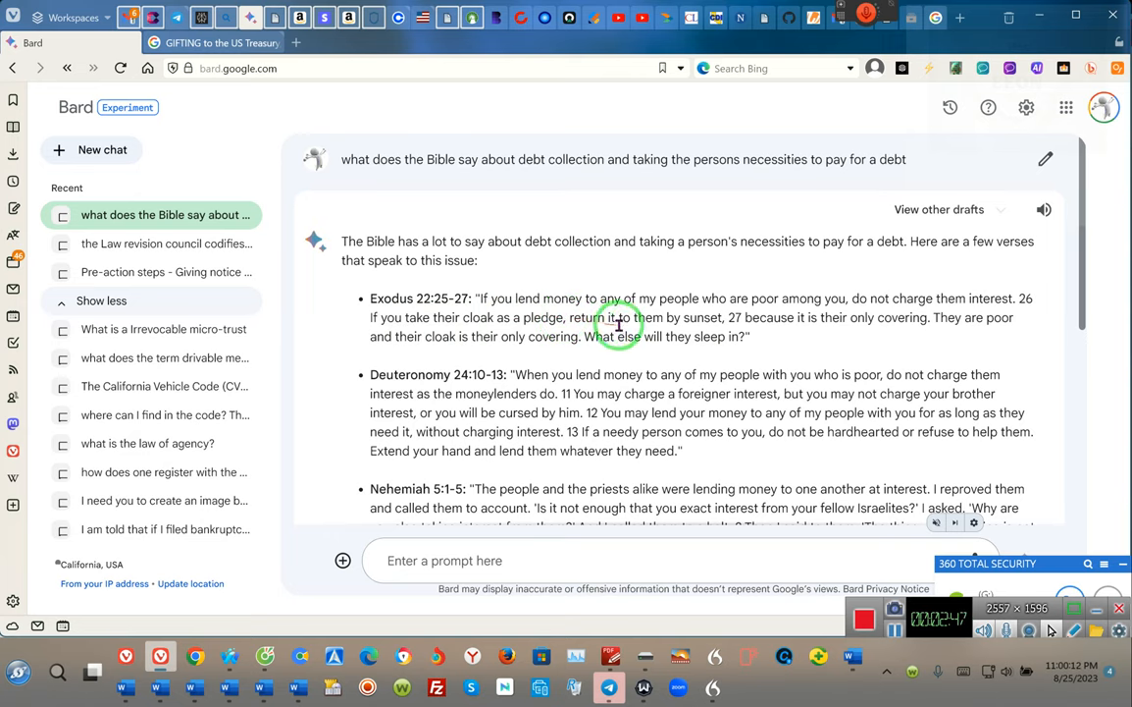
pyautogui.moveTo(678, 316)
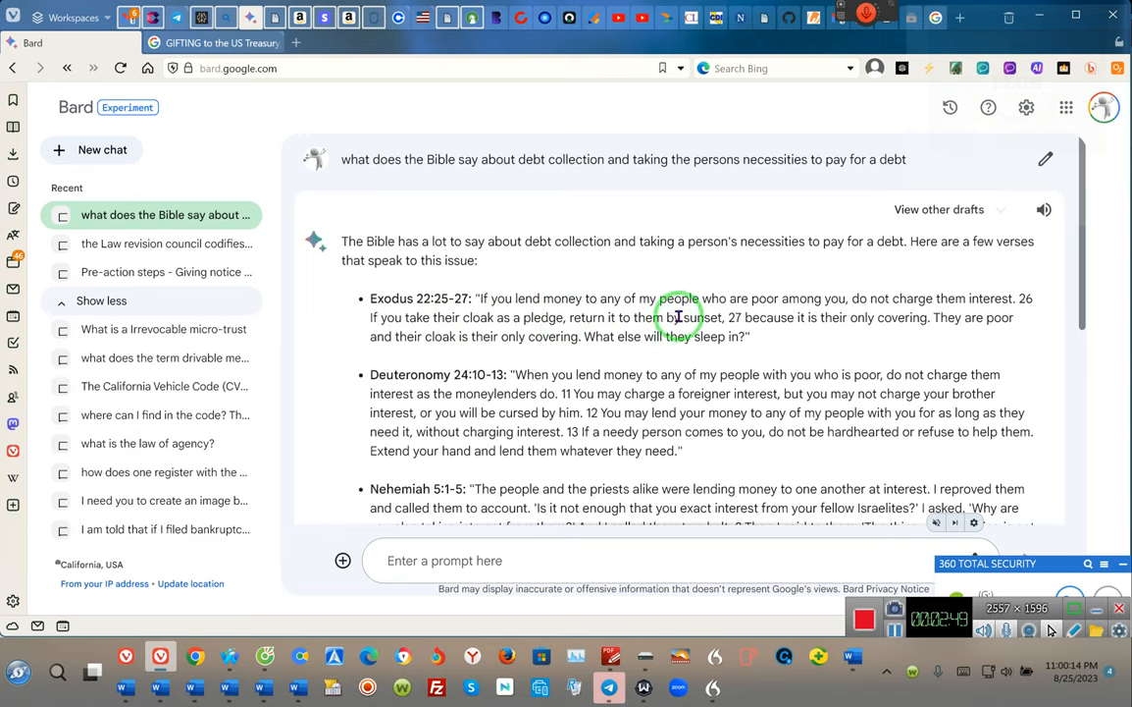
pyautogui.moveTo(696, 316)
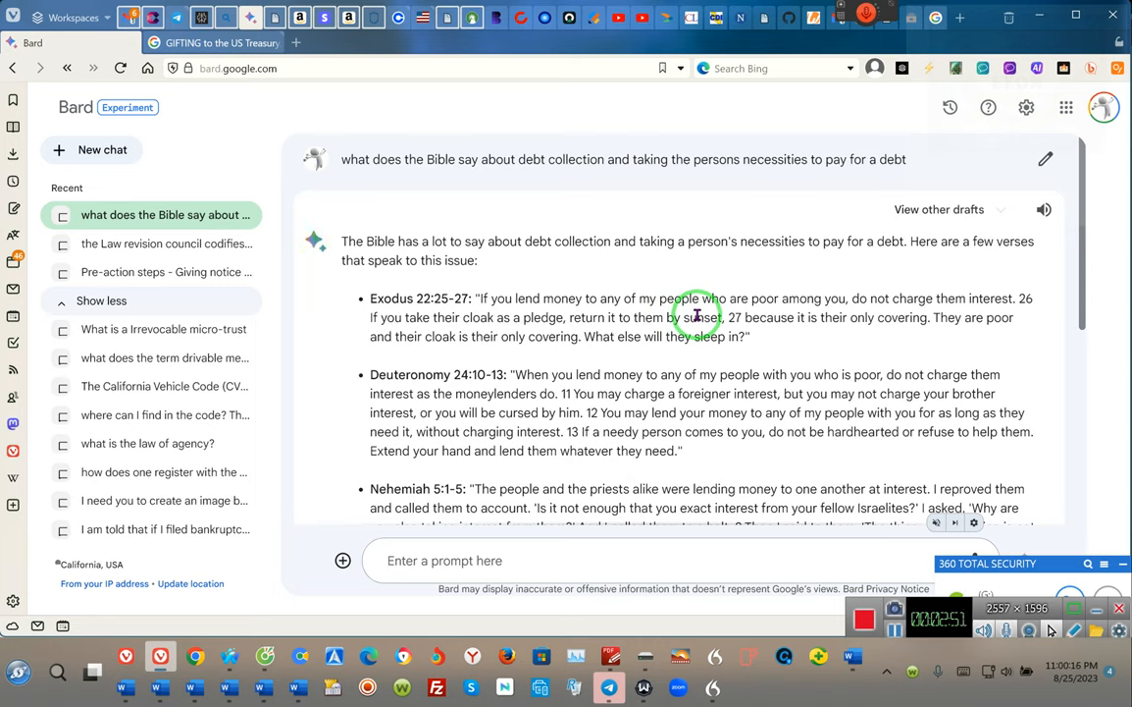
pyautogui.moveTo(856, 319)
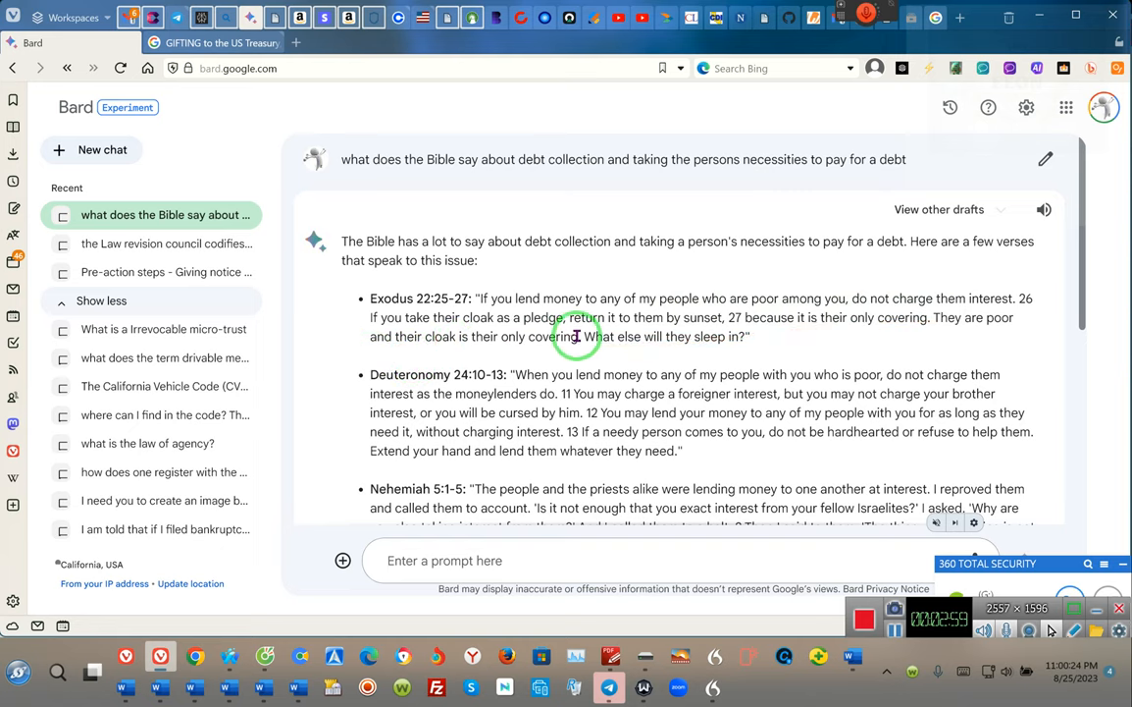
pyautogui.moveTo(726, 342)
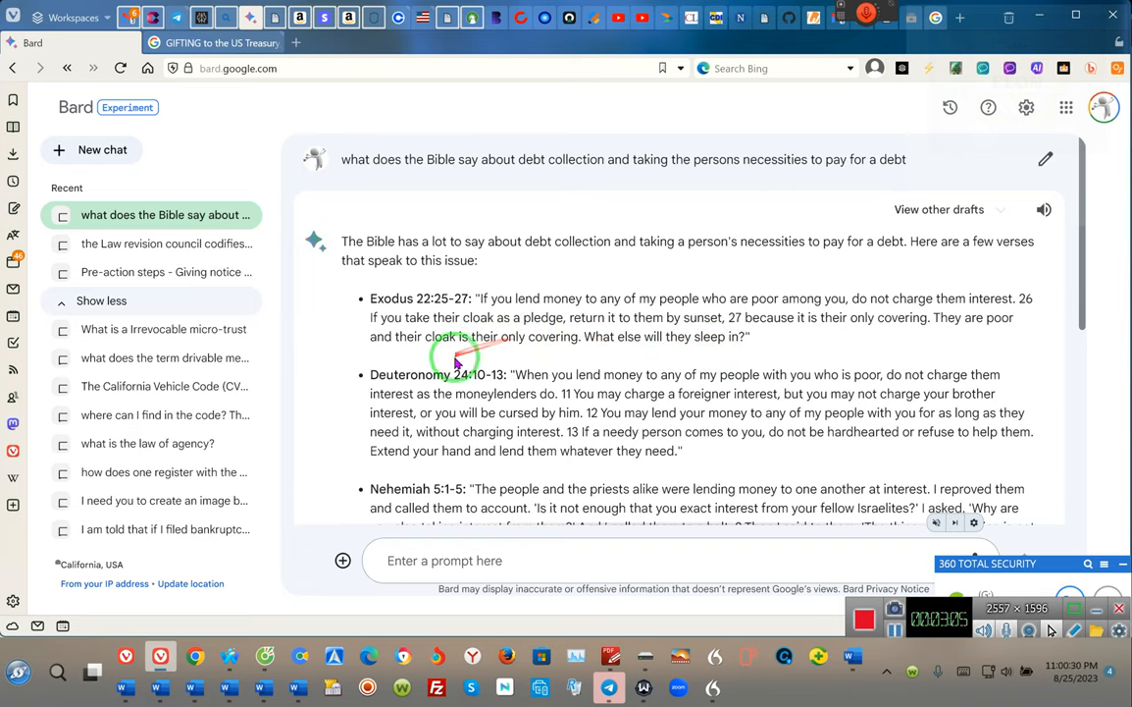
pyautogui.moveTo(514, 389)
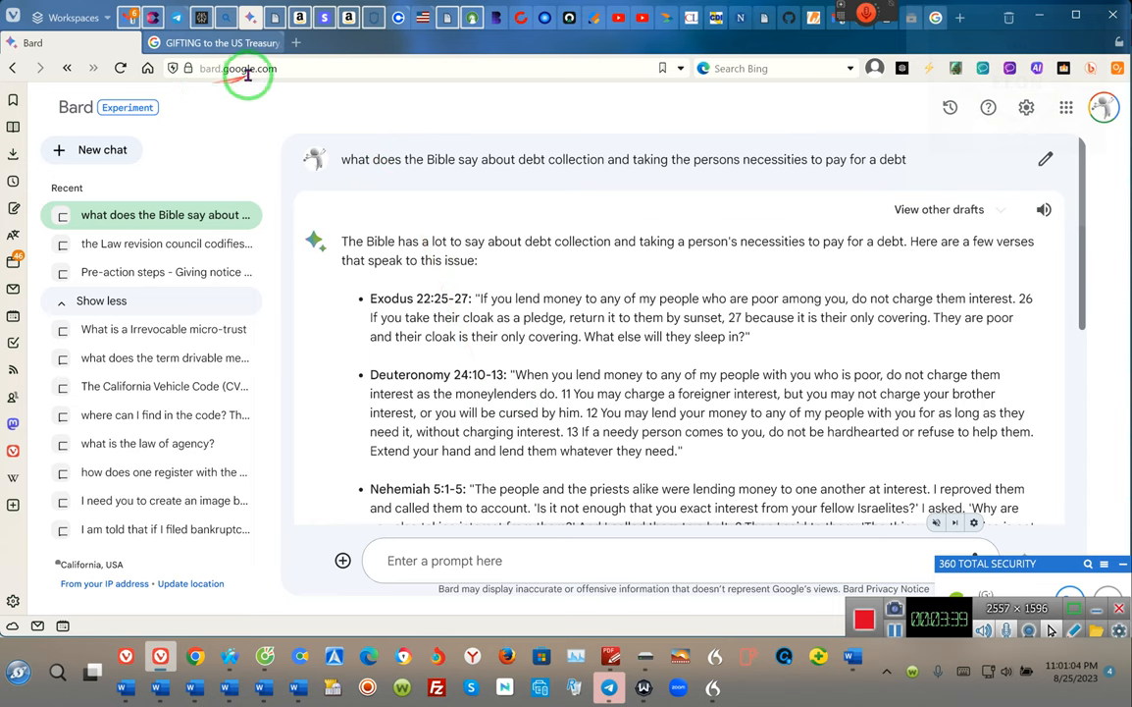
# Step: Switch to the Perplexity consumer-credit thread and scroll to the Nationstar Mortgage v. Jackson answer
pyautogui.click(202, 18)
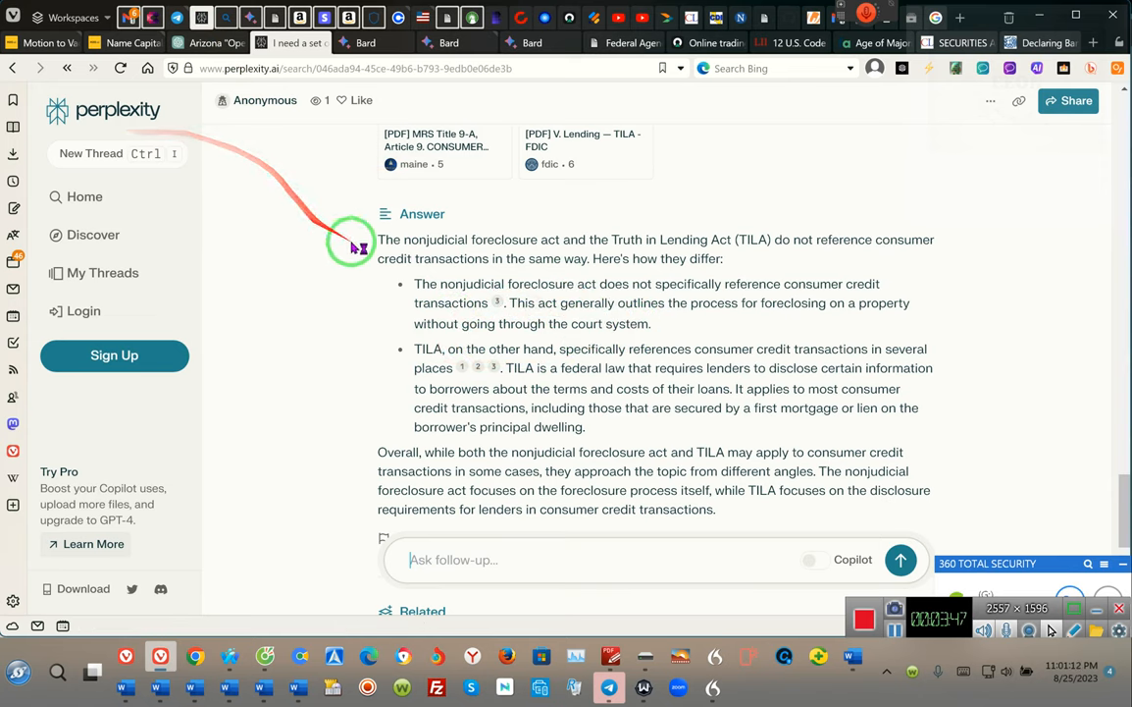
pyautogui.scroll(-3)
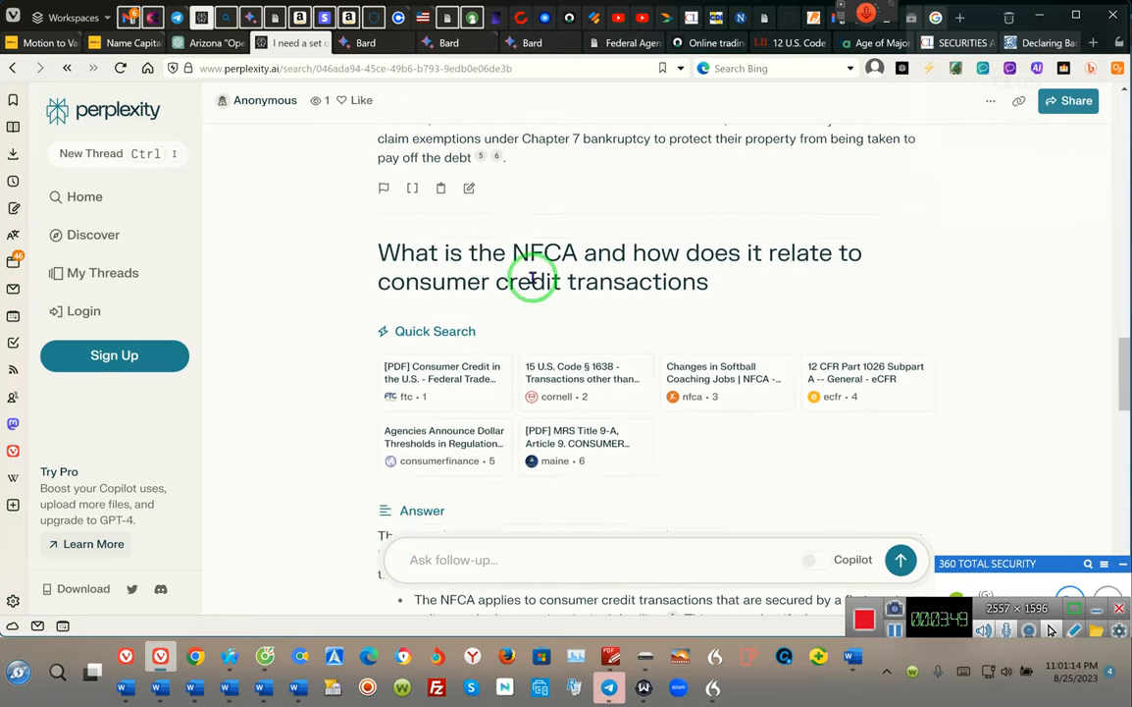
pyautogui.scroll(-3)
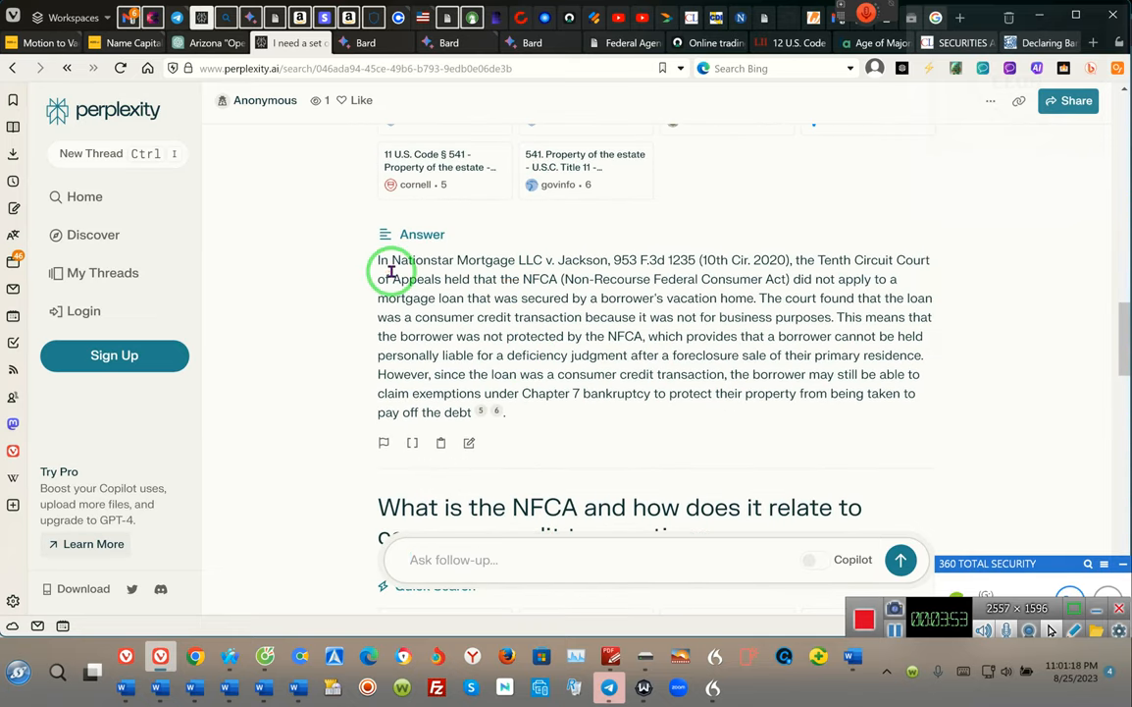
pyautogui.moveTo(627, 287)
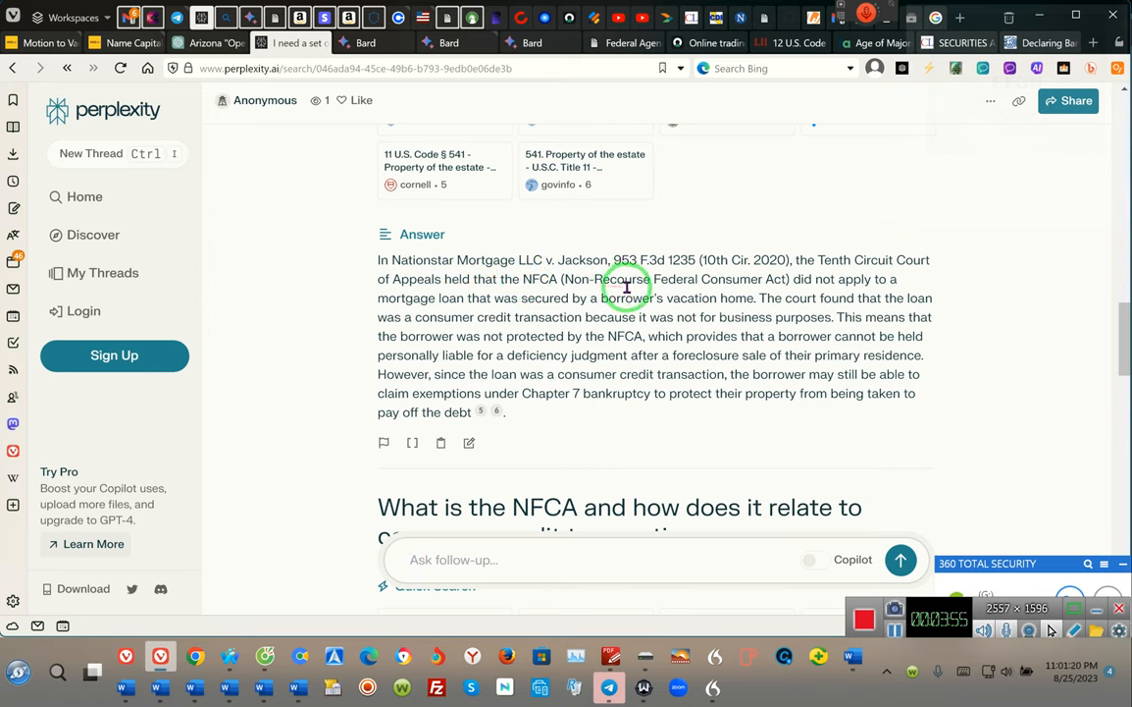
pyautogui.moveTo(401, 312)
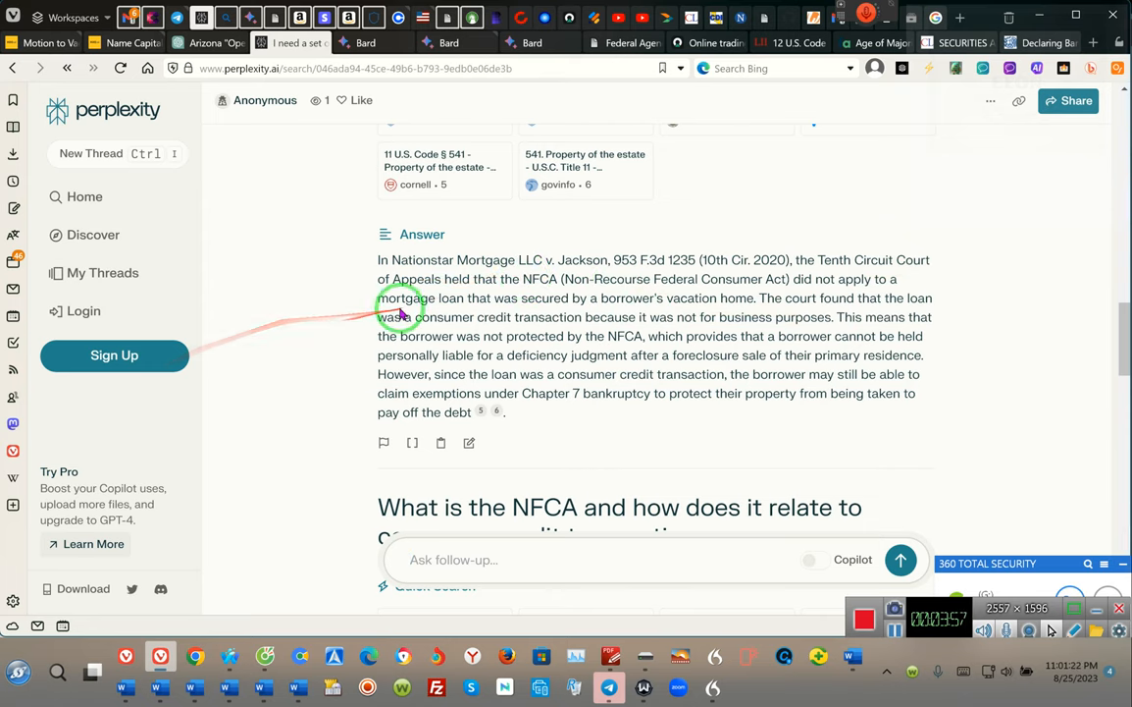
pyautogui.moveTo(719, 285)
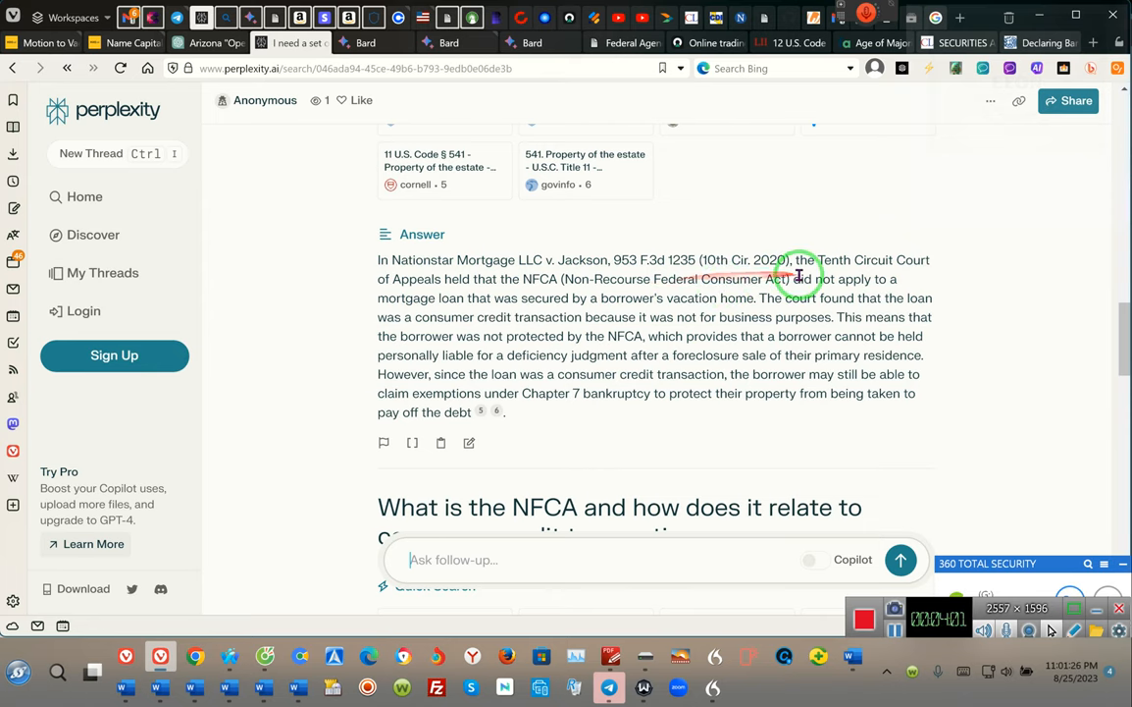
pyautogui.moveTo(304, 322)
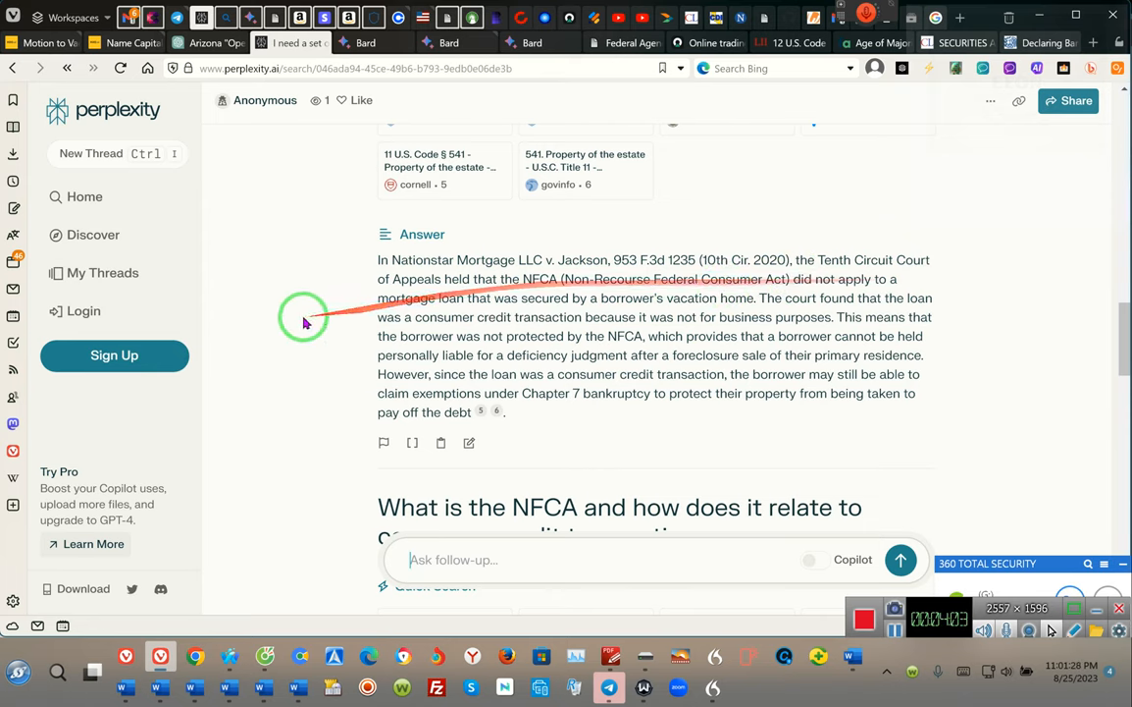
pyautogui.moveTo(635, 302)
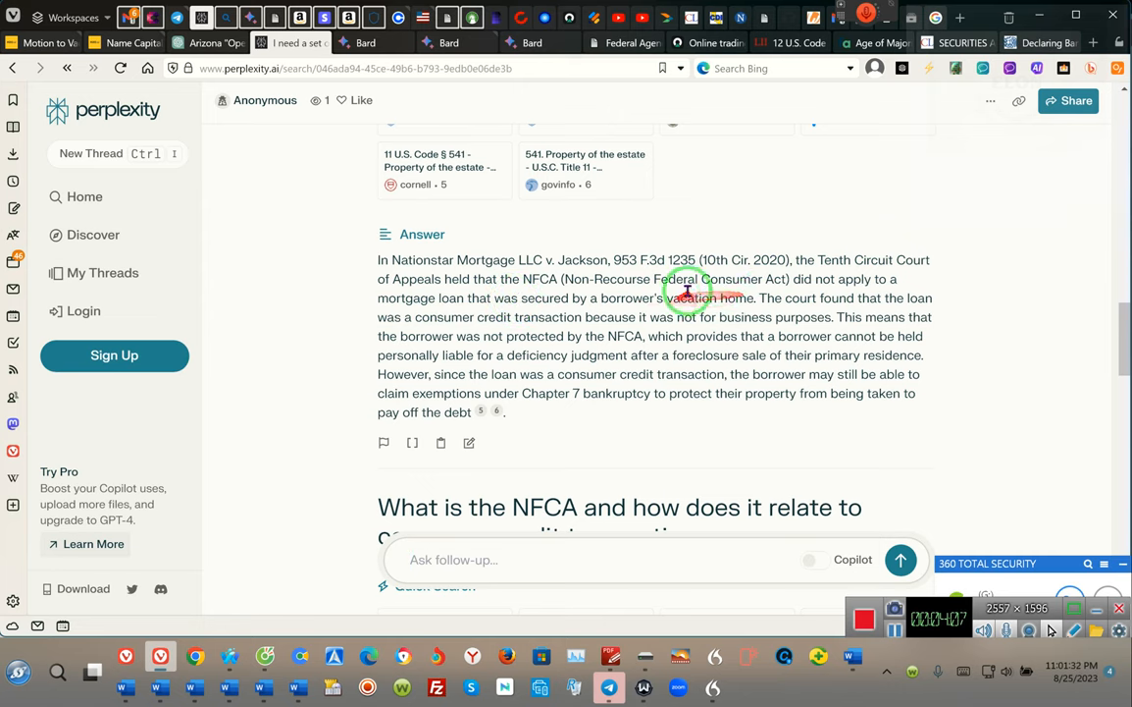
pyautogui.moveTo(692, 410)
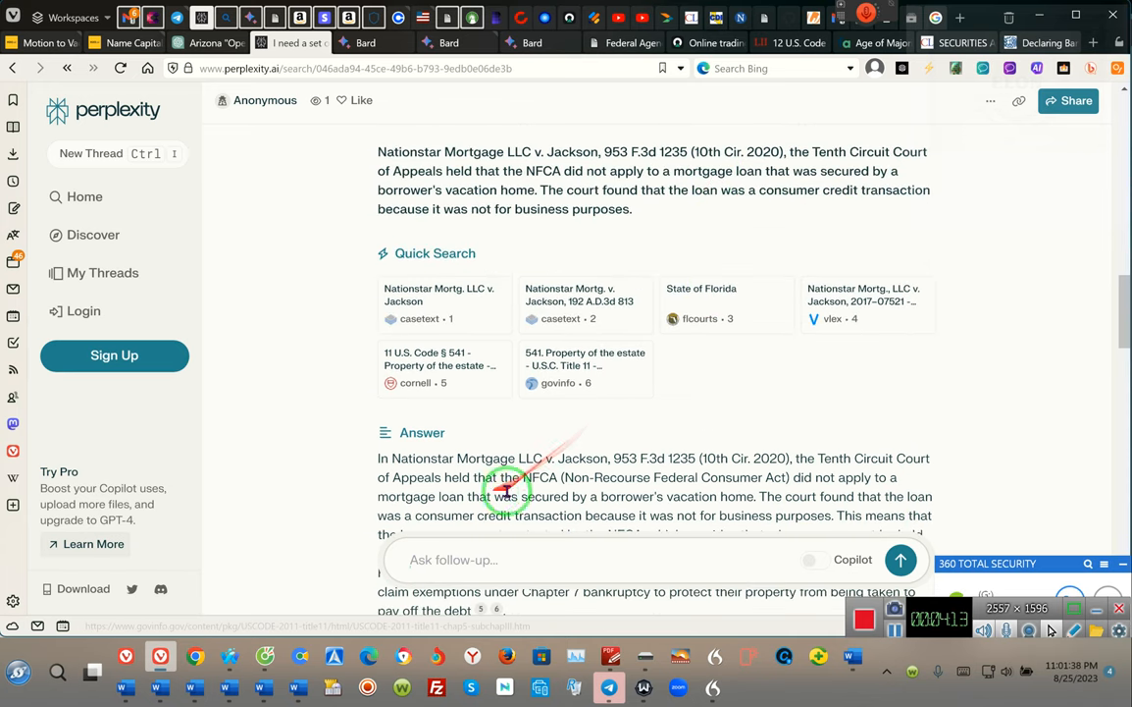
pyautogui.moveTo(576, 486)
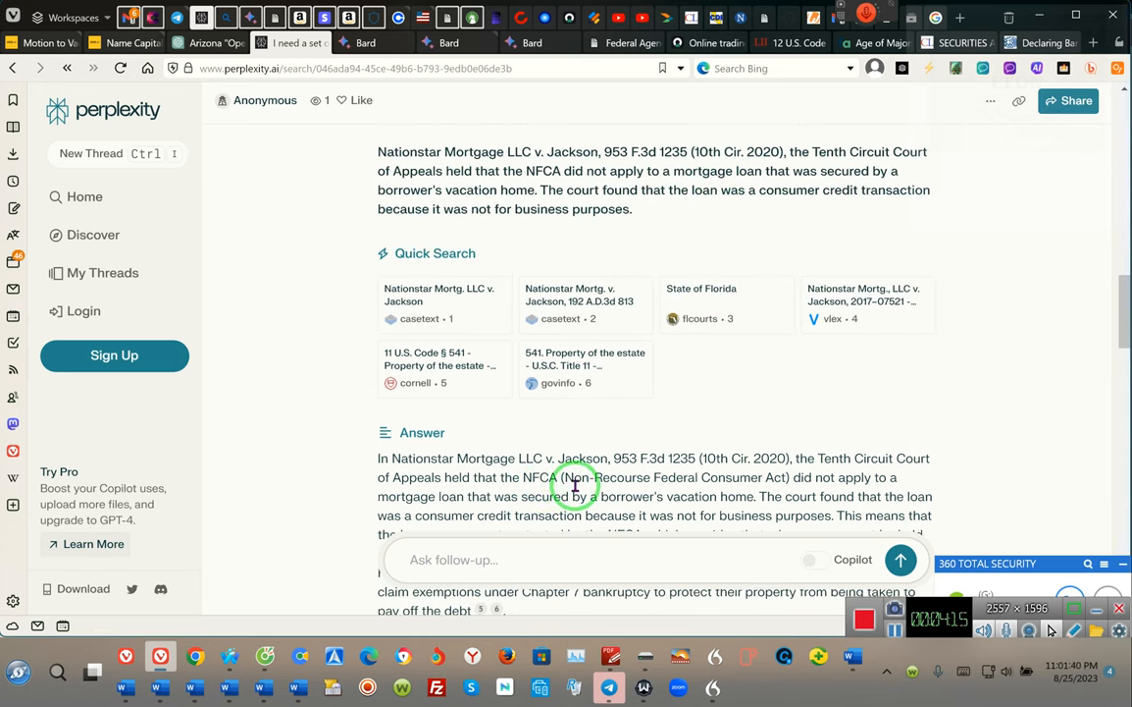
pyautogui.moveTo(574, 476)
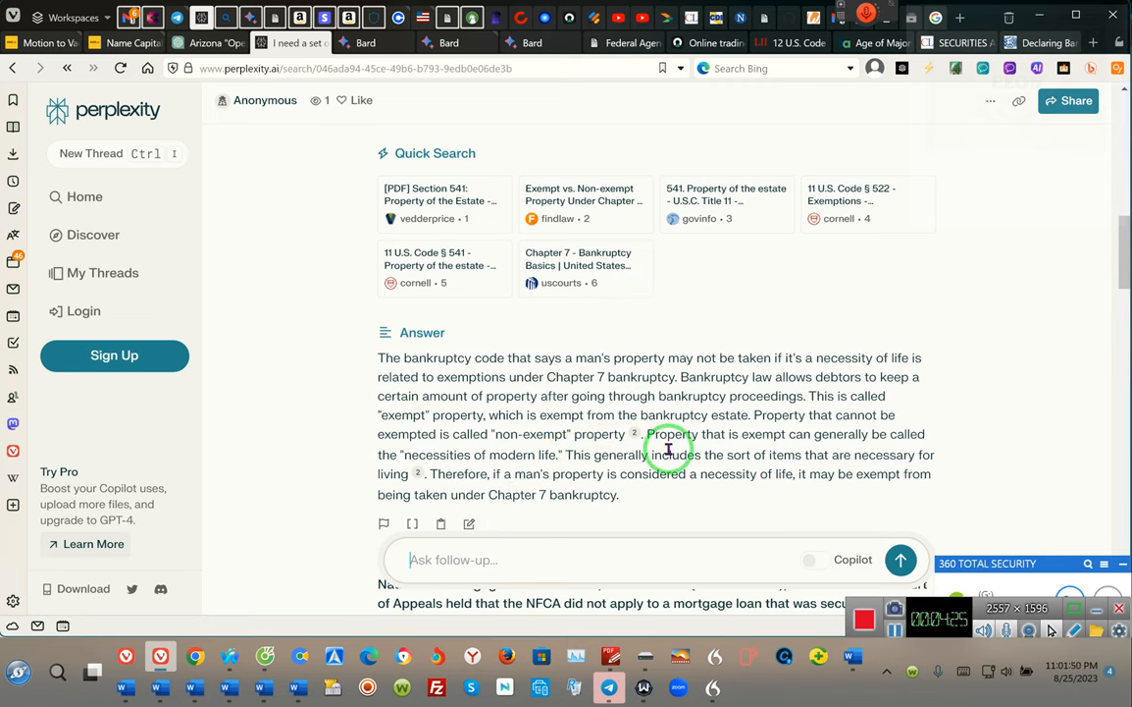
pyautogui.moveTo(594, 429)
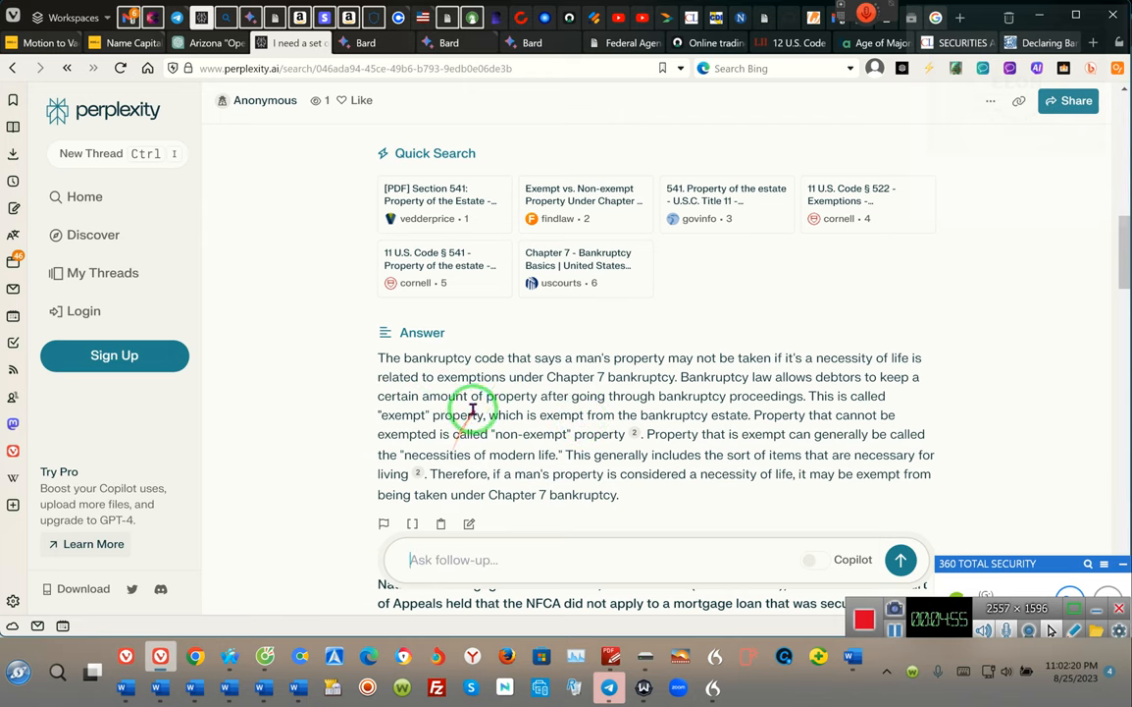
pyautogui.moveTo(609, 401)
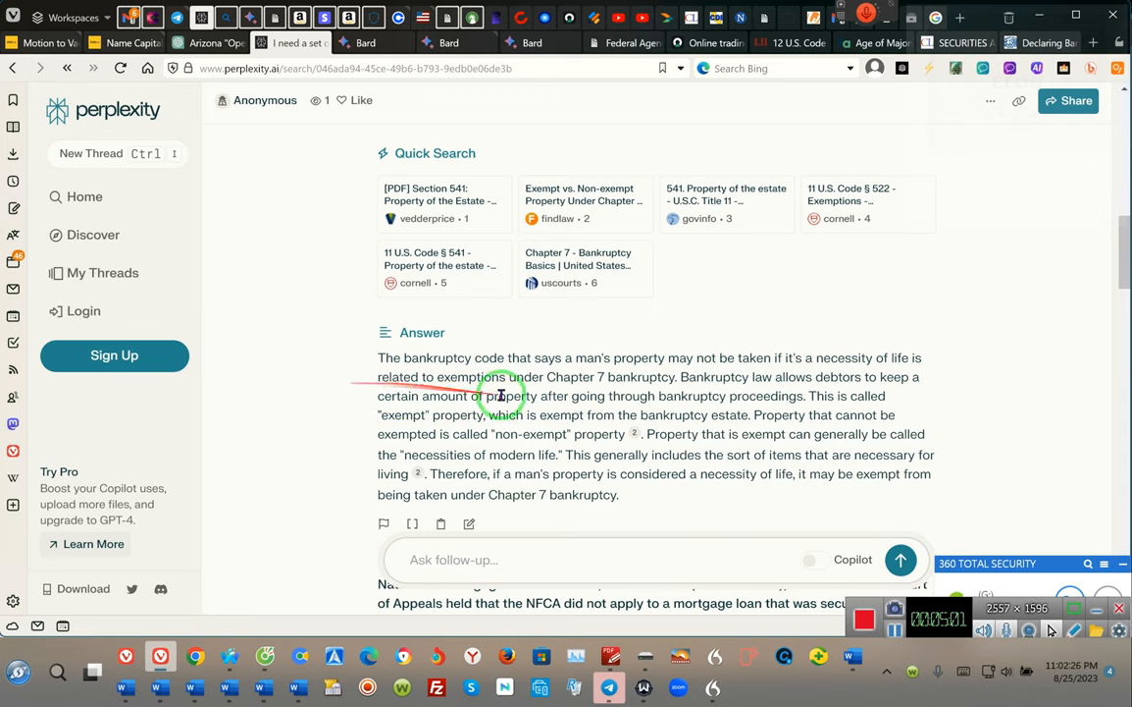
pyautogui.moveTo(688, 491)
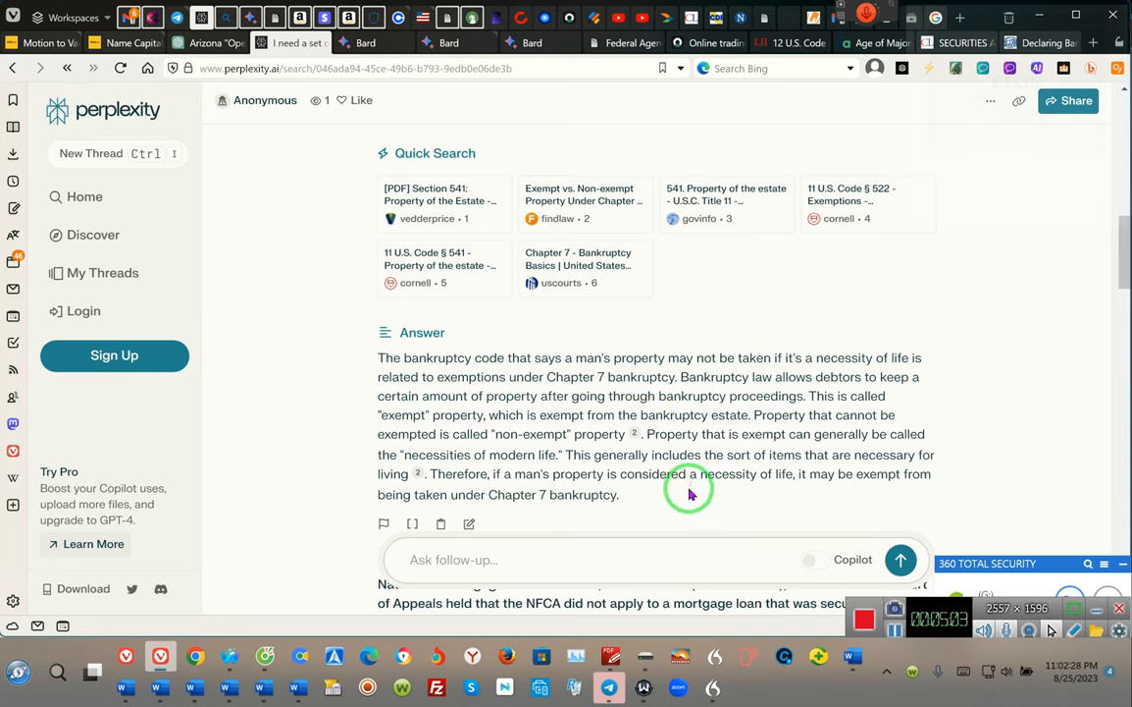
pyautogui.moveTo(776, 371)
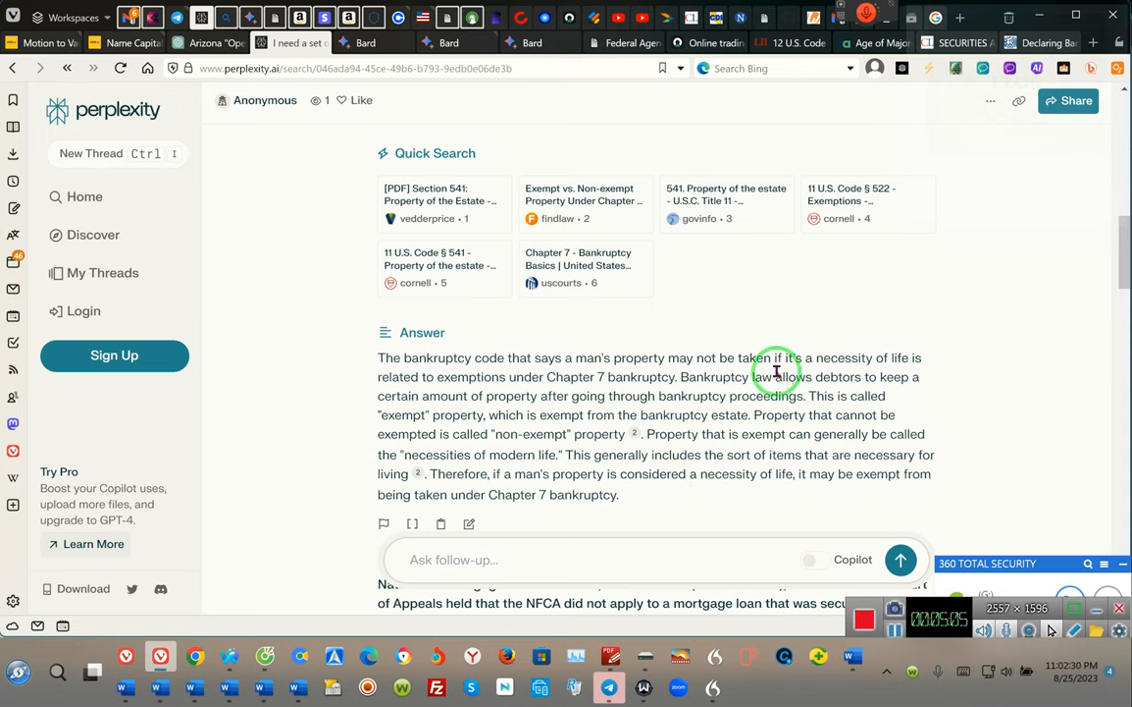
pyautogui.moveTo(834, 366)
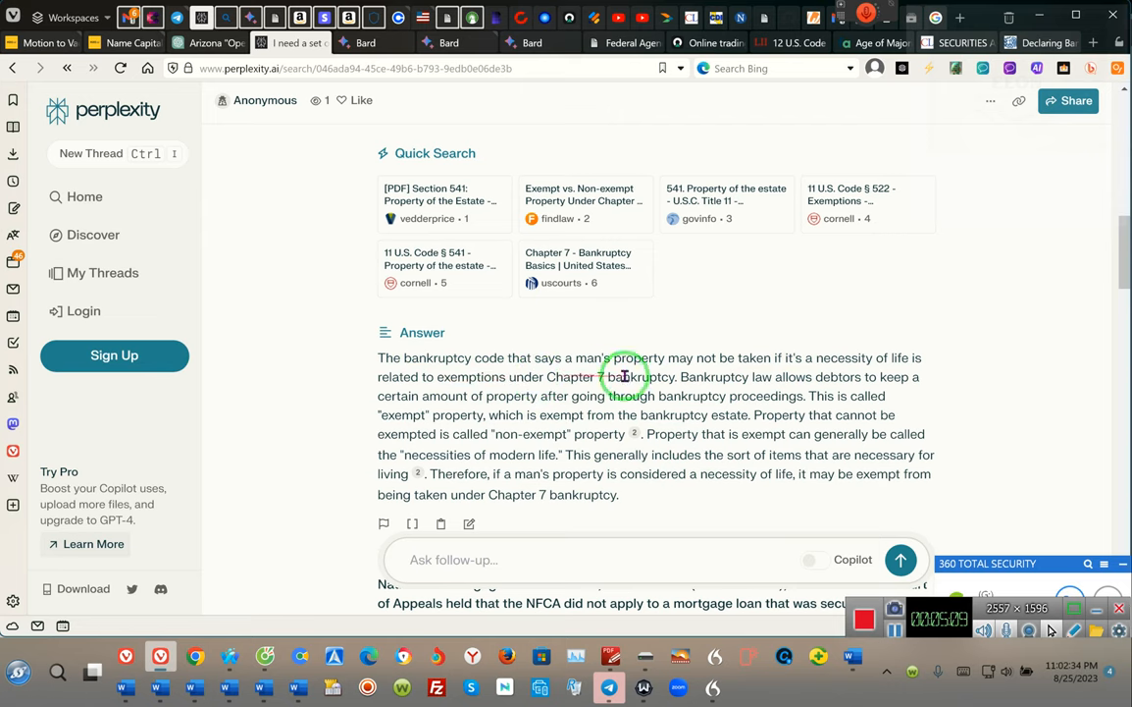
pyautogui.moveTo(689, 377)
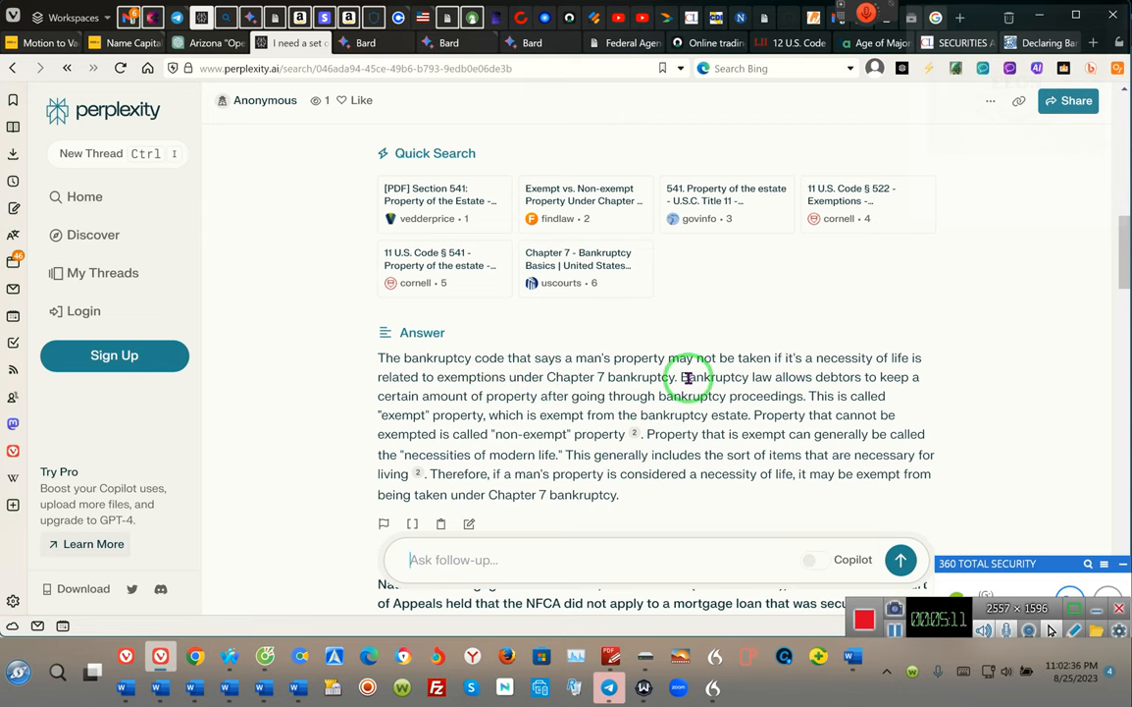
pyautogui.moveTo(779, 377)
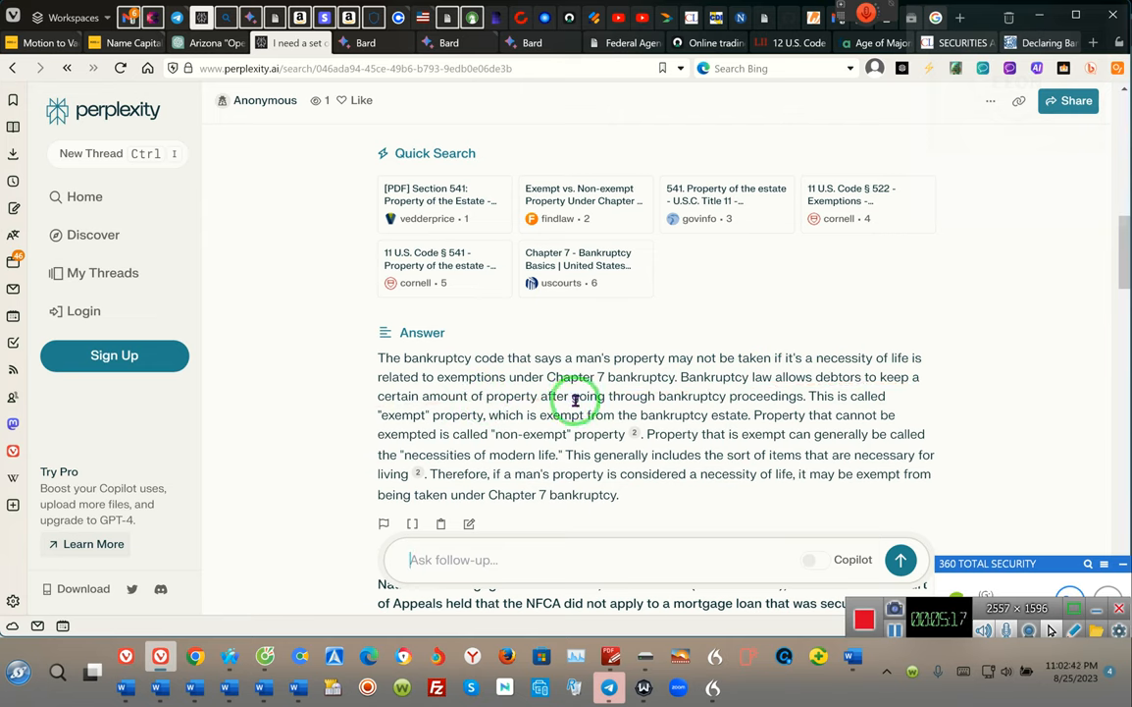
pyautogui.moveTo(613, 396)
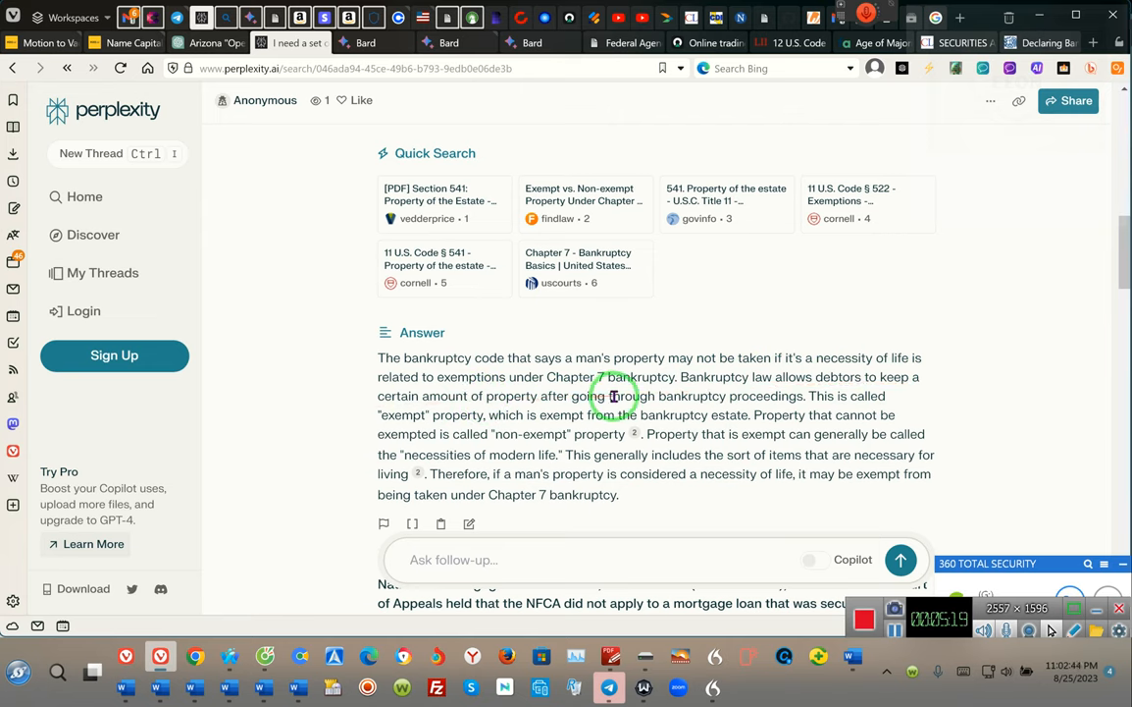
pyautogui.moveTo(805, 390)
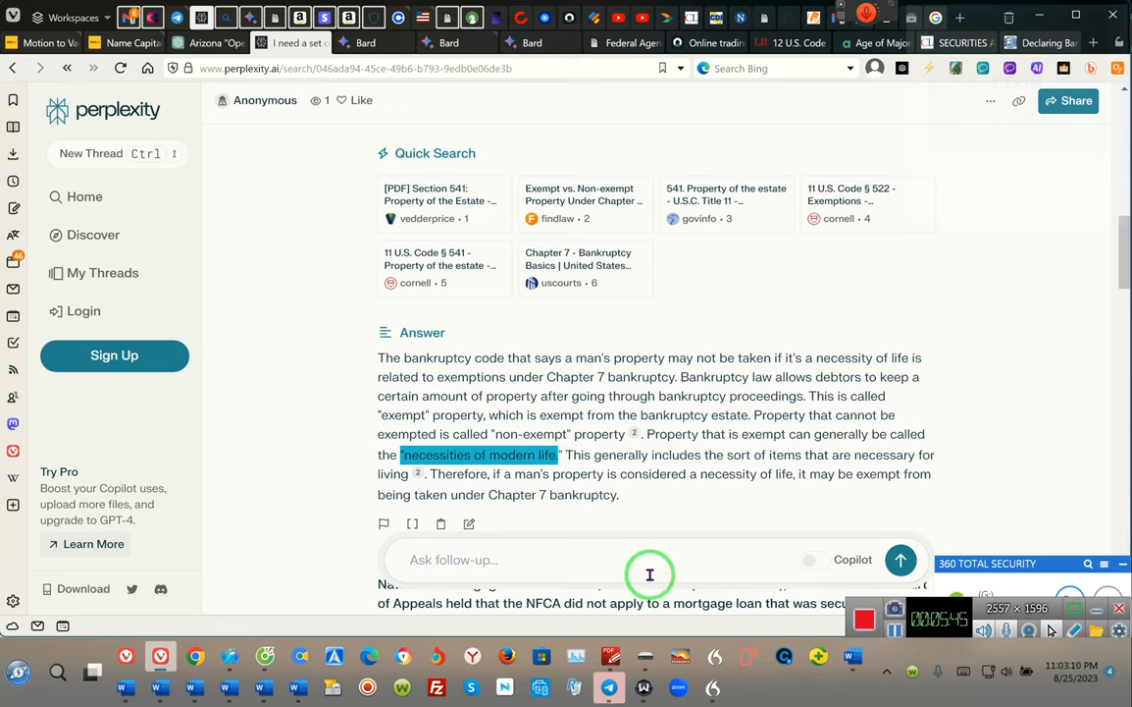
pyautogui.moveTo(498, 451)
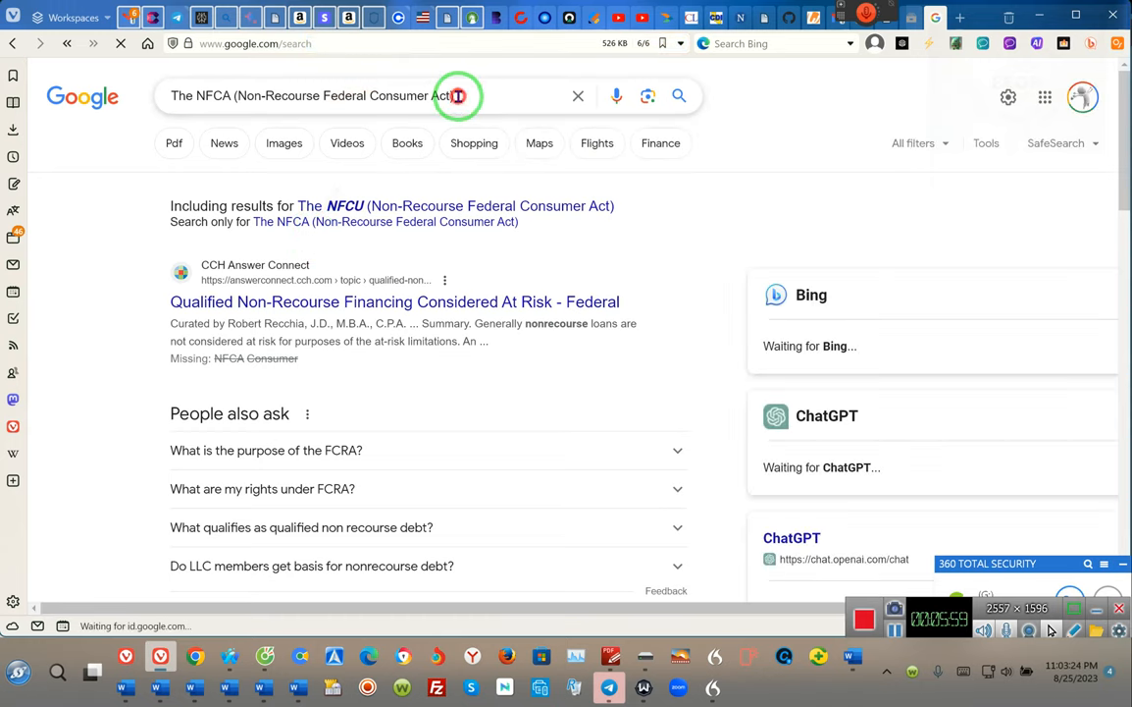
# Step: Replace the NFCA query with "necessities of modern life" bankruptcies and run the search
pyautogui.tripleClick(304, 96)
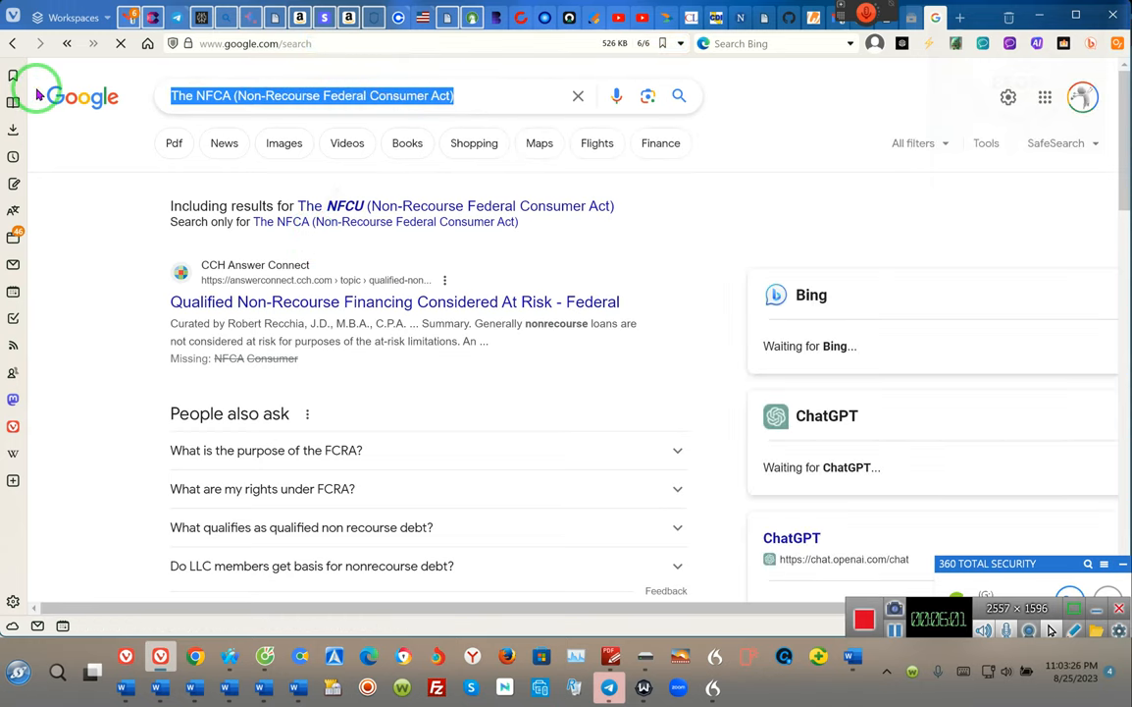
pyautogui.write('"necessities of modern life')
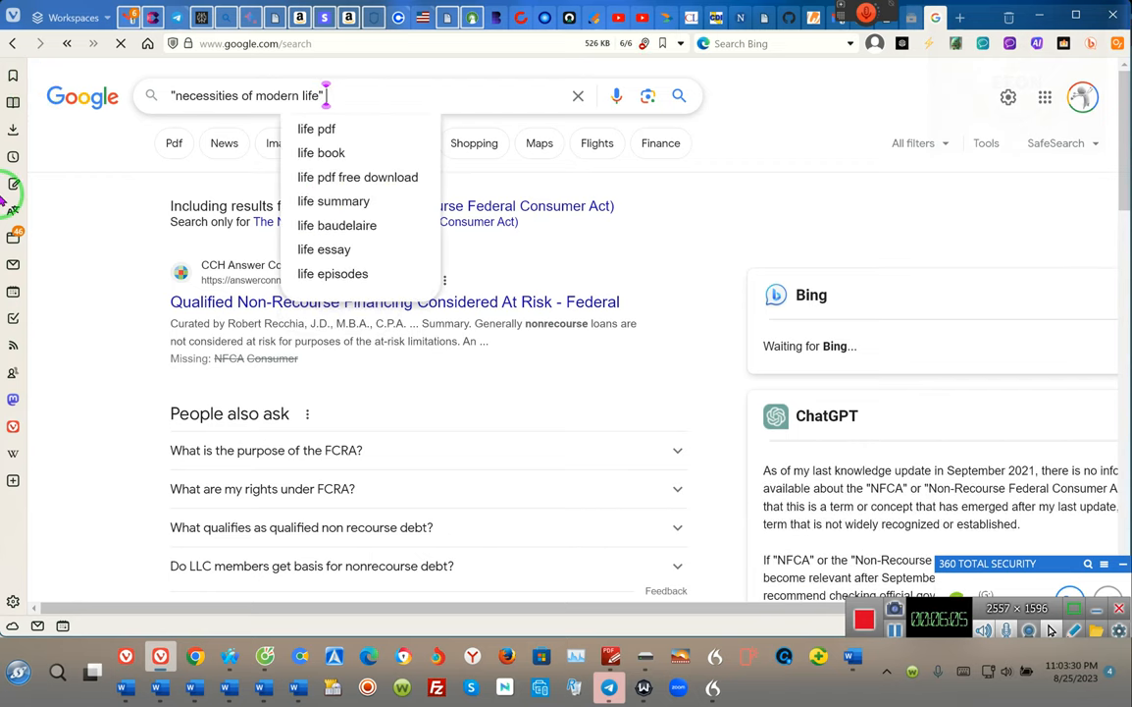
pyautogui.write('b')
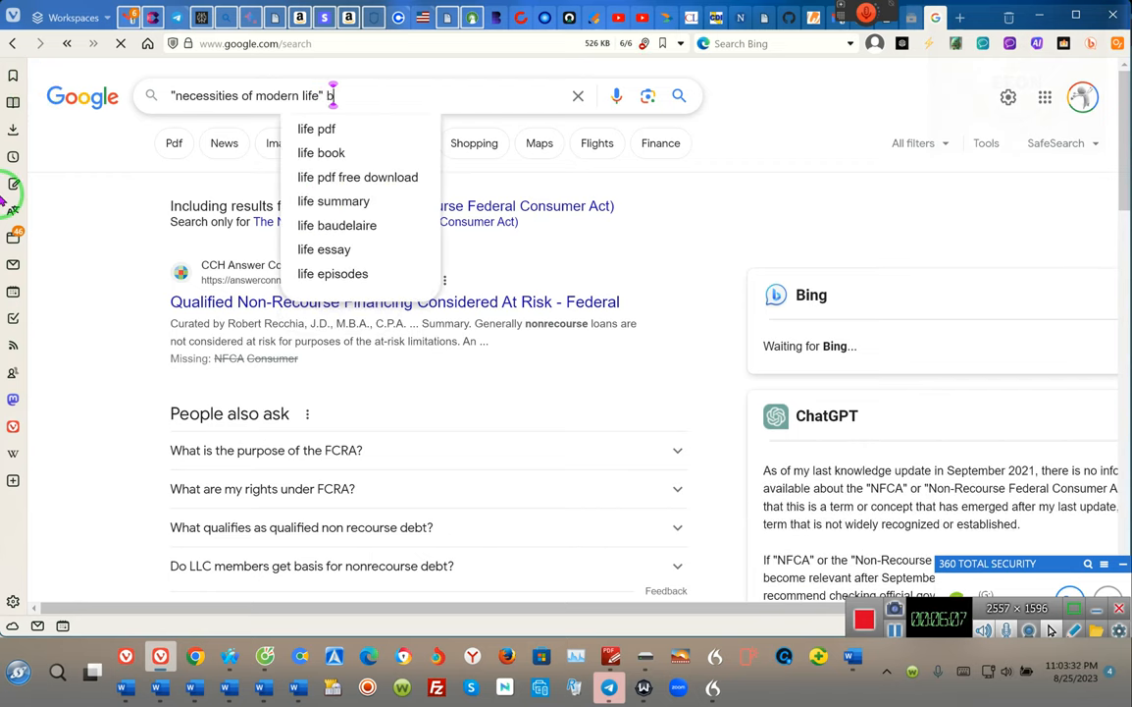
pyautogui.write('ankr')
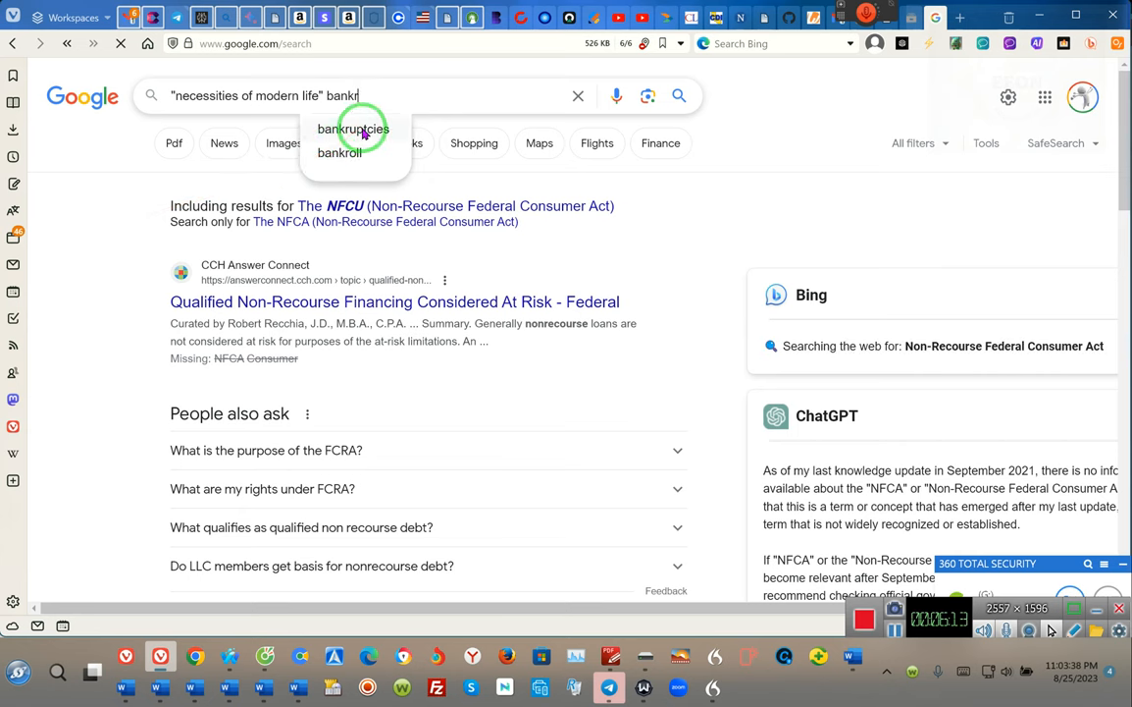
pyautogui.click(353, 128)
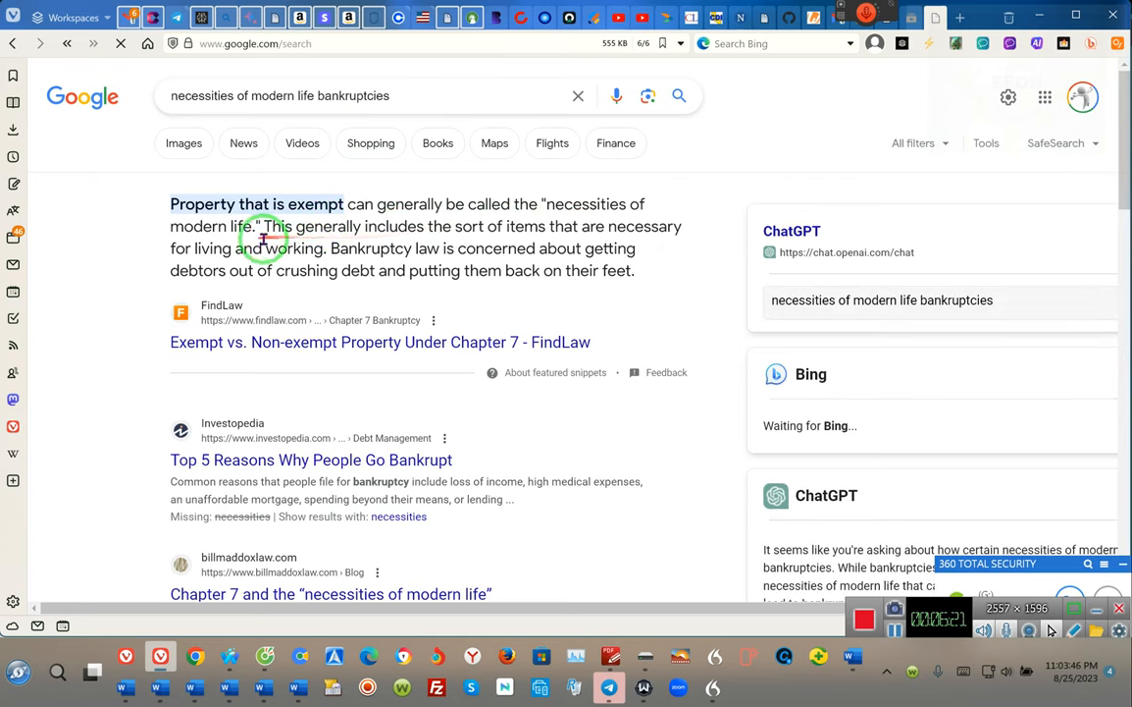
pyautogui.moveTo(462, 231)
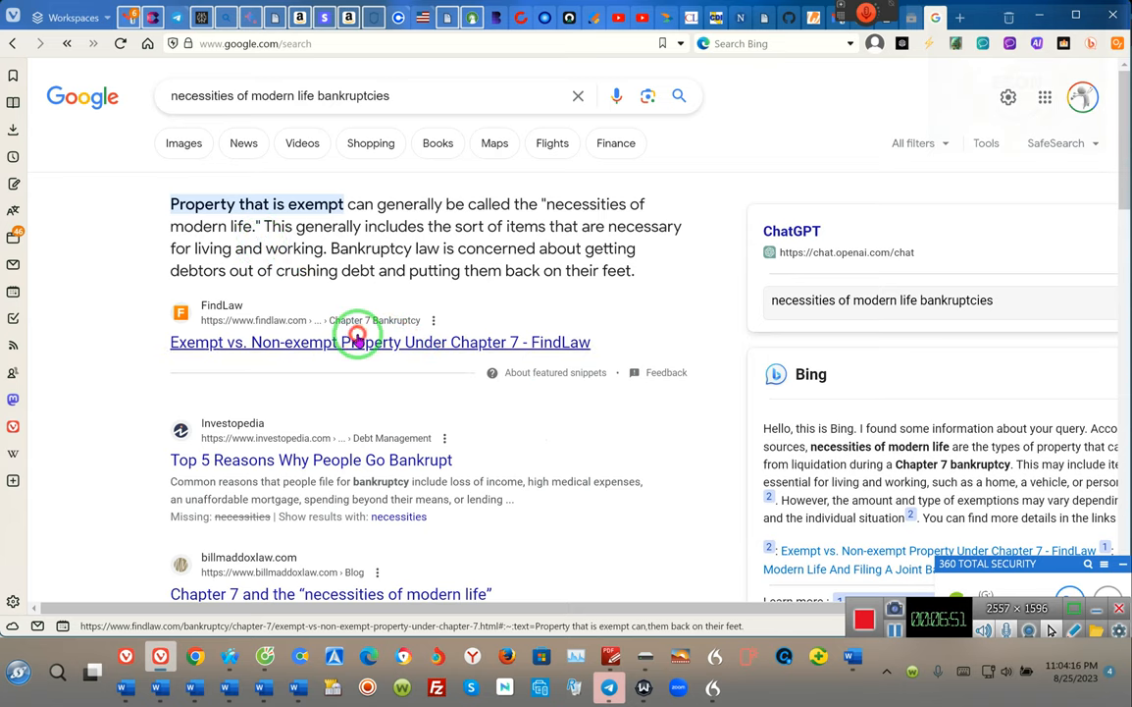
# Step: Open FindLaw's Exempt vs. Non-exempt Property article at the 'How Exemption Works' passage
pyautogui.click(380, 342)
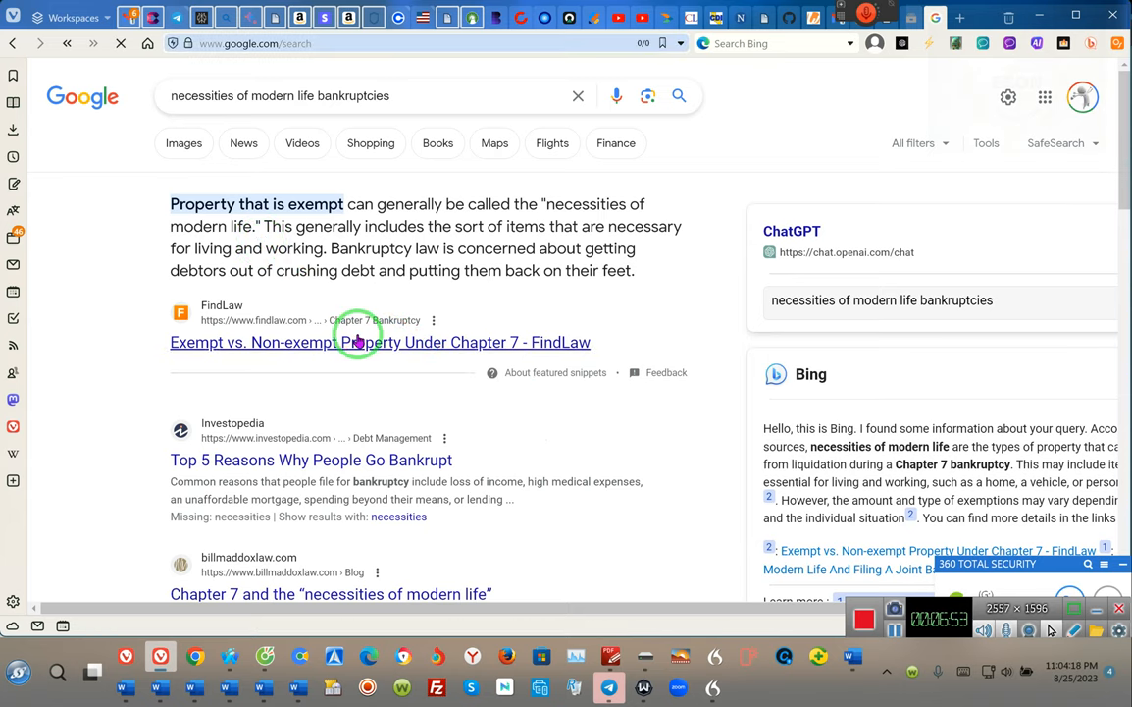
pyautogui.click(380, 341)
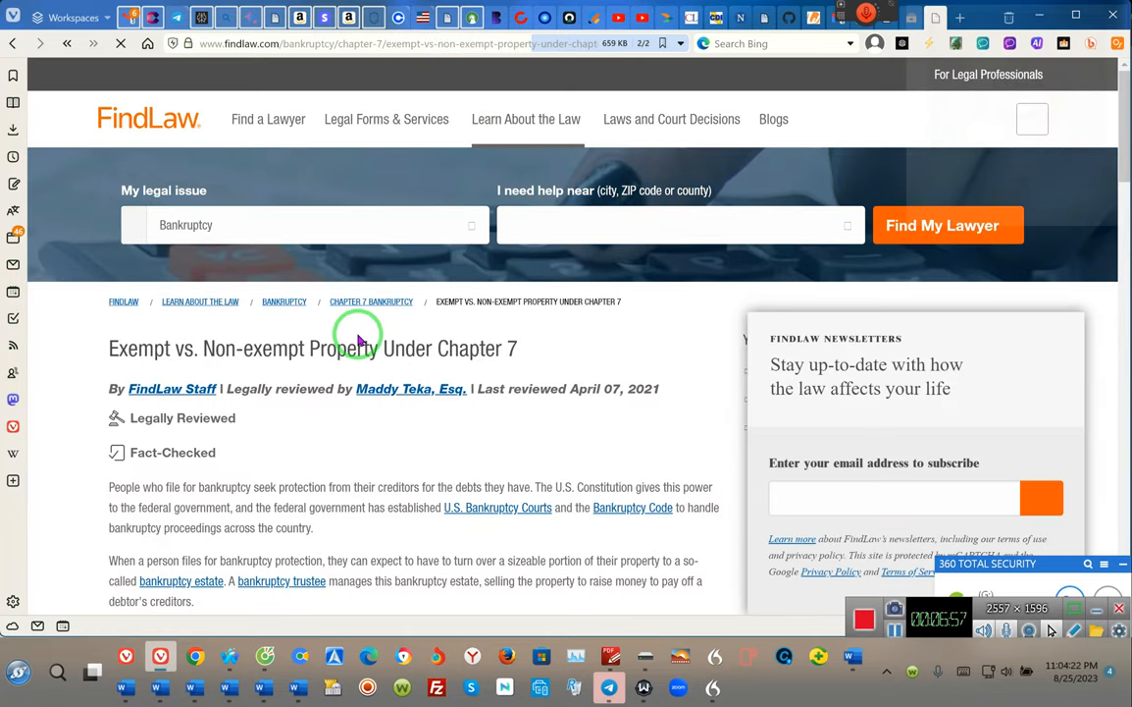
pyautogui.scroll(-3)
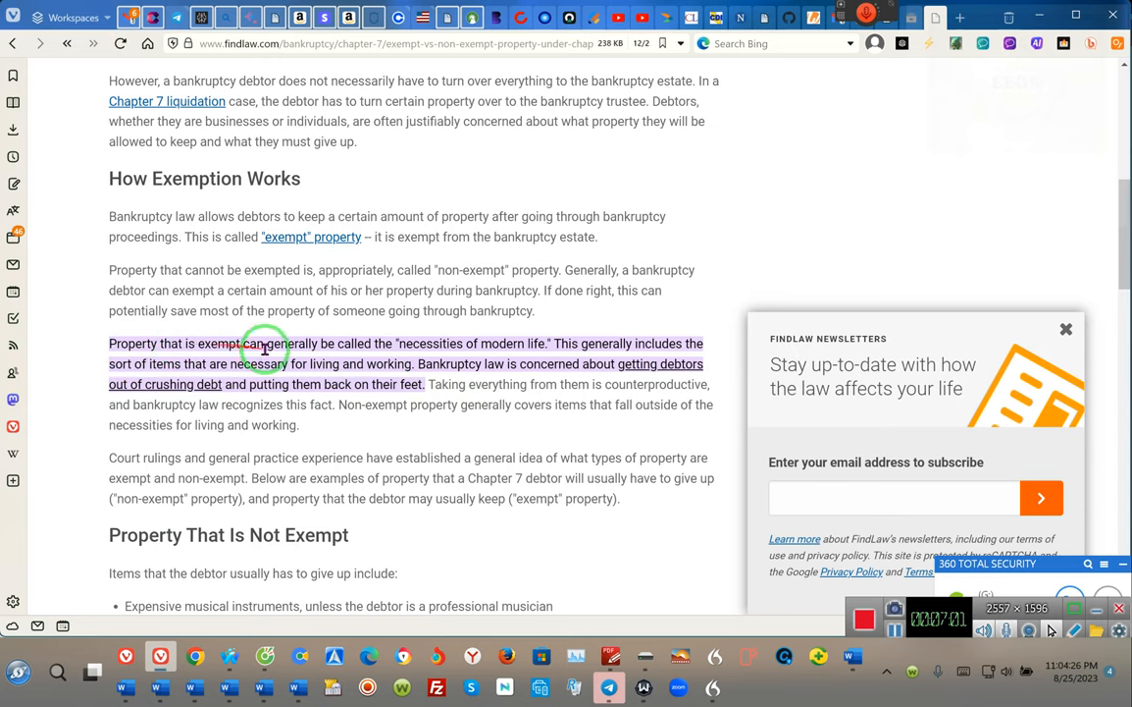
pyautogui.moveTo(398, 343)
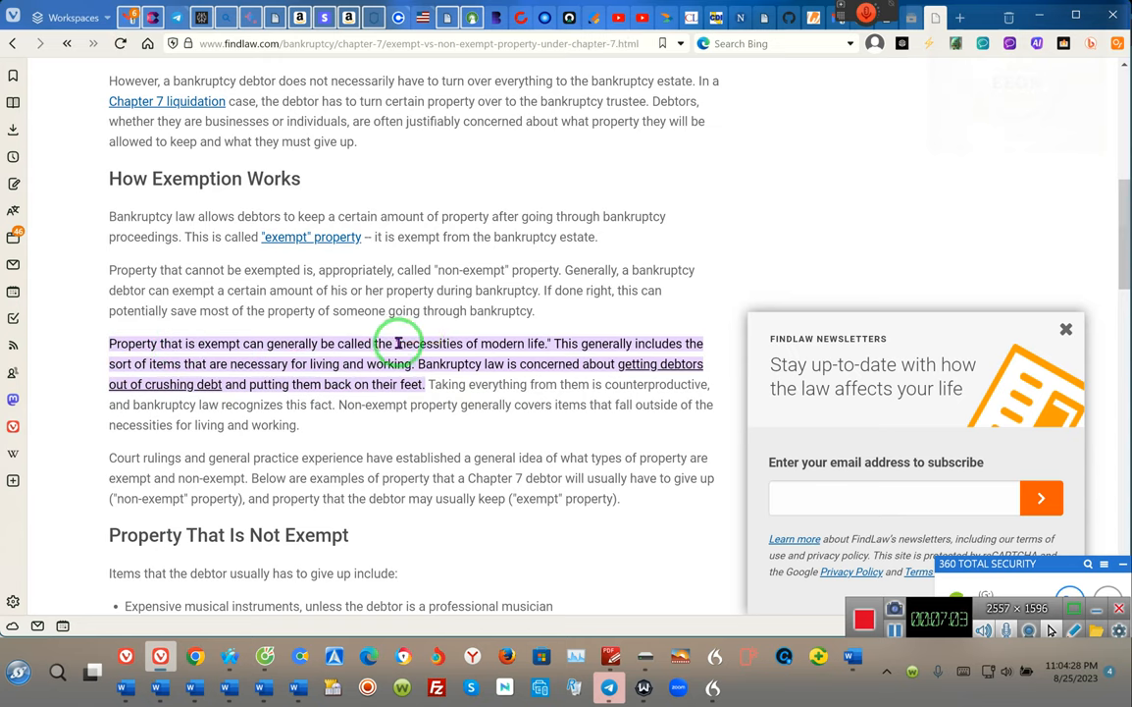
pyautogui.moveTo(656, 340)
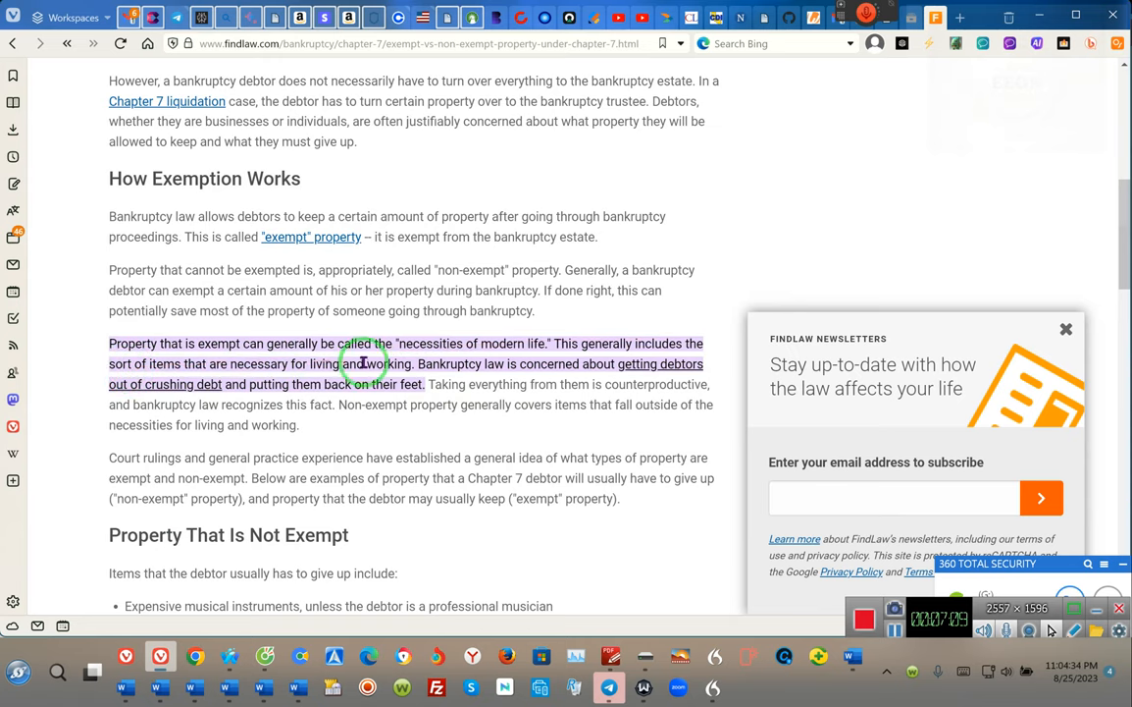
pyautogui.moveTo(579, 362)
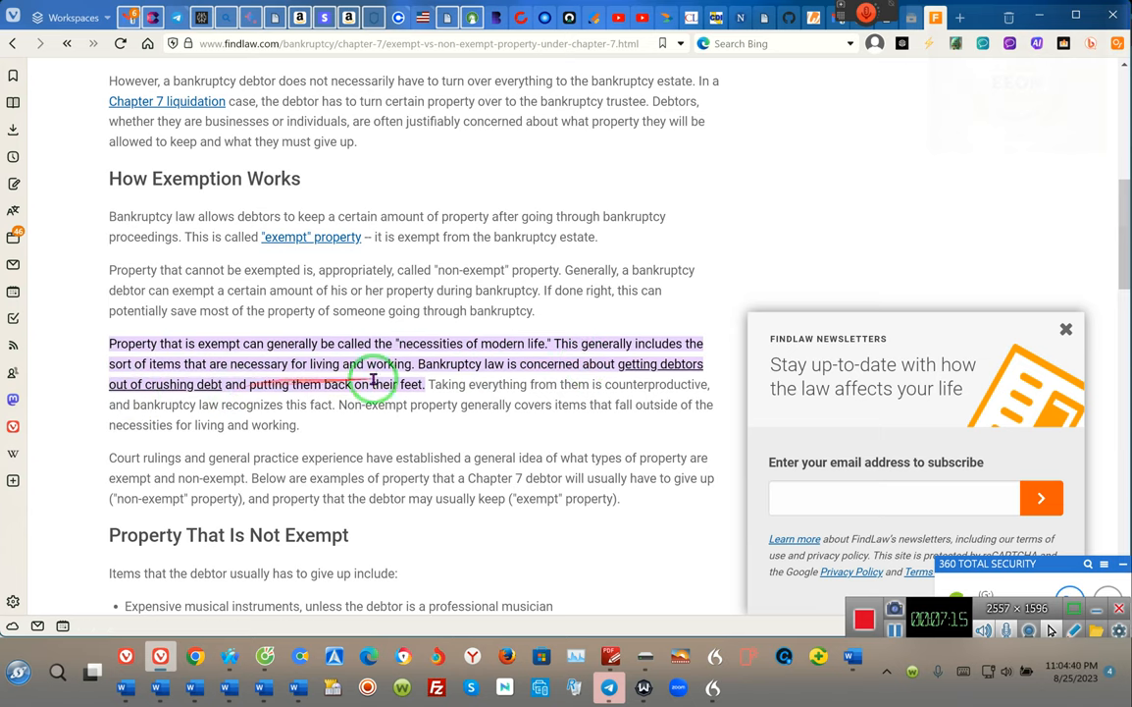
pyautogui.moveTo(560, 383)
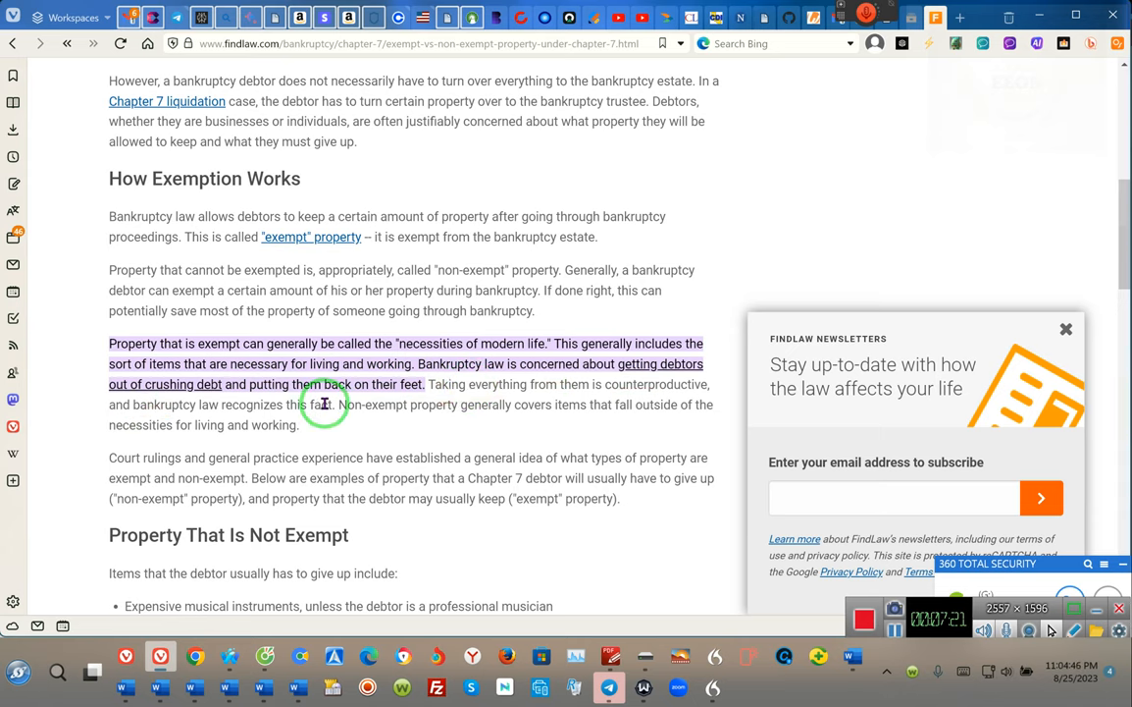
pyautogui.moveTo(515, 403)
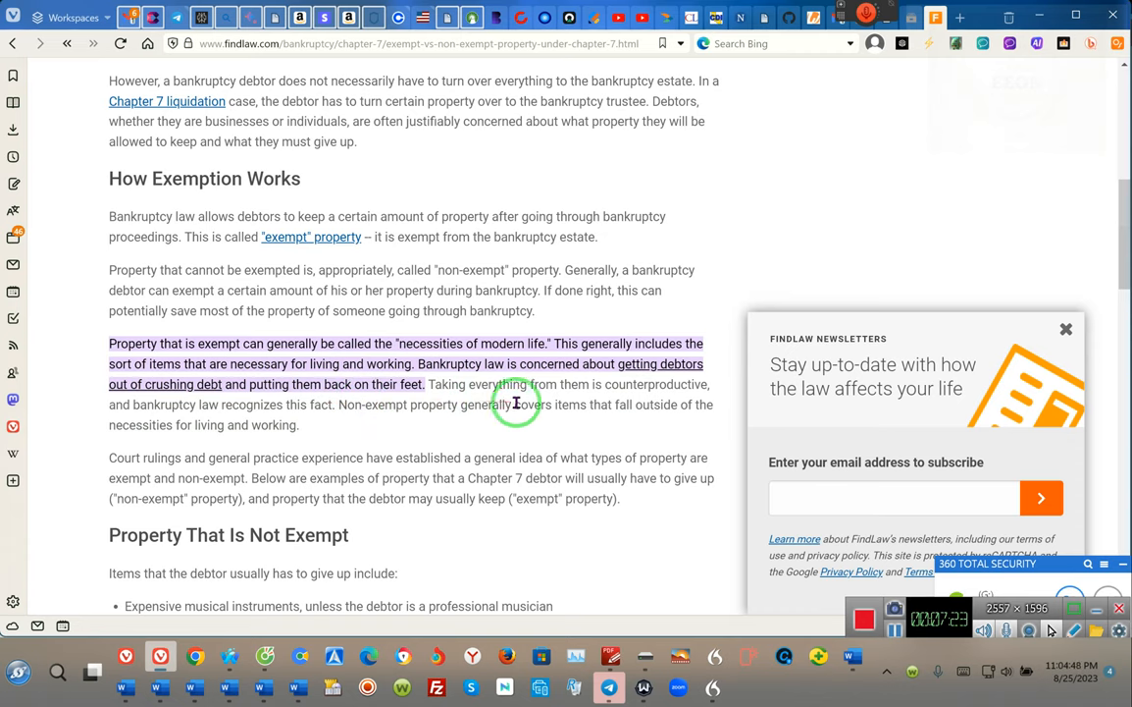
pyautogui.moveTo(600, 404)
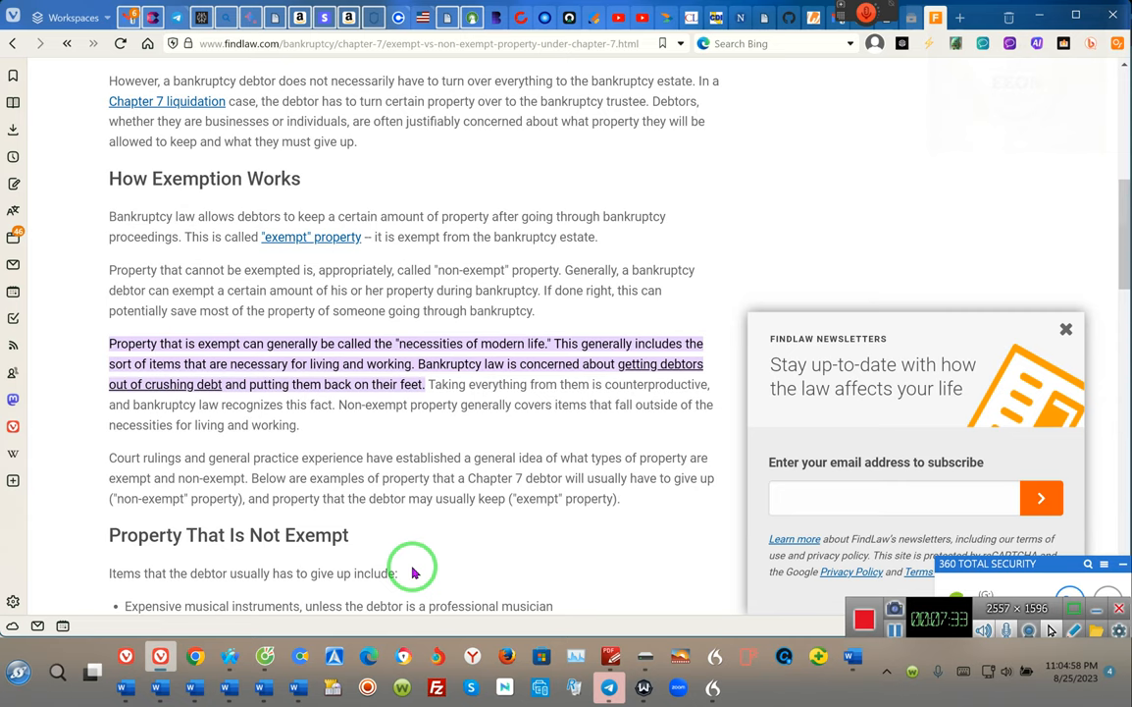
# Step: Scroll past 'Property That Is Not Exempt' to the 'Property That Is Exempt' bullet list
pyautogui.scroll(-3)
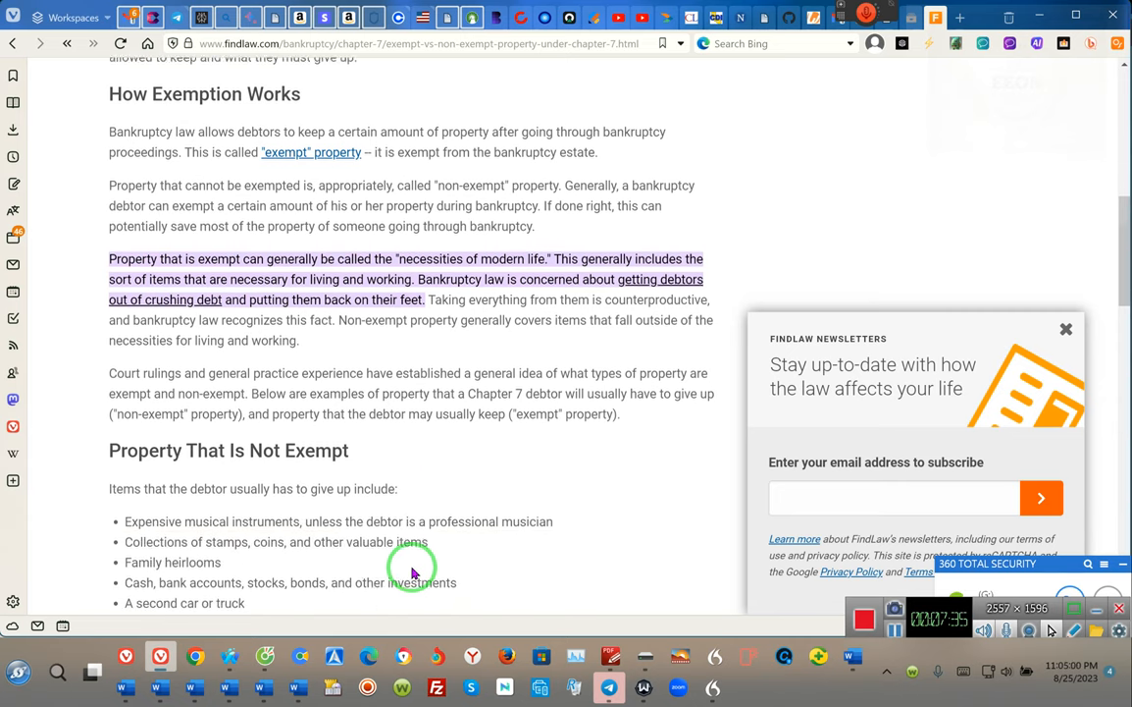
pyautogui.scroll(-3)
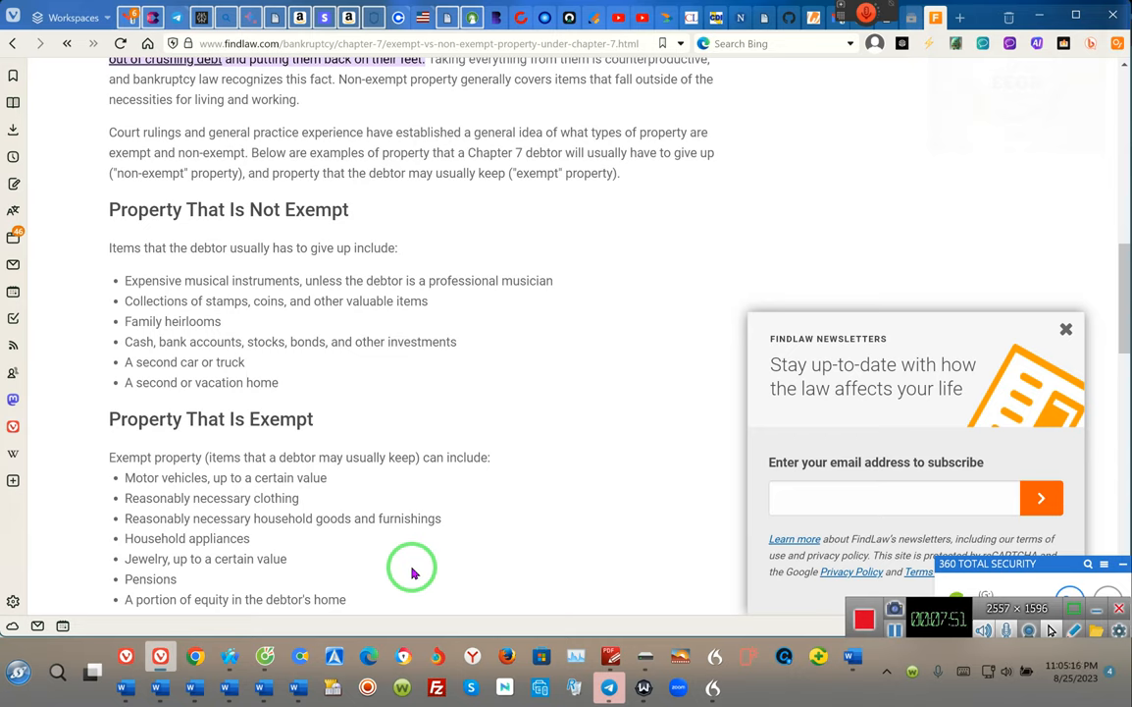
pyautogui.moveTo(201, 327)
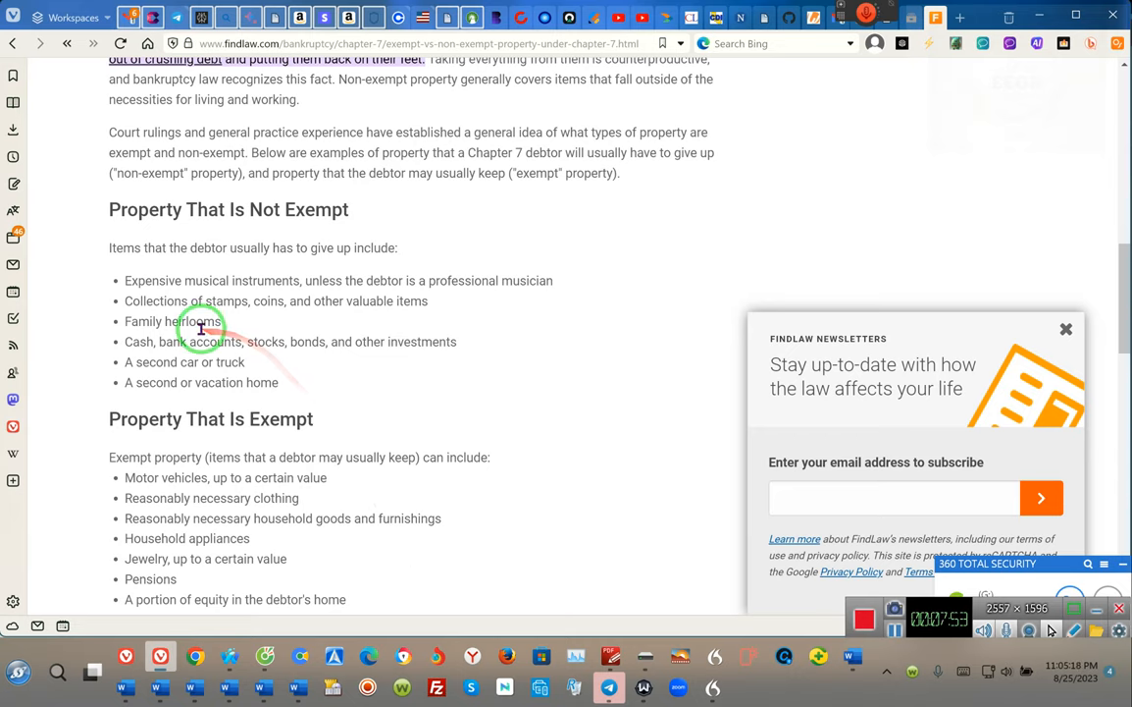
pyautogui.moveTo(180, 398)
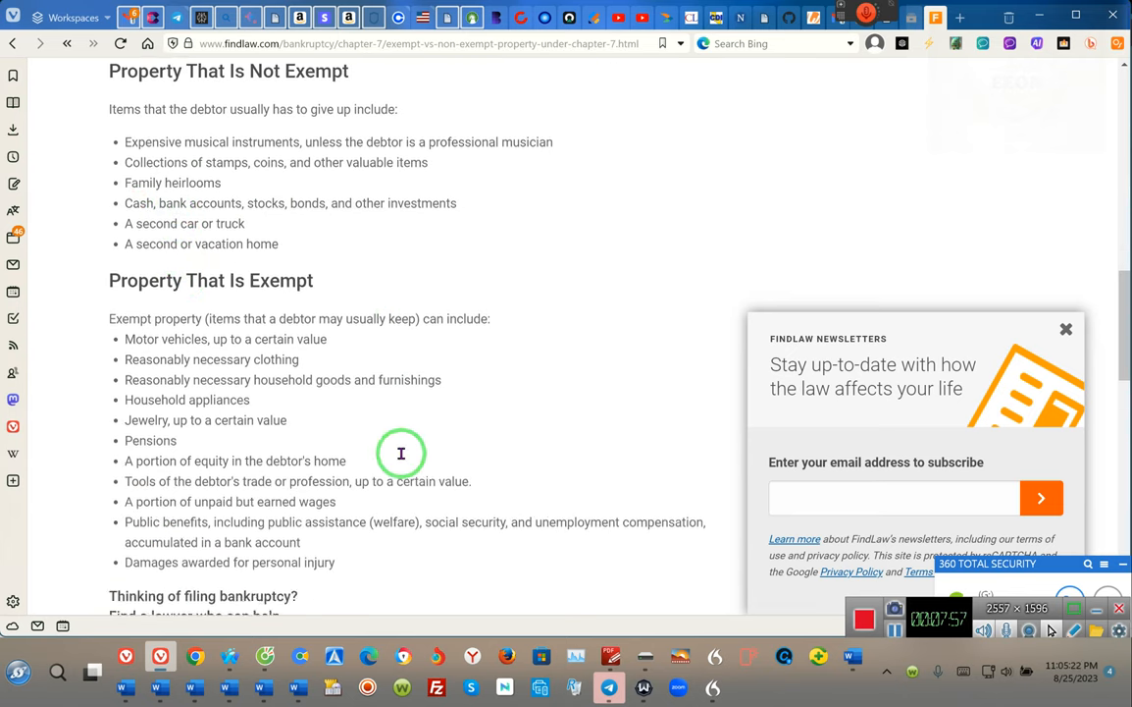
pyautogui.scroll(-3)
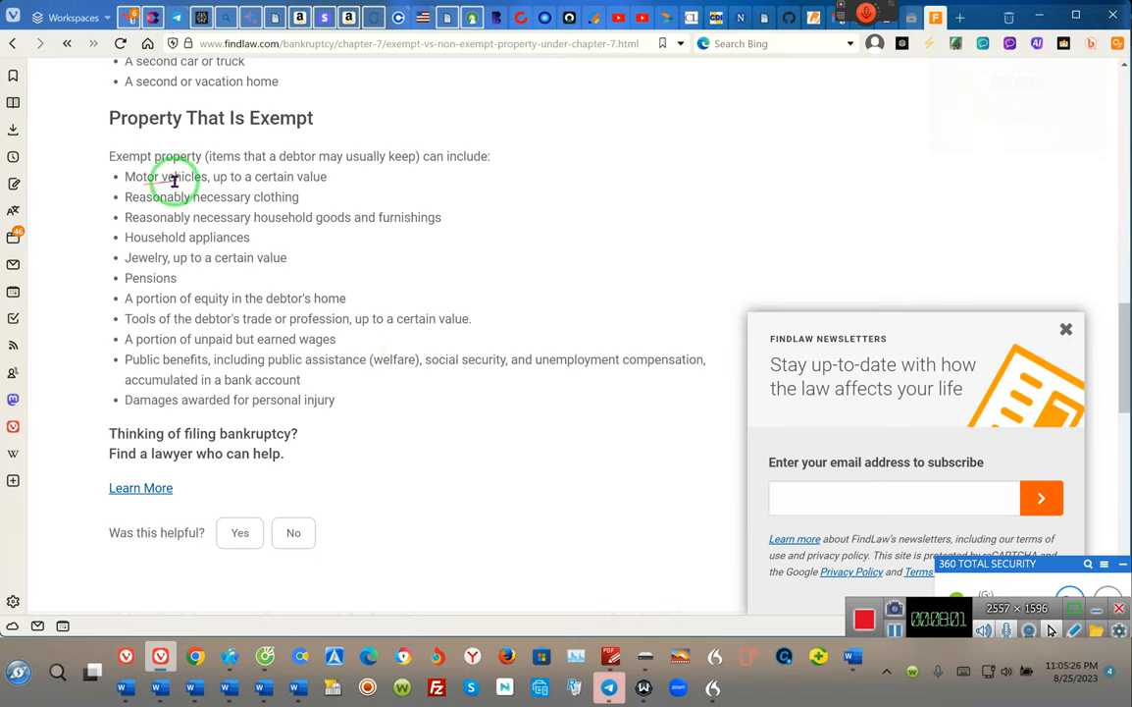
pyautogui.moveTo(338, 184)
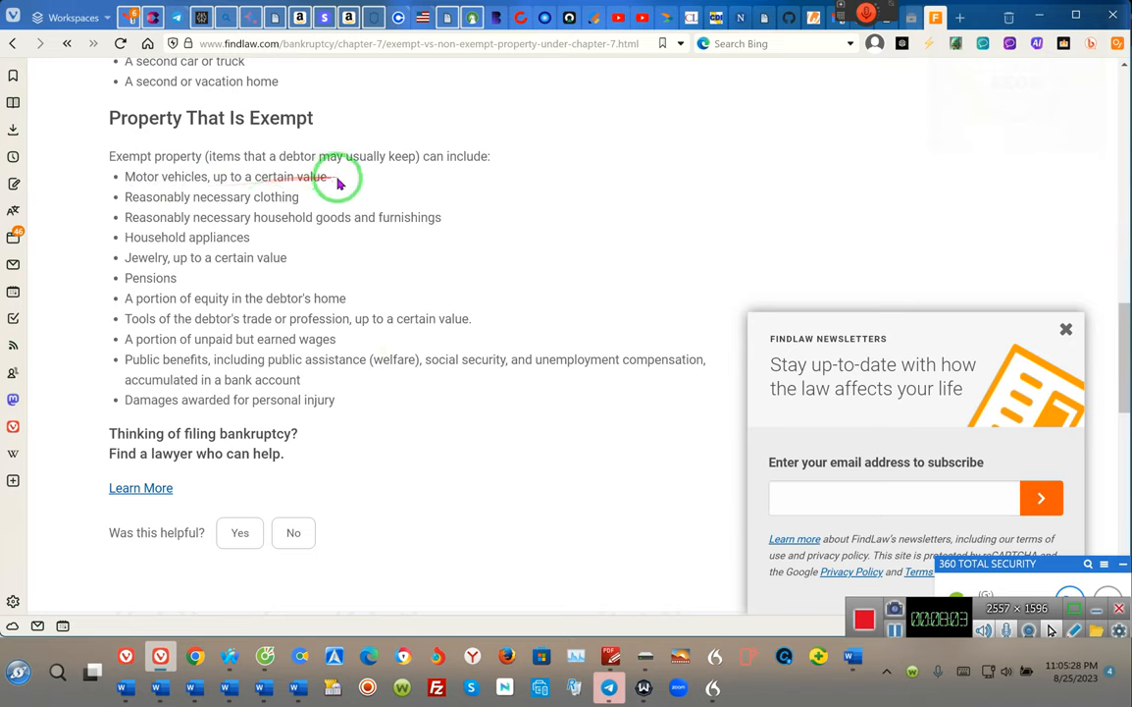
pyautogui.moveTo(227, 209)
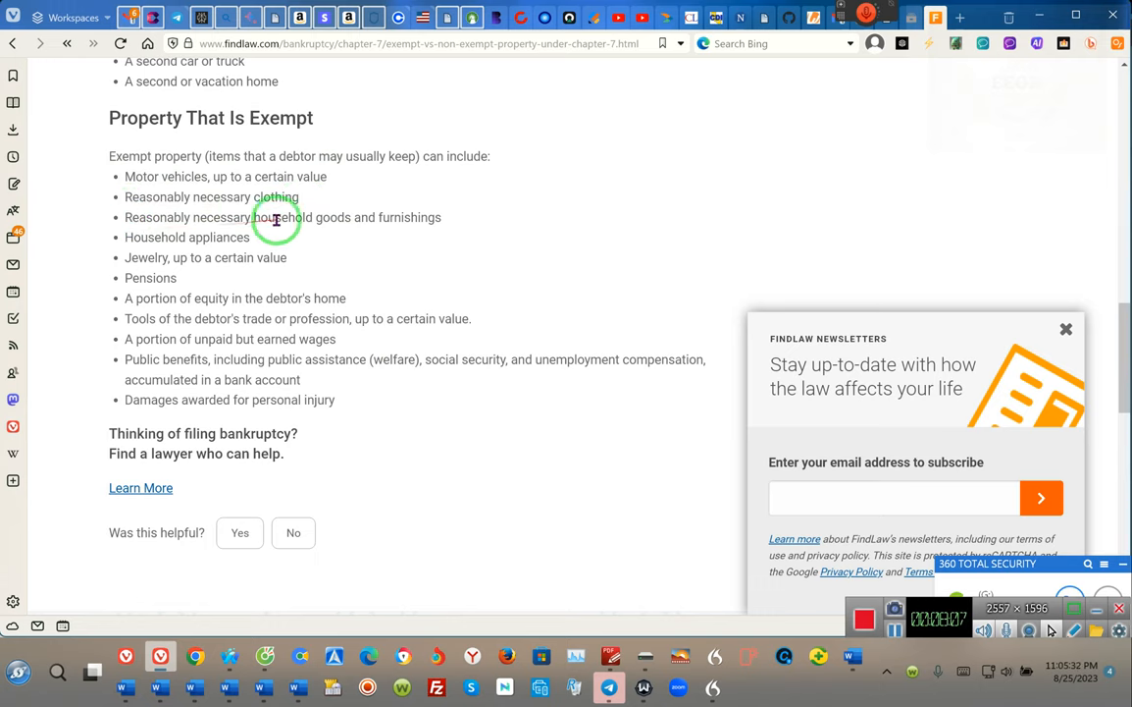
pyautogui.moveTo(180, 295)
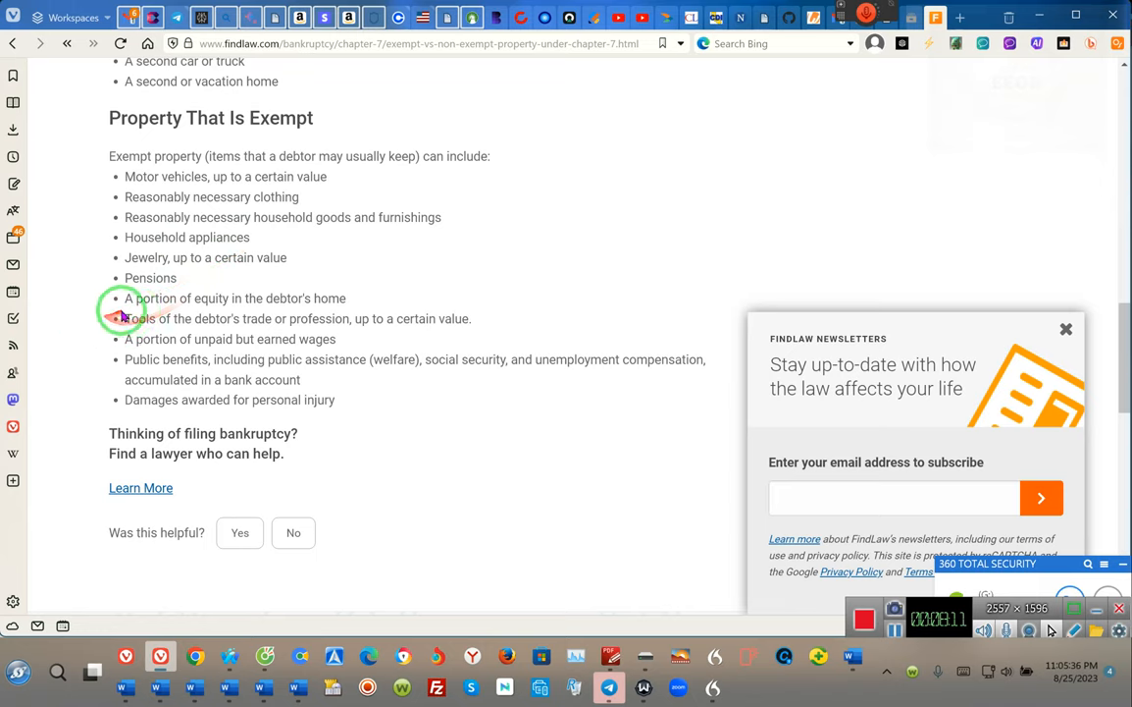
pyautogui.moveTo(329, 303)
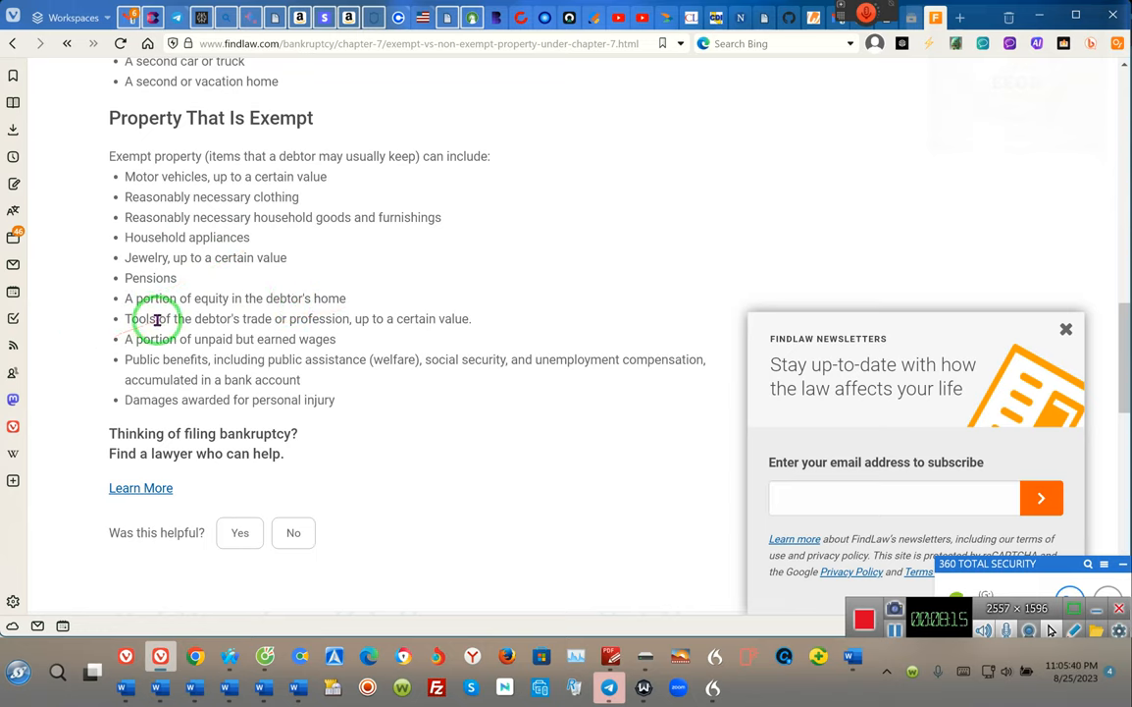
pyautogui.moveTo(377, 327)
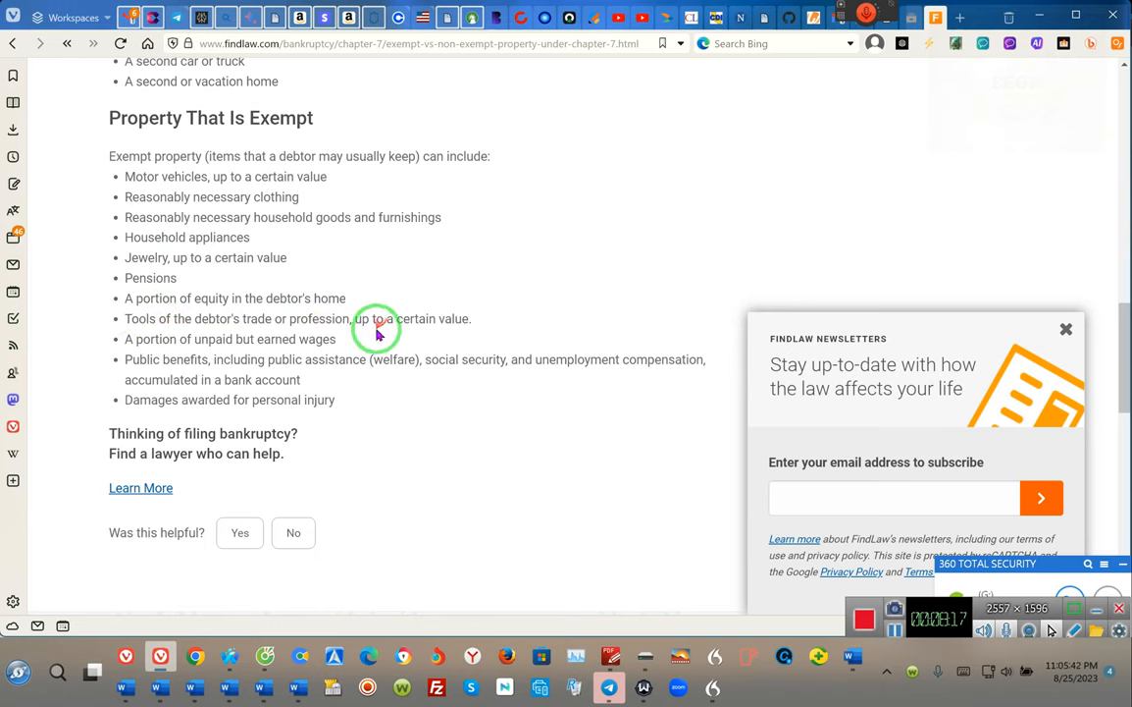
pyautogui.moveTo(216, 355)
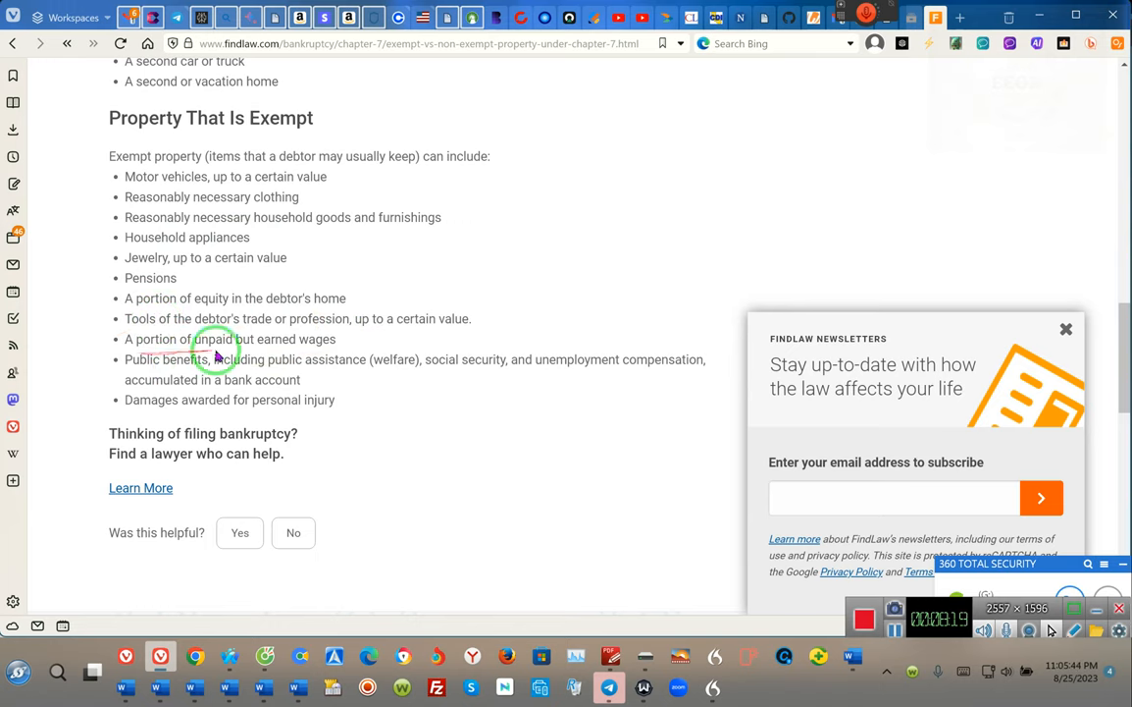
pyautogui.moveTo(343, 338)
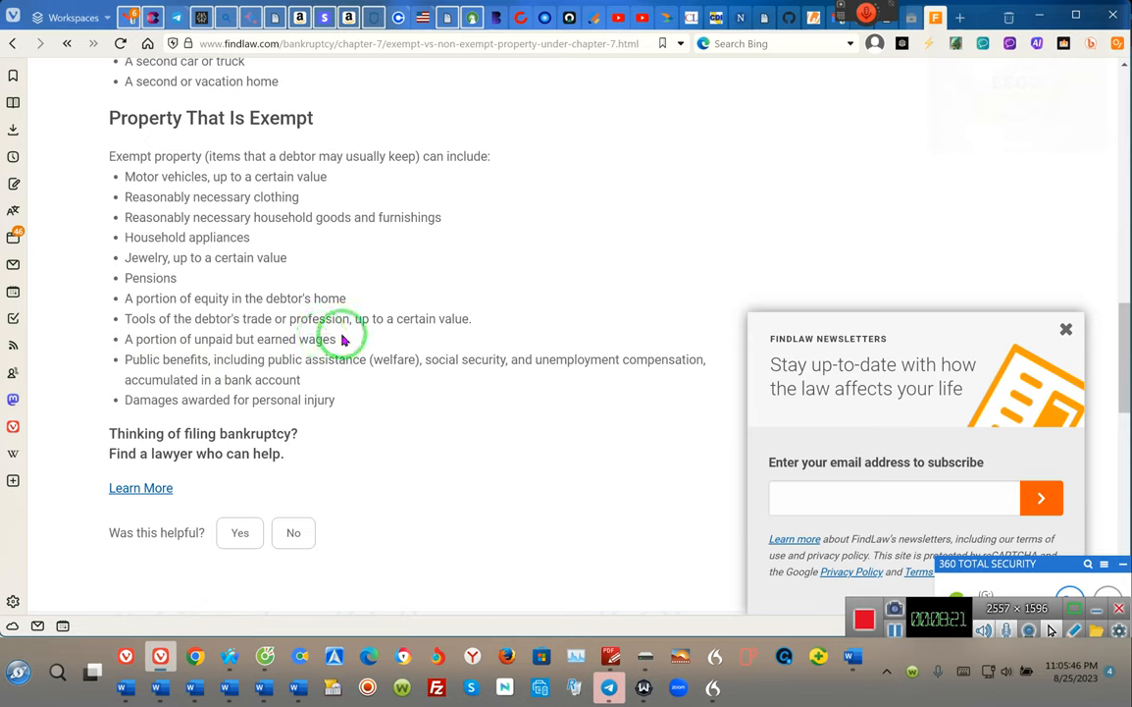
pyautogui.moveTo(213, 367)
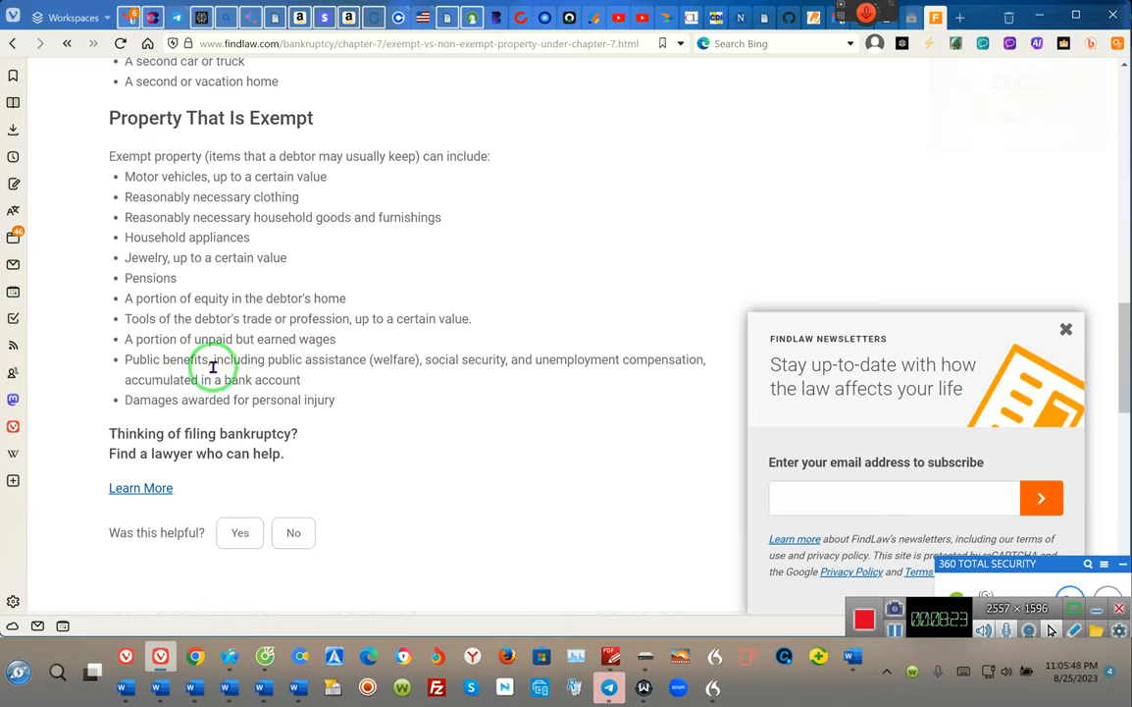
pyautogui.moveTo(239, 399)
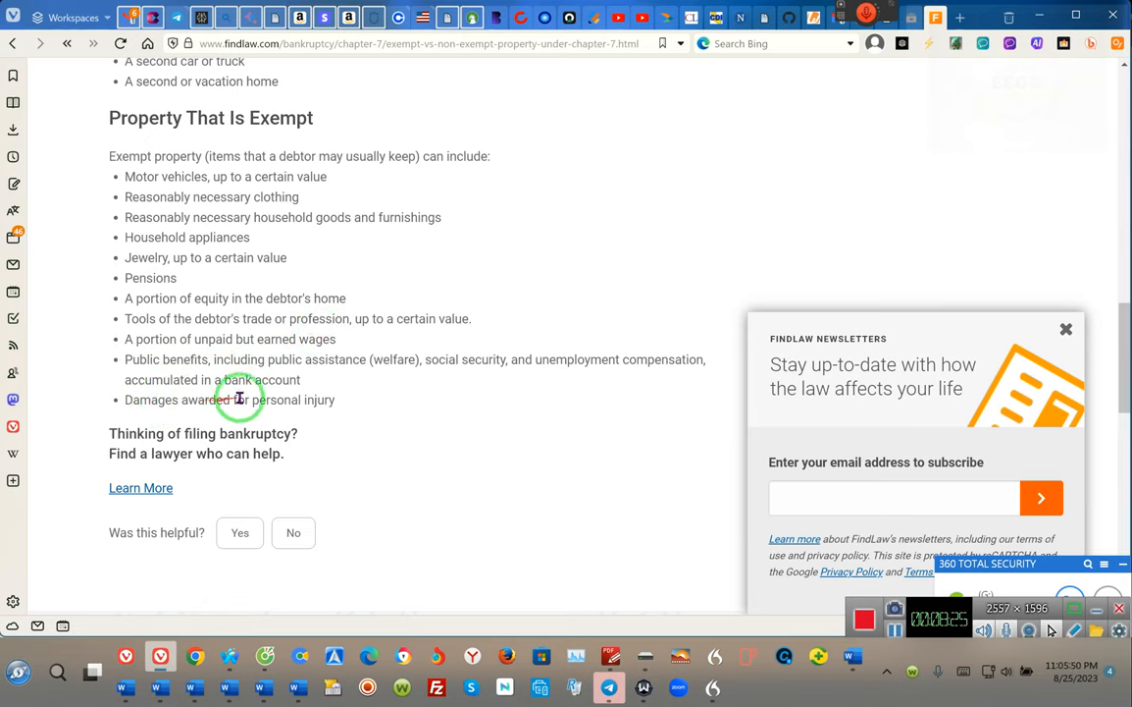
pyautogui.moveTo(511, 401)
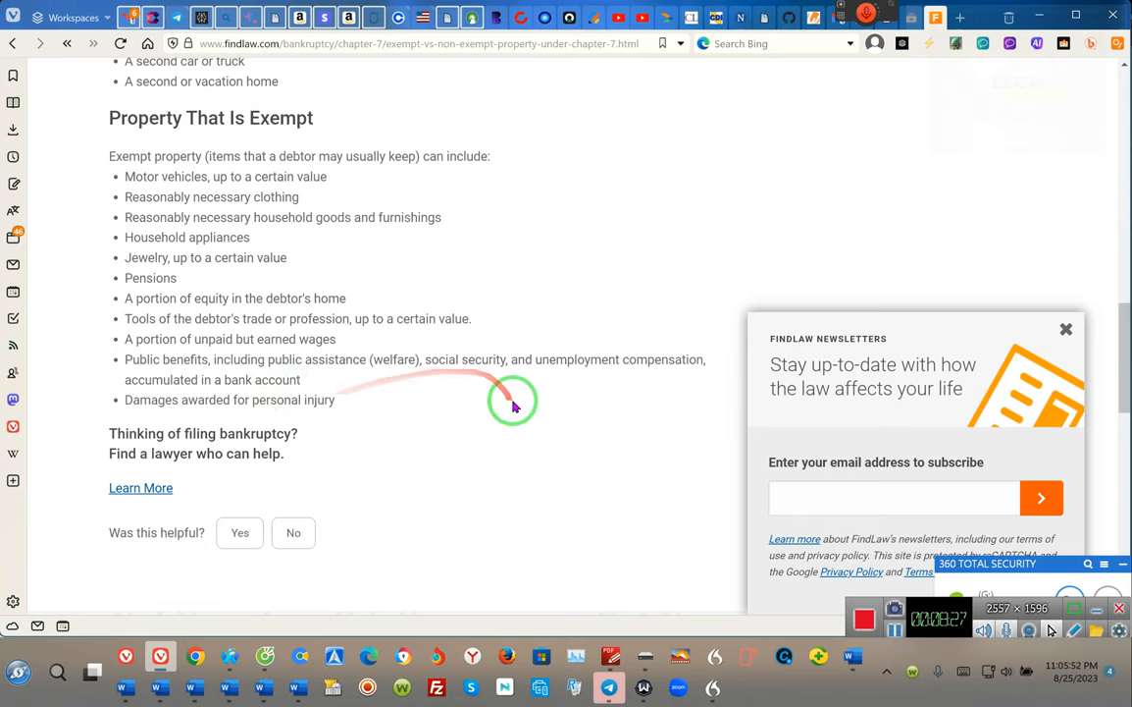
pyautogui.moveTo(513, 402)
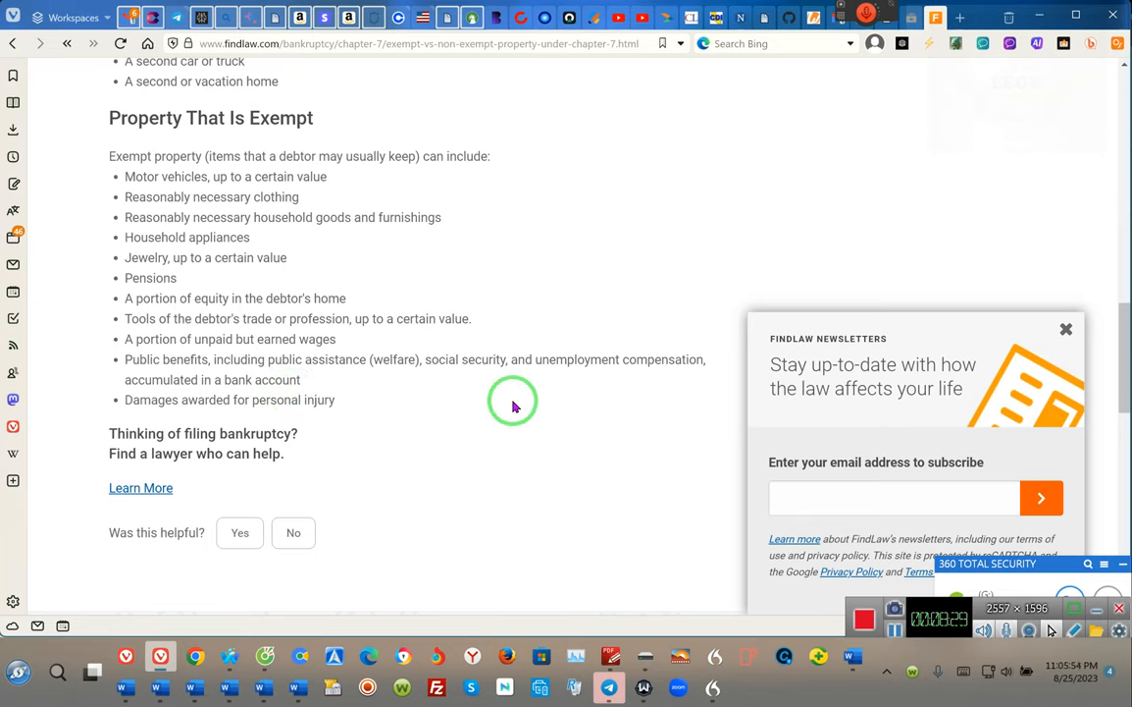
pyautogui.moveTo(284, 467)
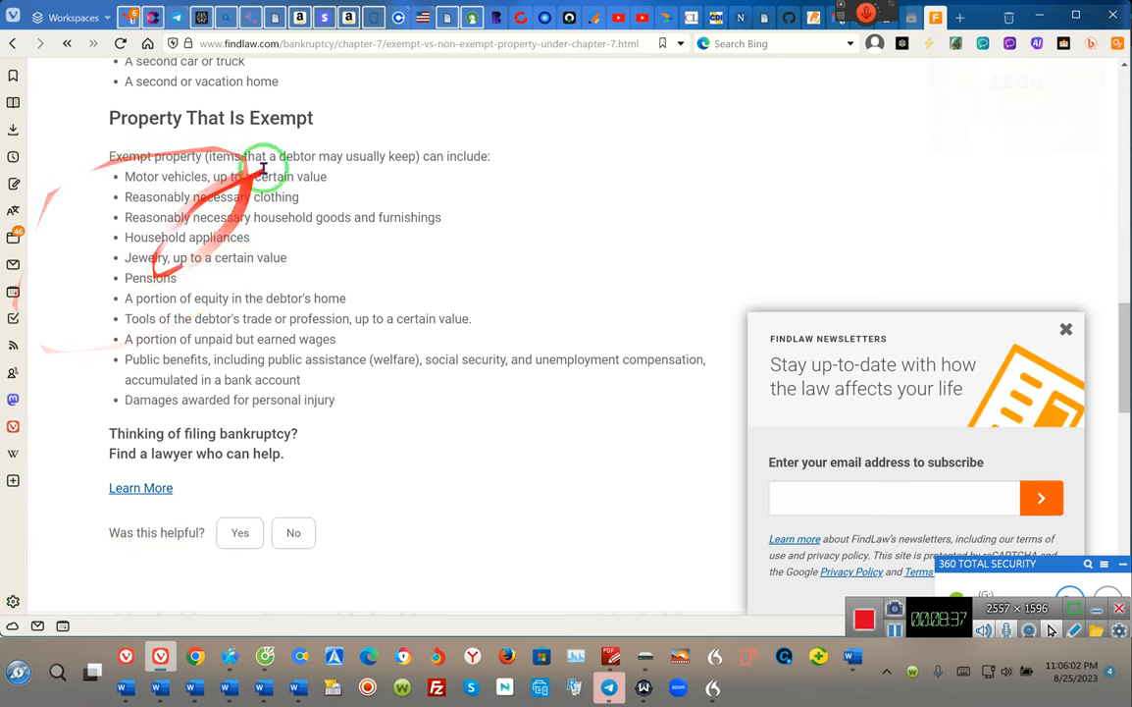
# Step: Scroll back to the article's title and introduction at the top of the page
pyautogui.scroll(-3)
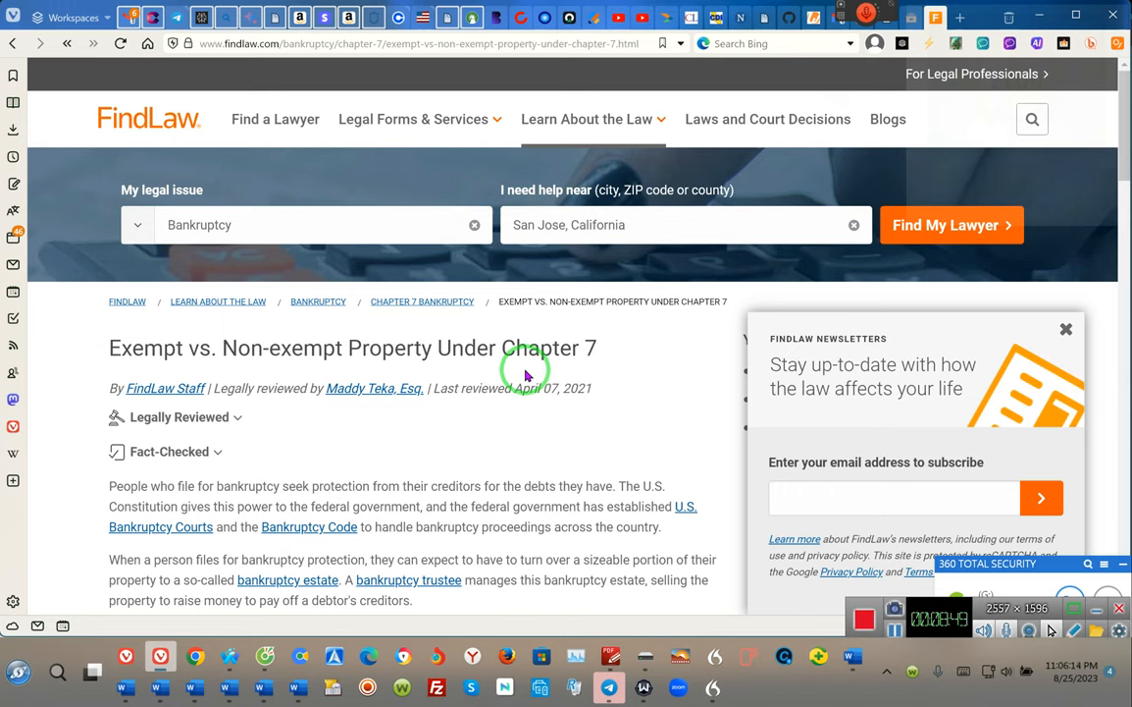
pyautogui.moveTo(360, 307)
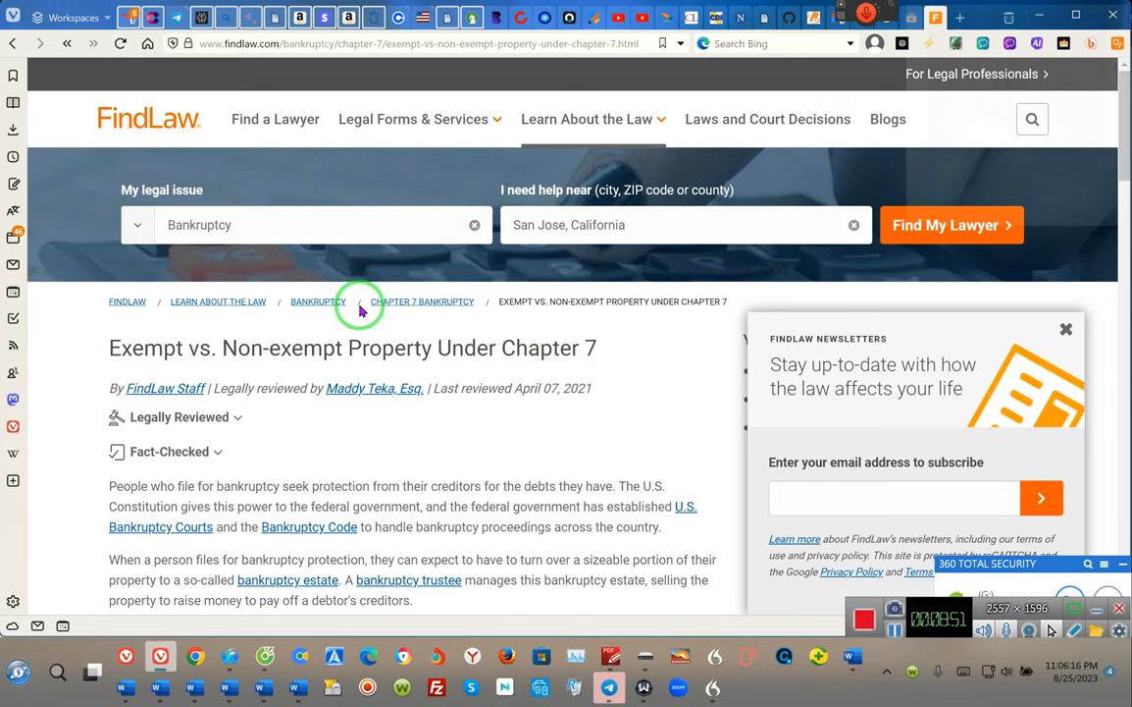
pyautogui.moveTo(496, 528)
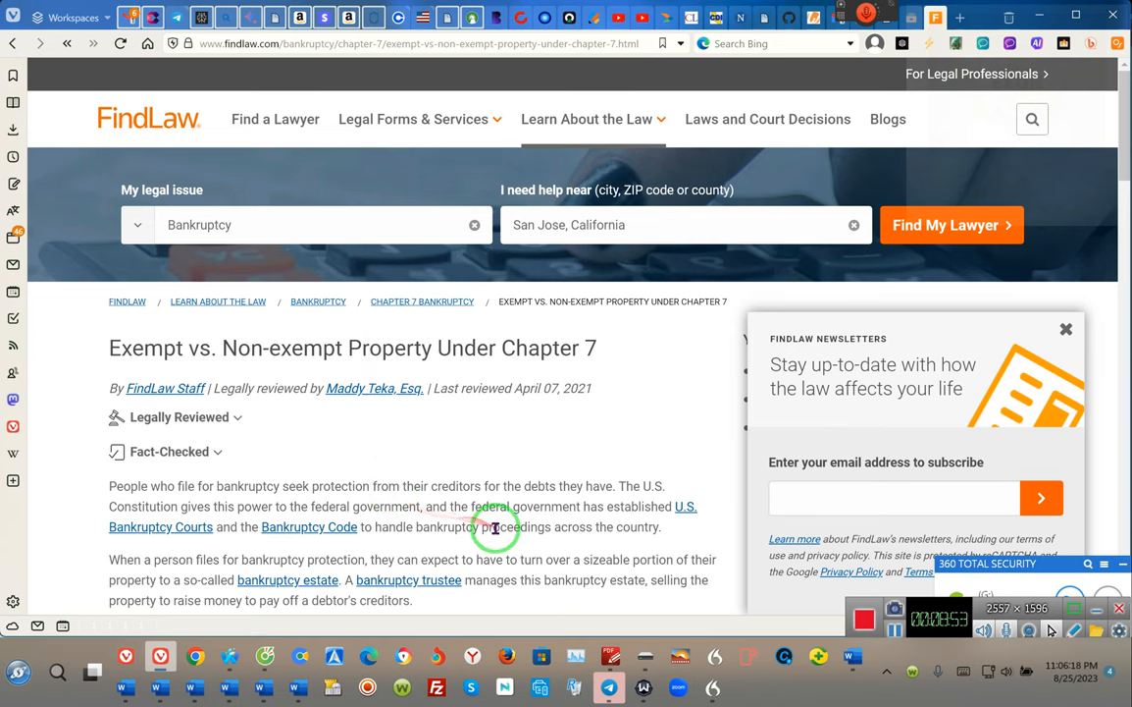